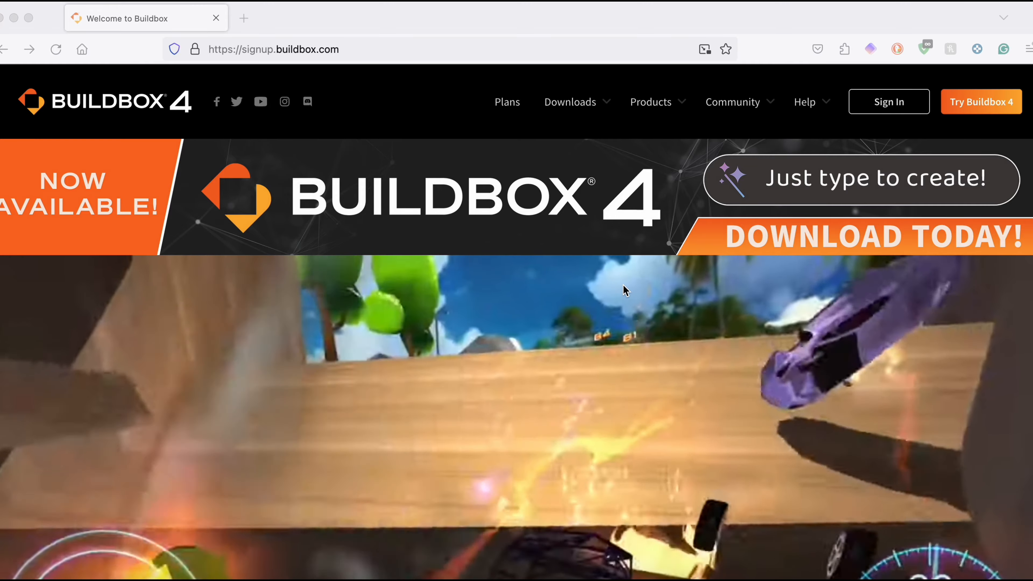
Step: Start the Buildbox Classic .dmg download from the Downloads menu
left_click(570, 102)
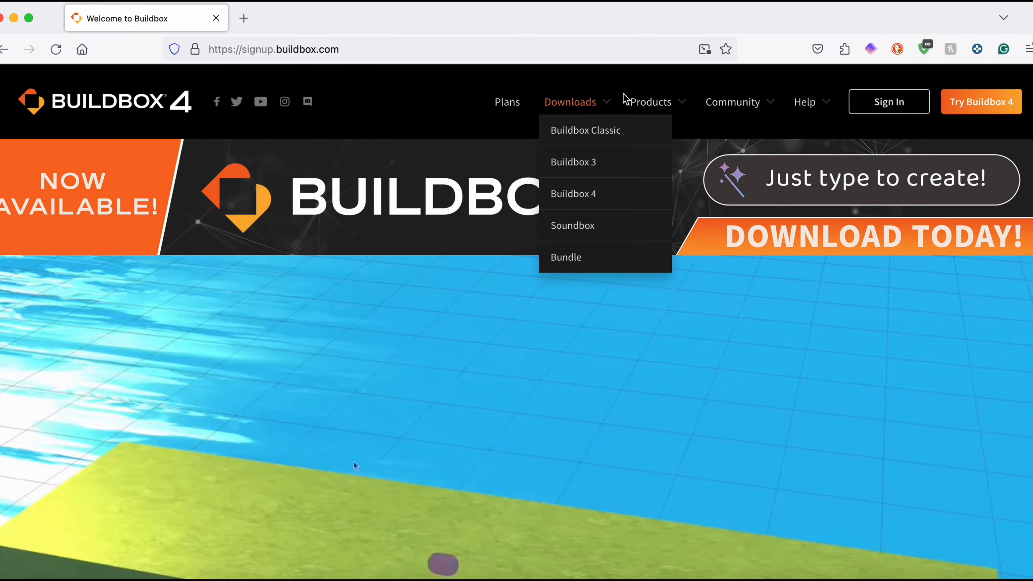
mouse_move(587, 130)
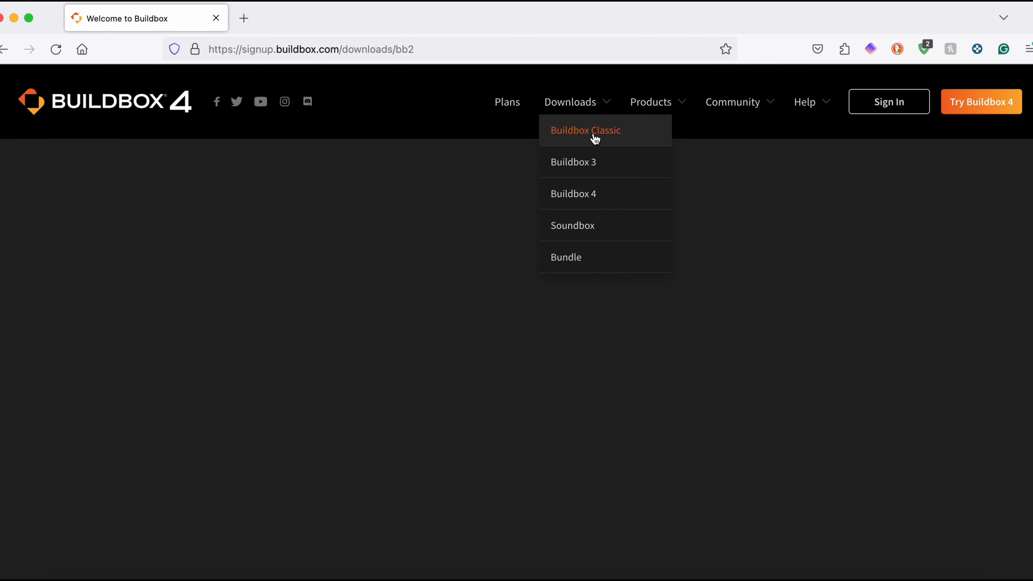
left_click(585, 130)
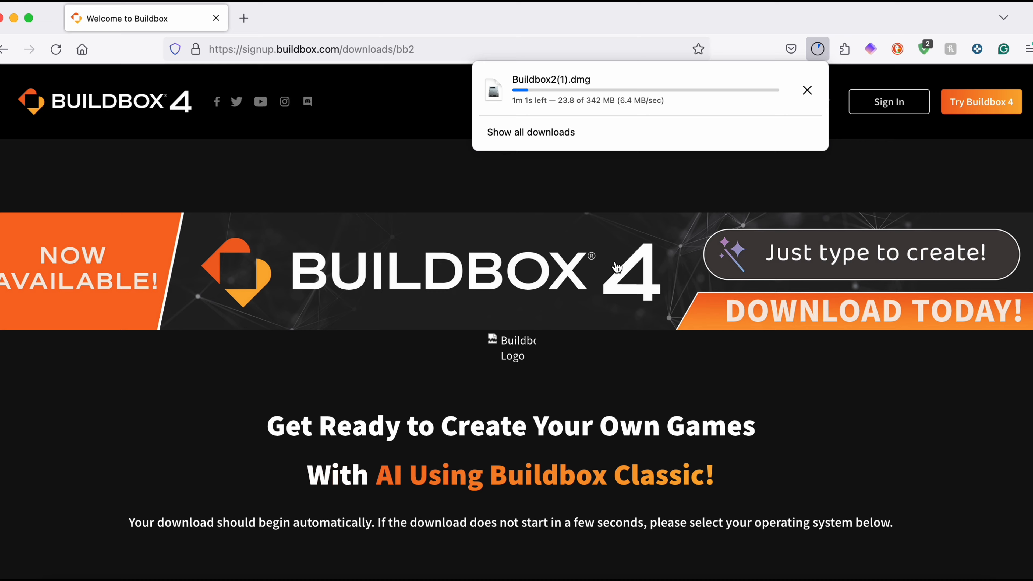
scroll("down", 3)
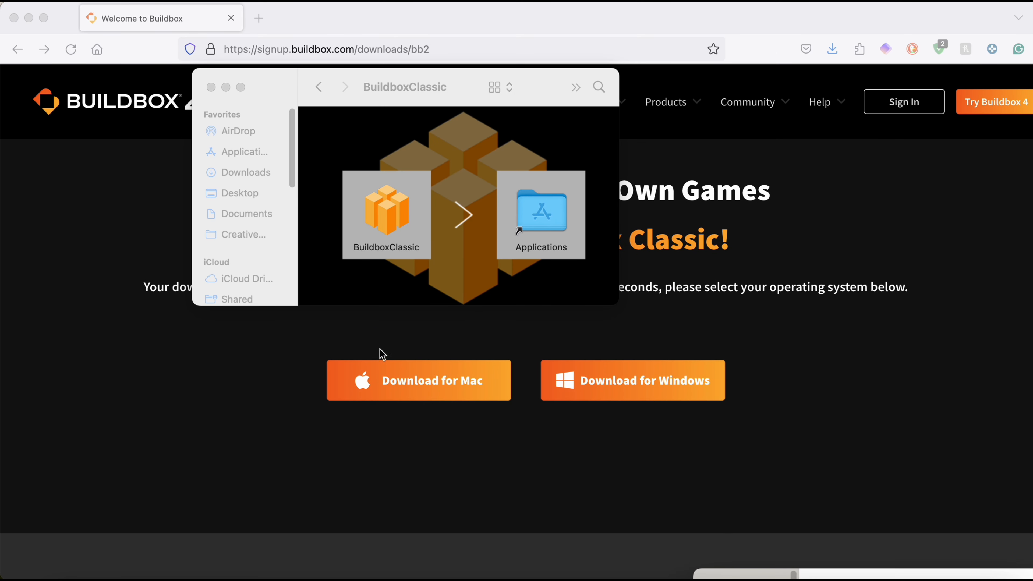
mouse_move(335, 314)
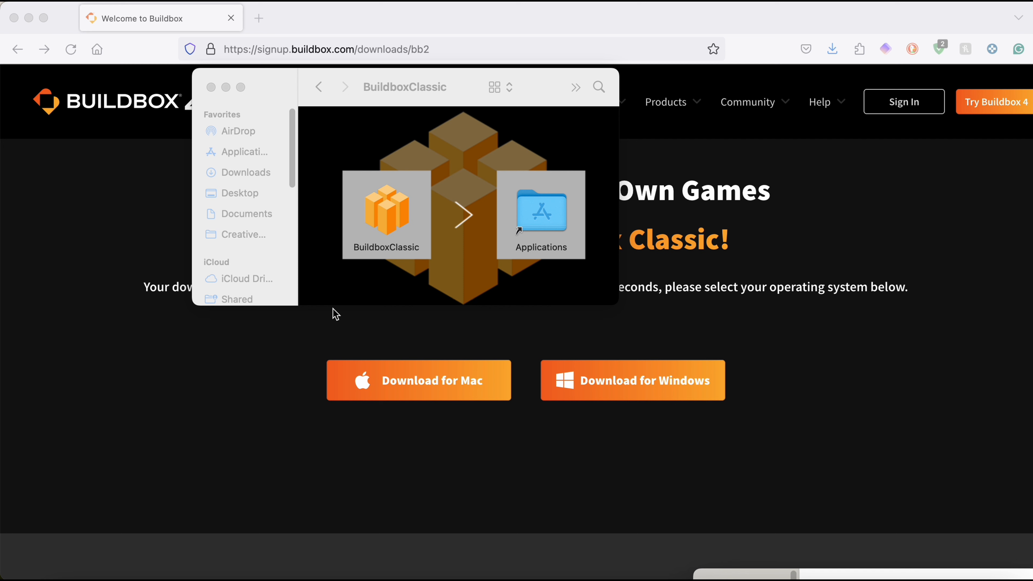
mouse_move(386, 242)
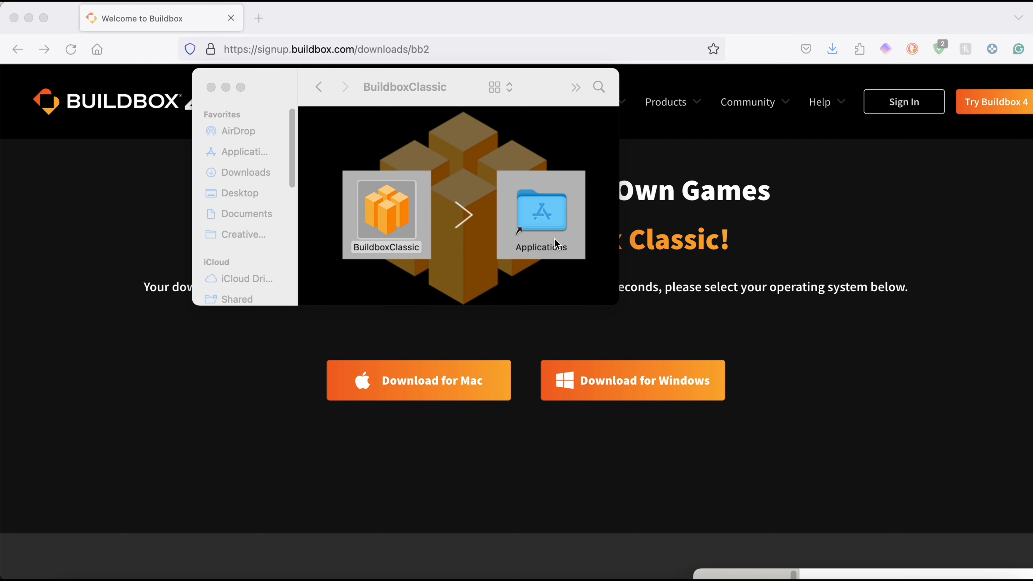
mouse_move(488, 183)
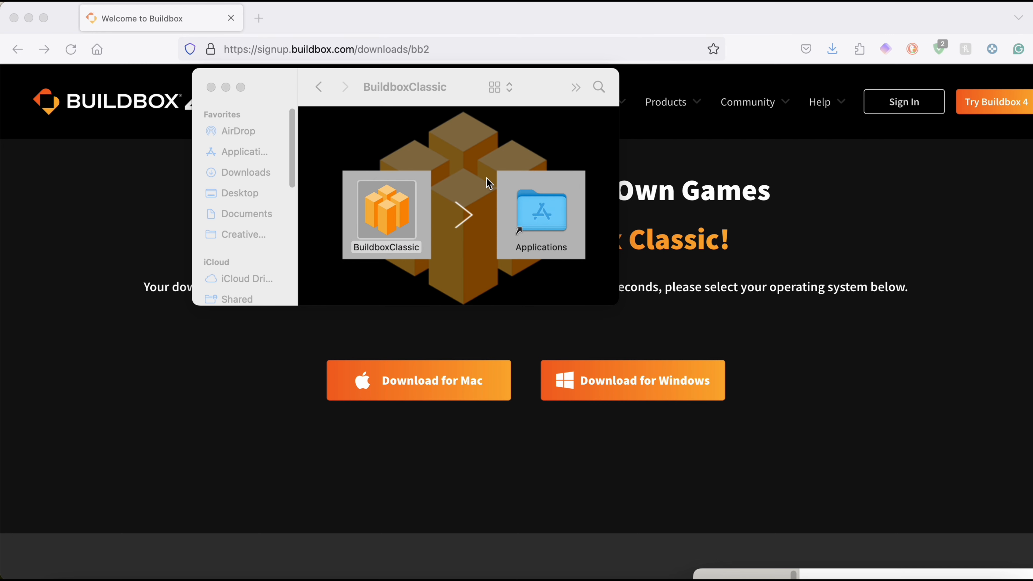
mouse_move(243, 156)
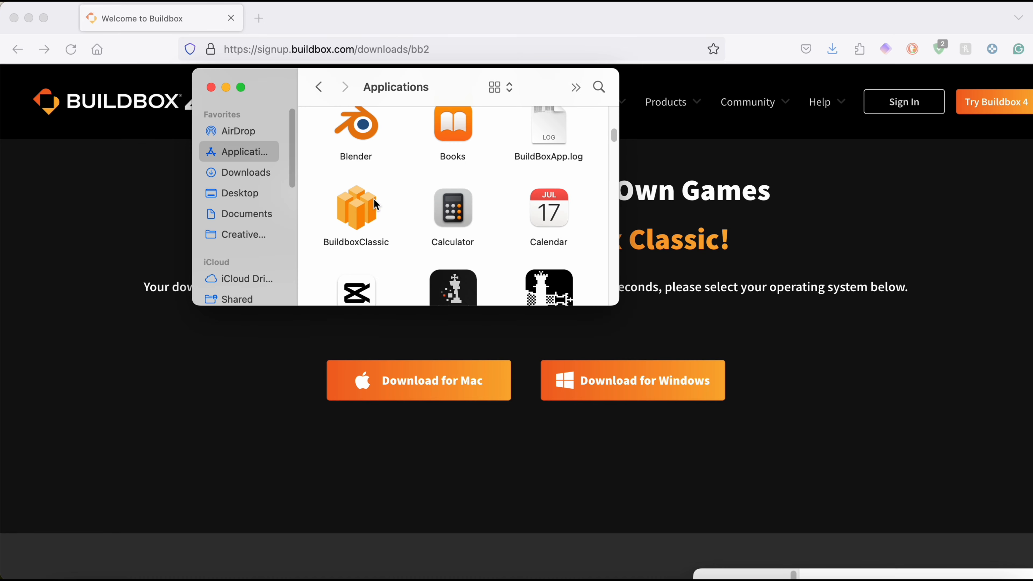
Step: Select the installed BuildboxClassic app in the Applications folder
left_click(355, 208)
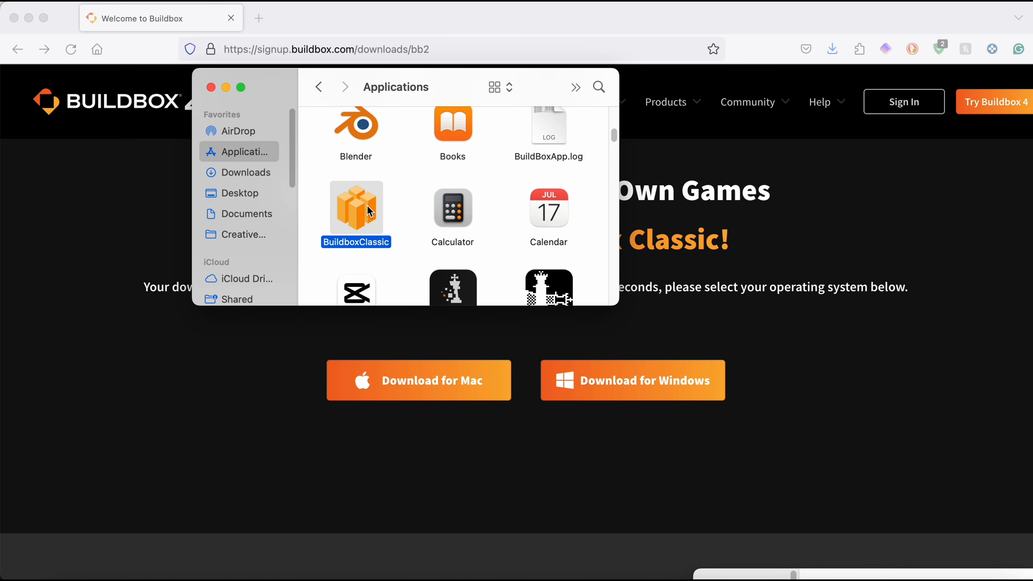
Step: Launch BuildboxClassic from Applications to reach the AI Assistant welcome screen
double_click(356, 205)
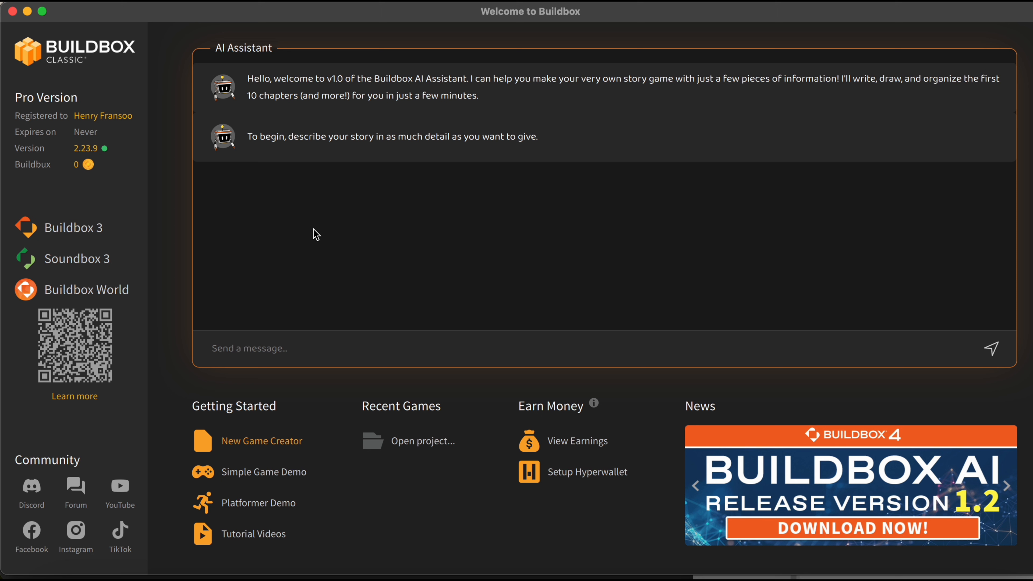
mouse_move(548, 347)
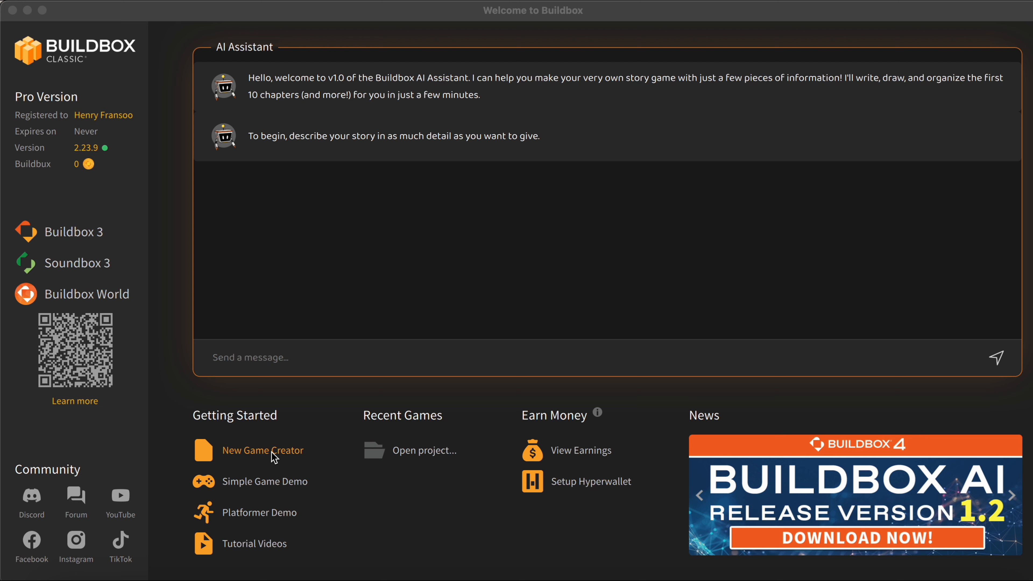
mouse_move(479, 363)
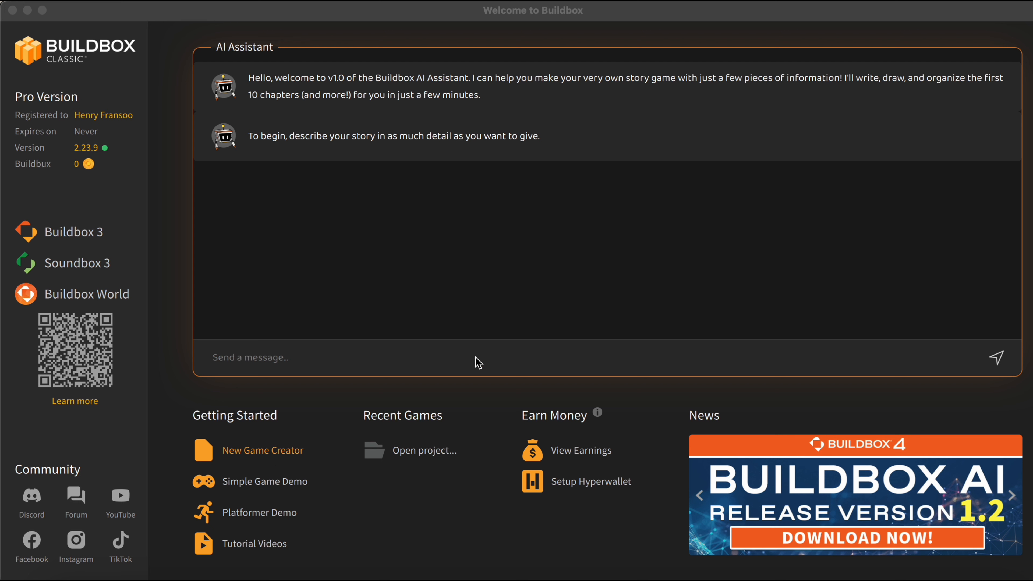
mouse_move(359, 167)
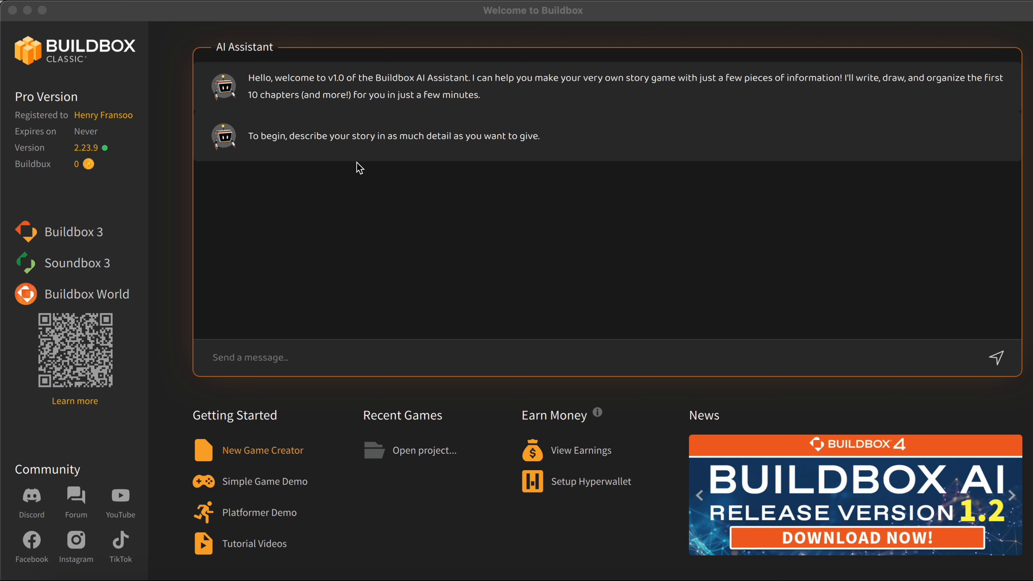
mouse_move(604, 115)
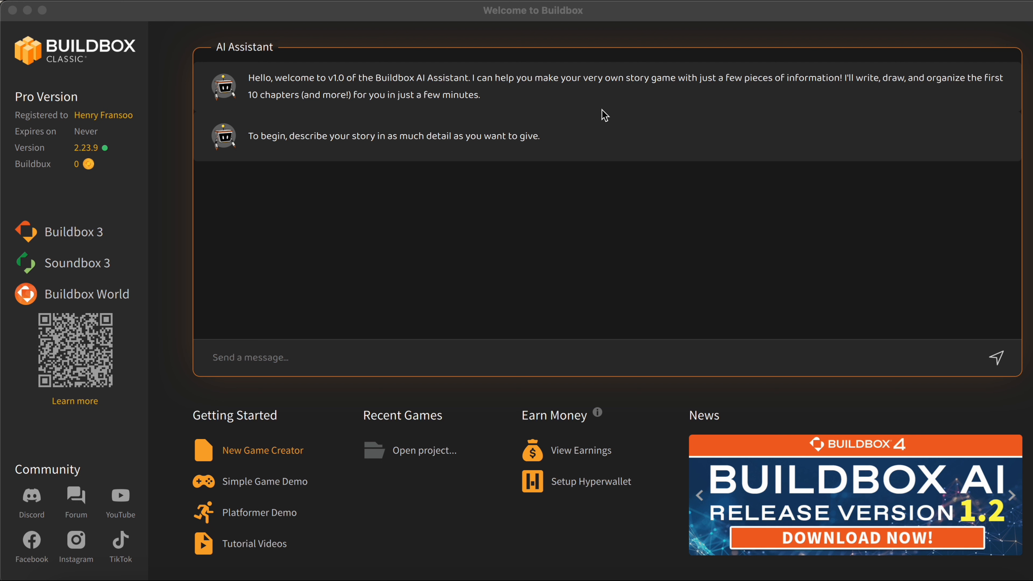
mouse_move(364, 105)
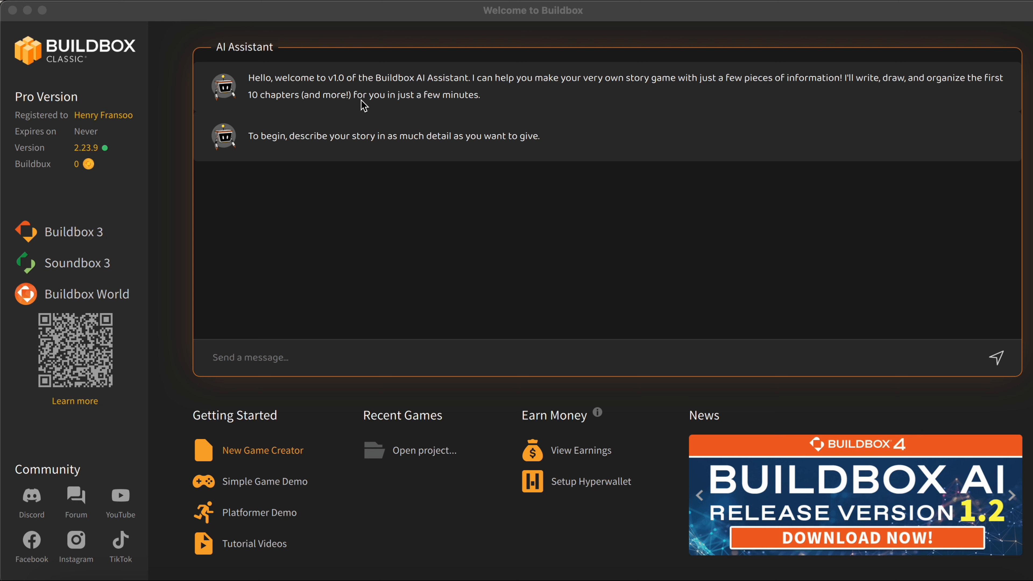
mouse_move(411, 157)
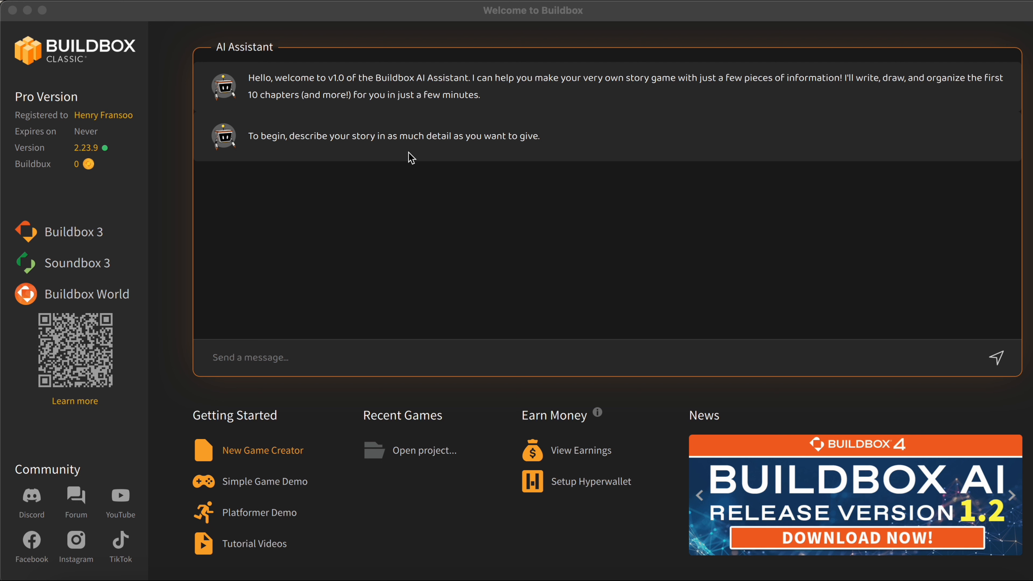
mouse_move(650, 187)
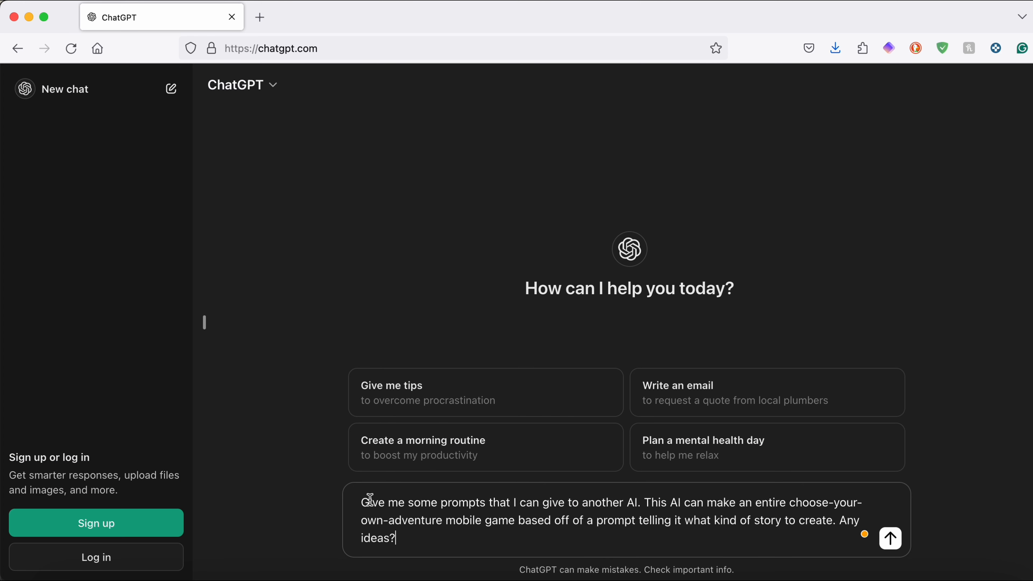
mouse_move(453, 512)
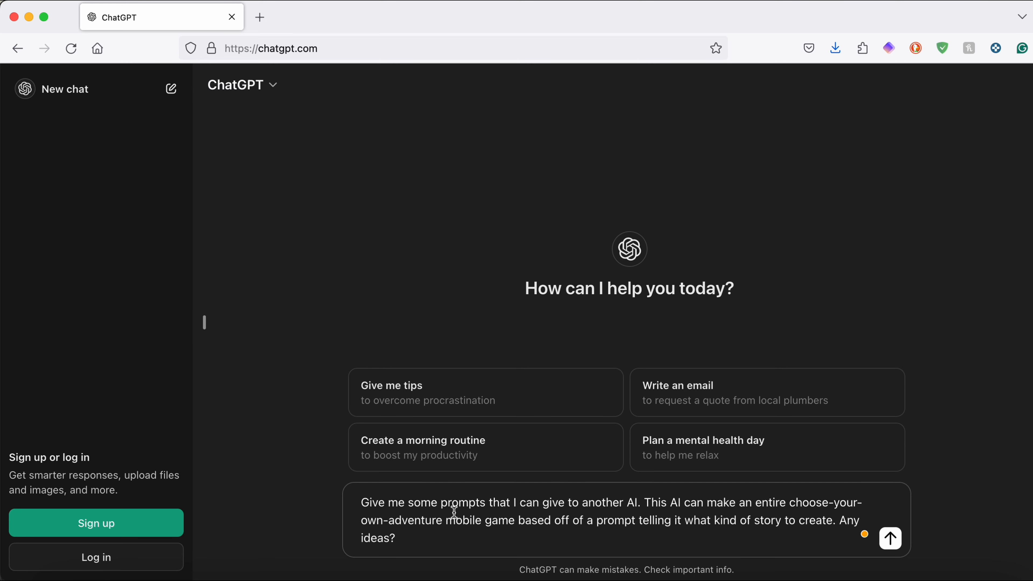
mouse_move(595, 511)
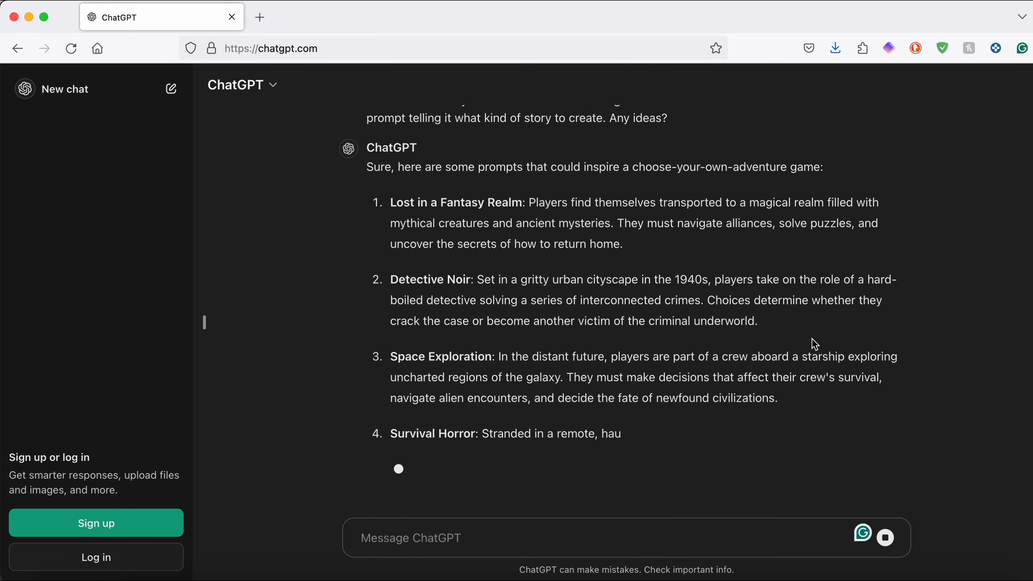
Step: Read through ChatGPT's numbered list of choose-your-own-adventure game prompts
scroll("down", 3)
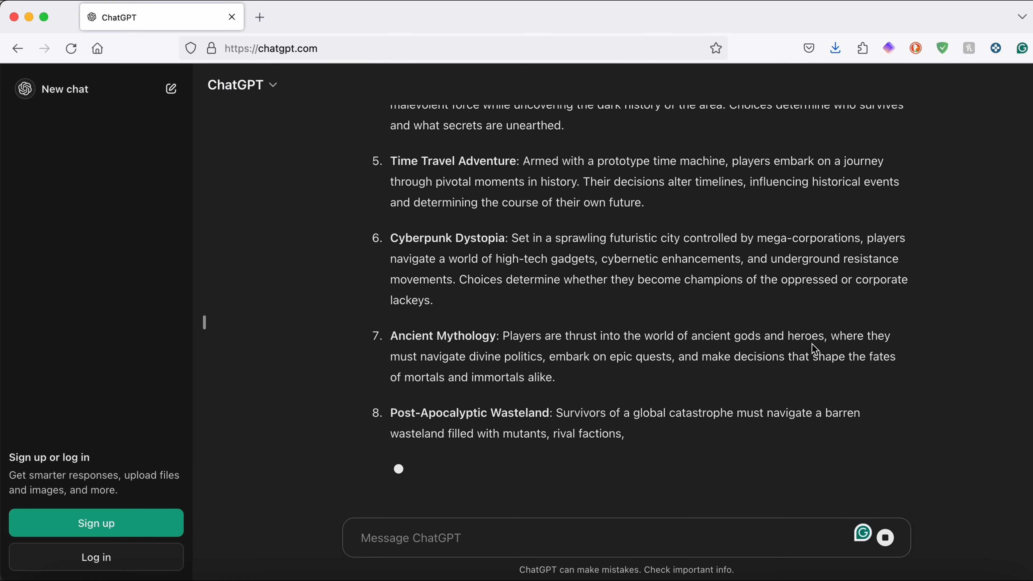
scroll("up", 3)
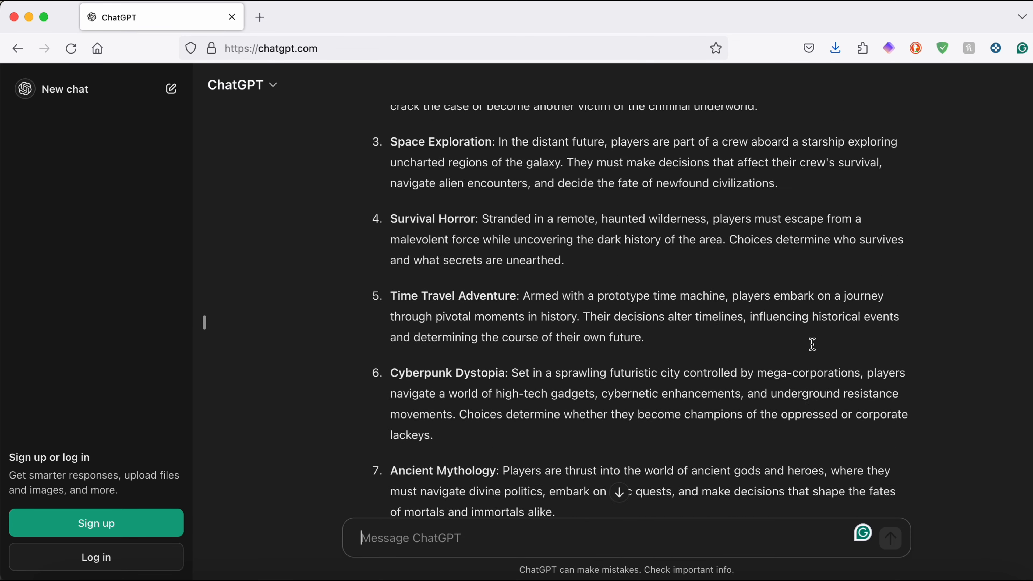
scroll("up", 3)
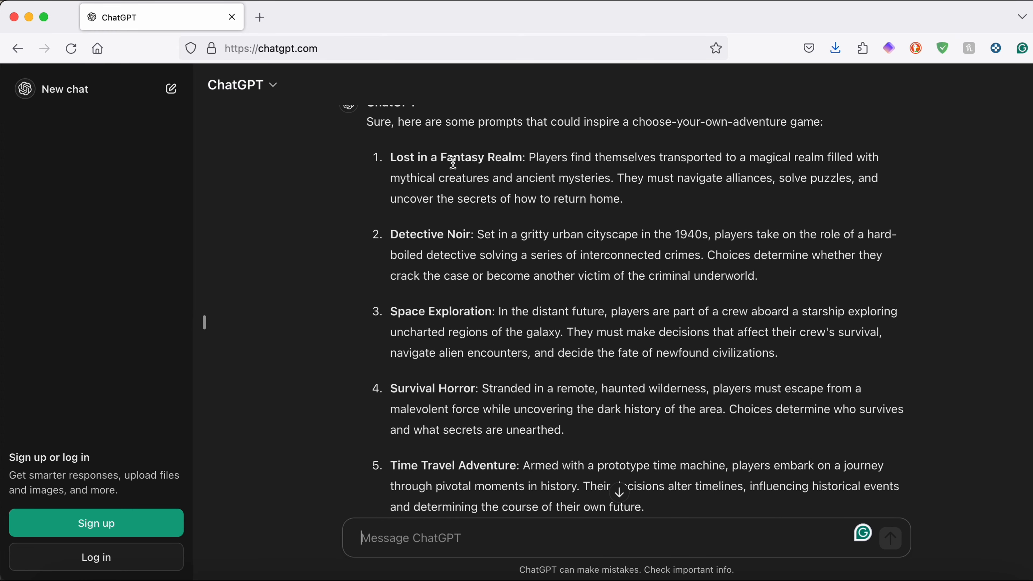
scroll("down", 3)
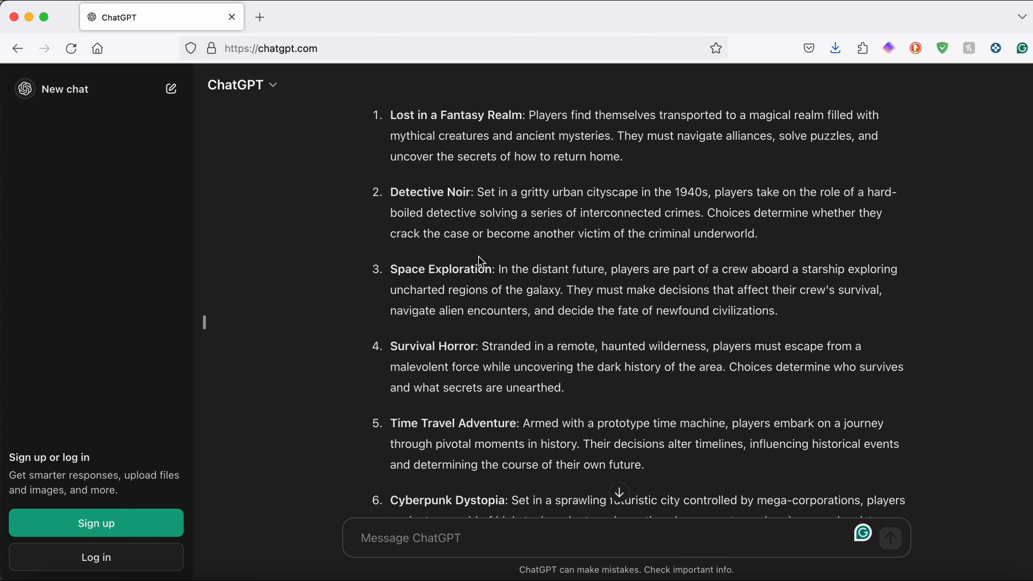
scroll("down", 3)
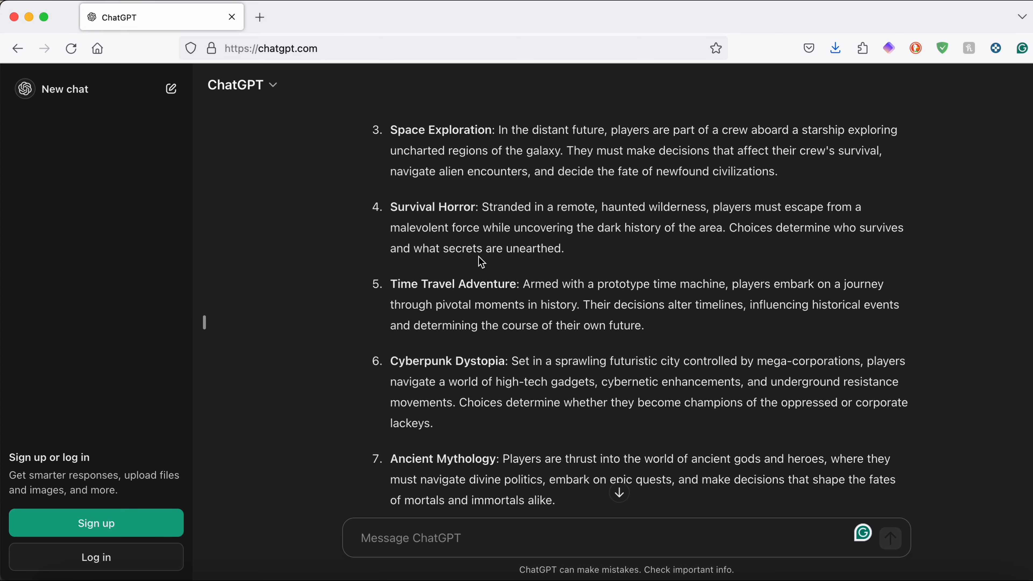
scroll("down", 3)
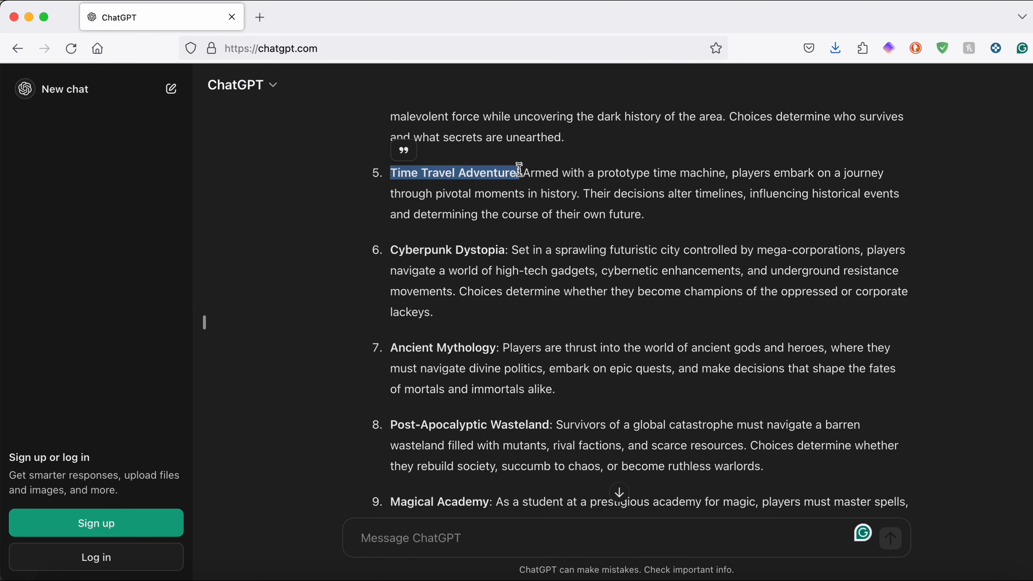
Step: Ask ChatGPT to expand theme number 5 into a one-sentence Time Travel Adventure prompt
left_click(631, 200)
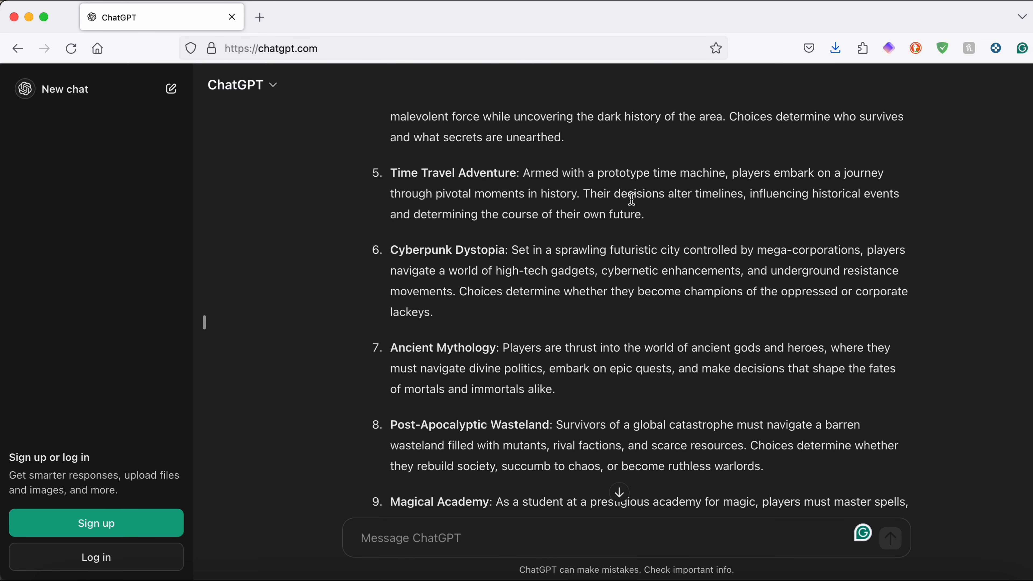
scroll("down", 3)
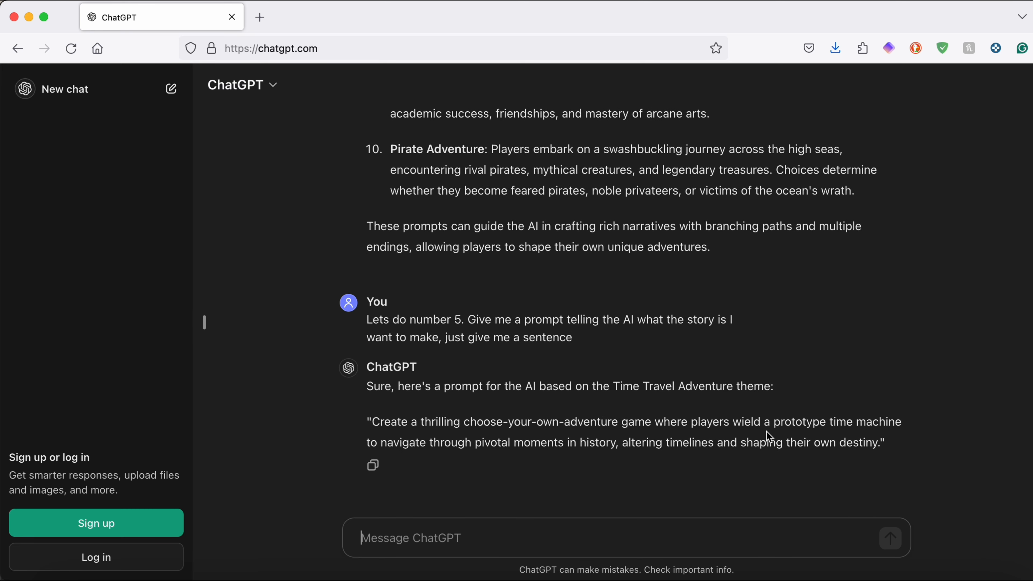
mouse_move(883, 456)
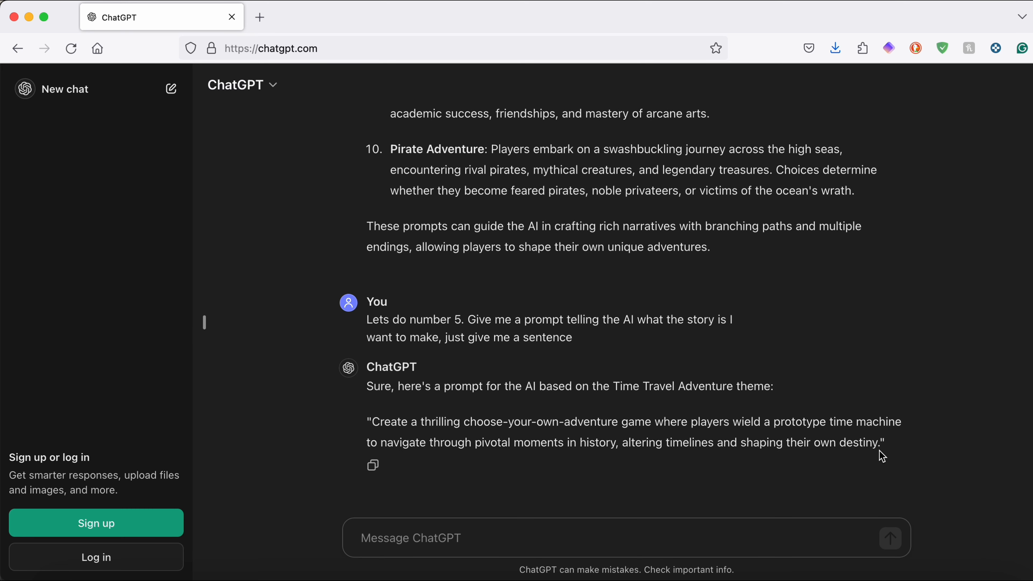
mouse_move(372, 422)
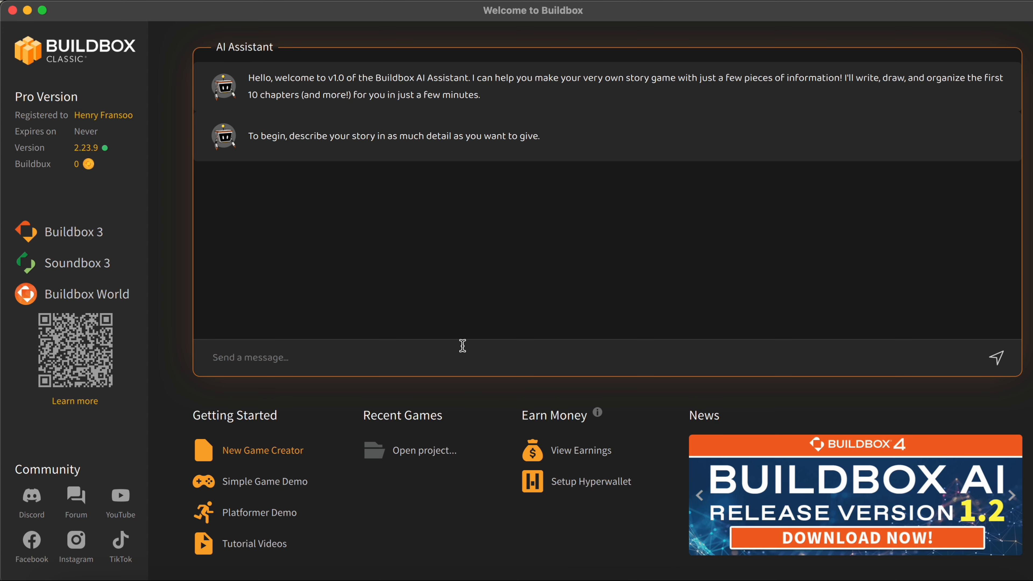
Step: Send the time-travel choose-your-own-adventure story description to the AI Assistant
type("Create a thrilling choose-your-own-adventure game where players wield a prototype time machine to navigate through pivotal moments in history, altering timelines and shaping their own destiny.")
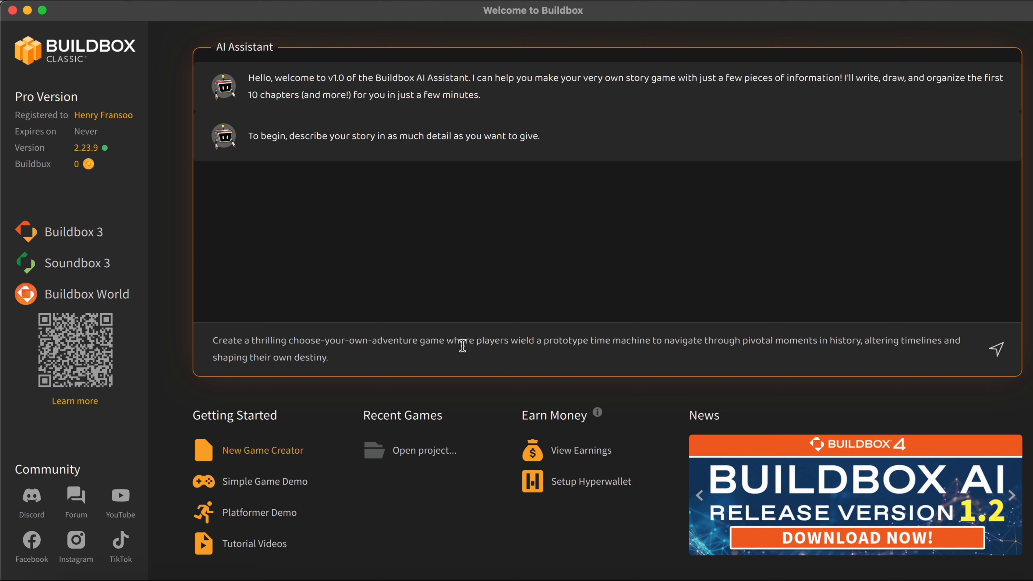
left_click(996, 349)
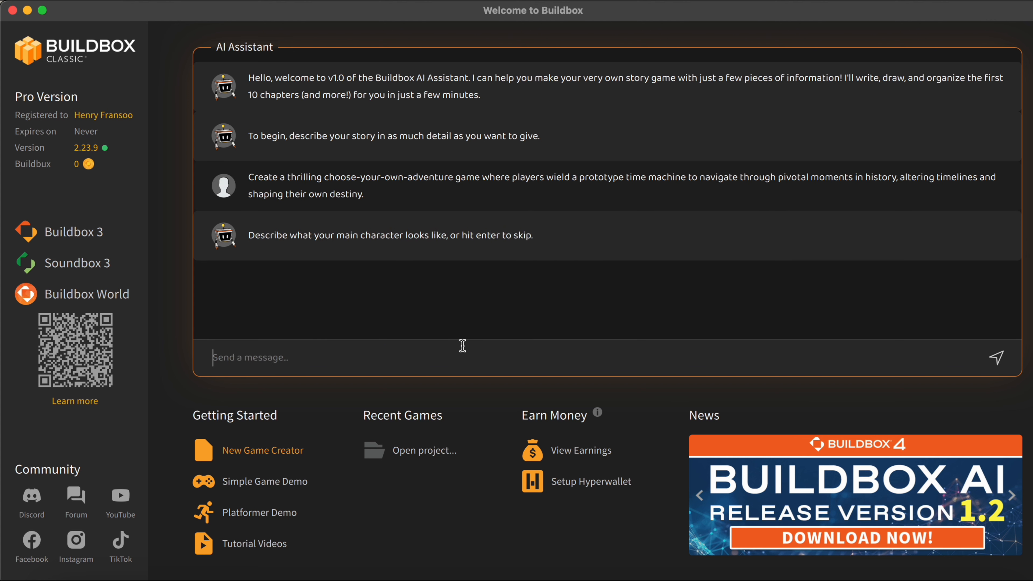
mouse_move(513, 337)
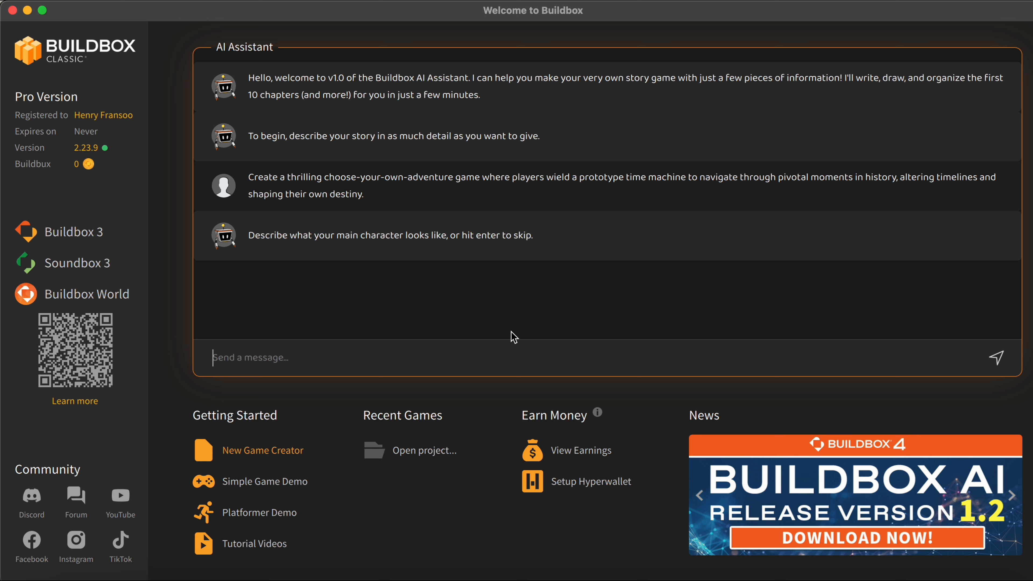
Step: Tell the assistant 'Our main character is a boy with brown hair'
type("Our main c")
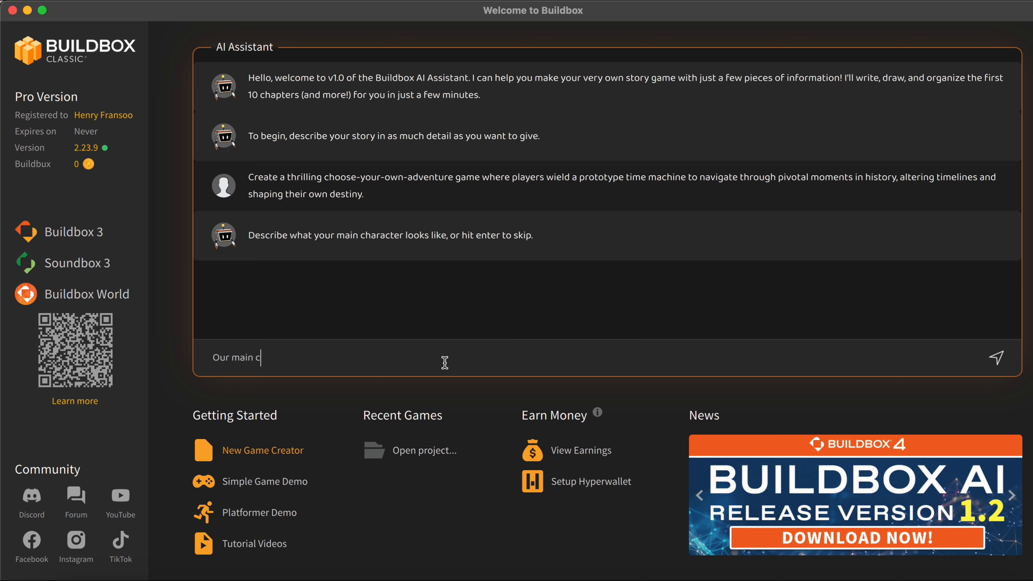
type("haracter is a bo")
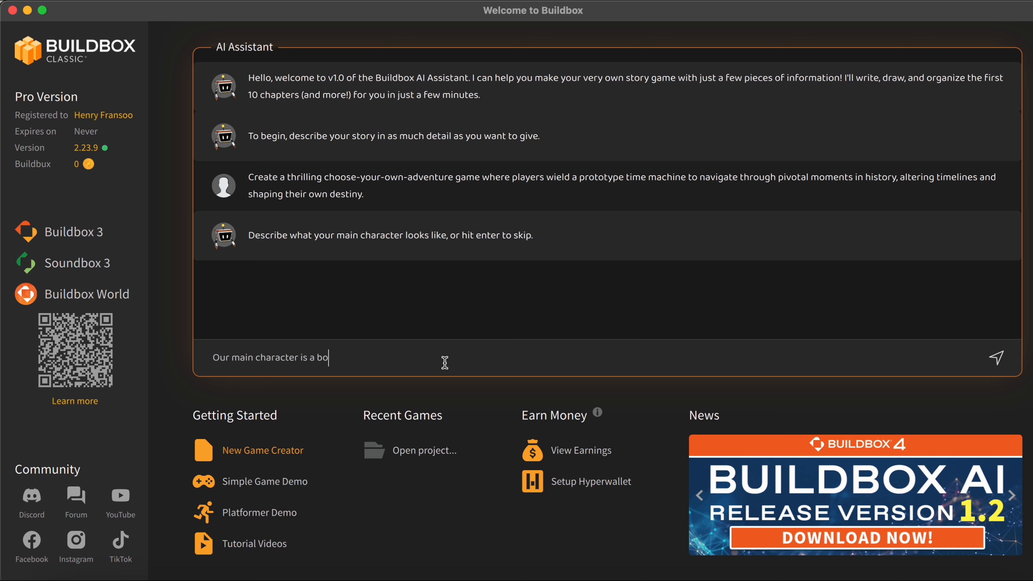
type("y with browm hair")
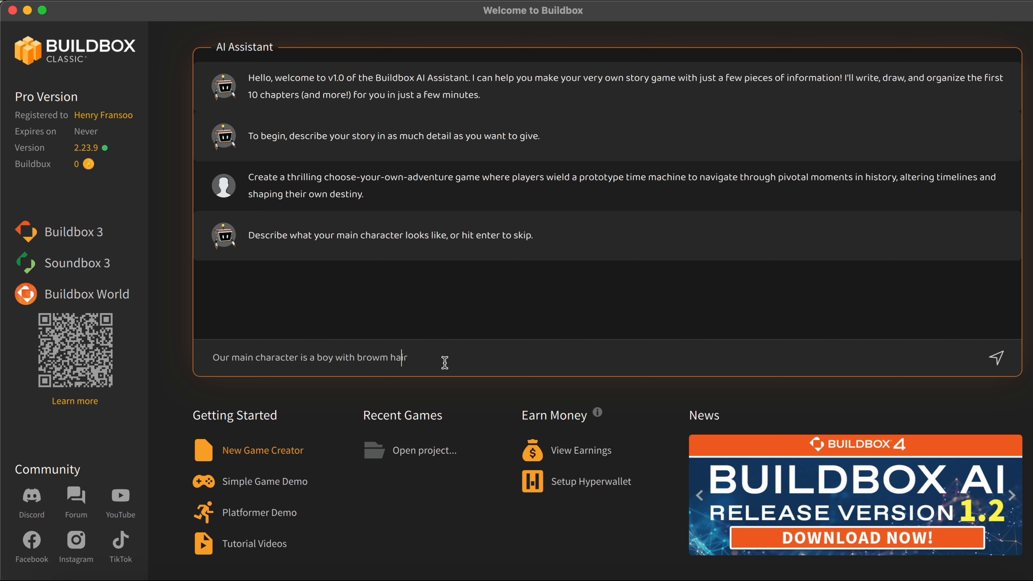
key("Return")
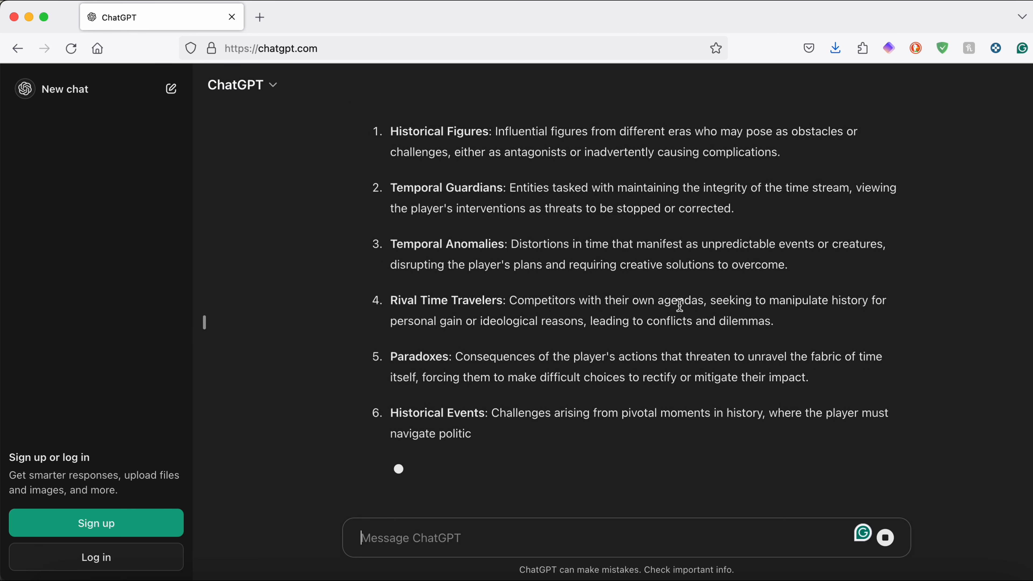
Step: Review ChatGPT's enemy list, pick Technological Malfunctions, and return to Buildbox Classic
scroll("down", 3)
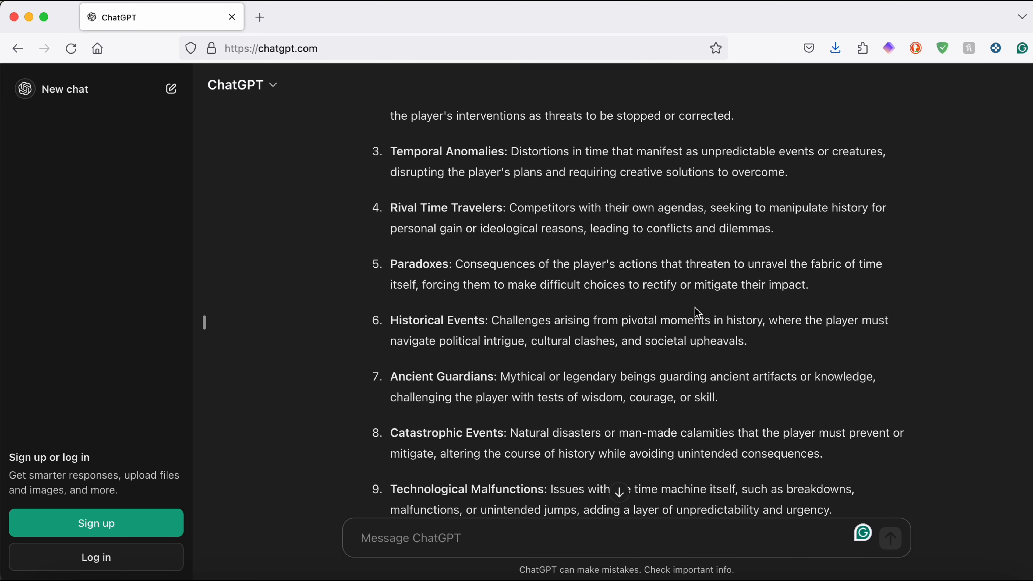
scroll("down", 3)
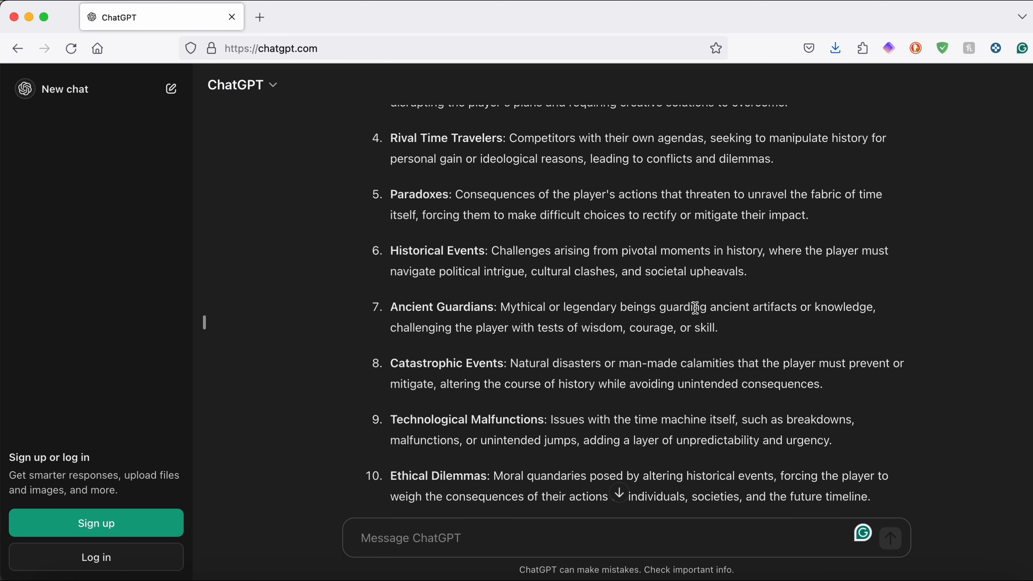
scroll("down", 3)
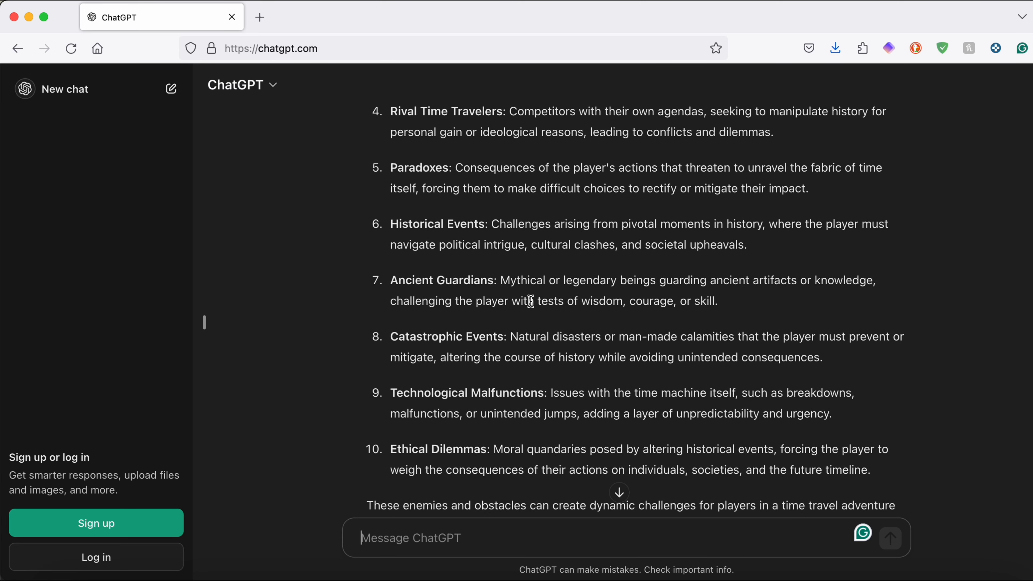
scroll("down", 3)
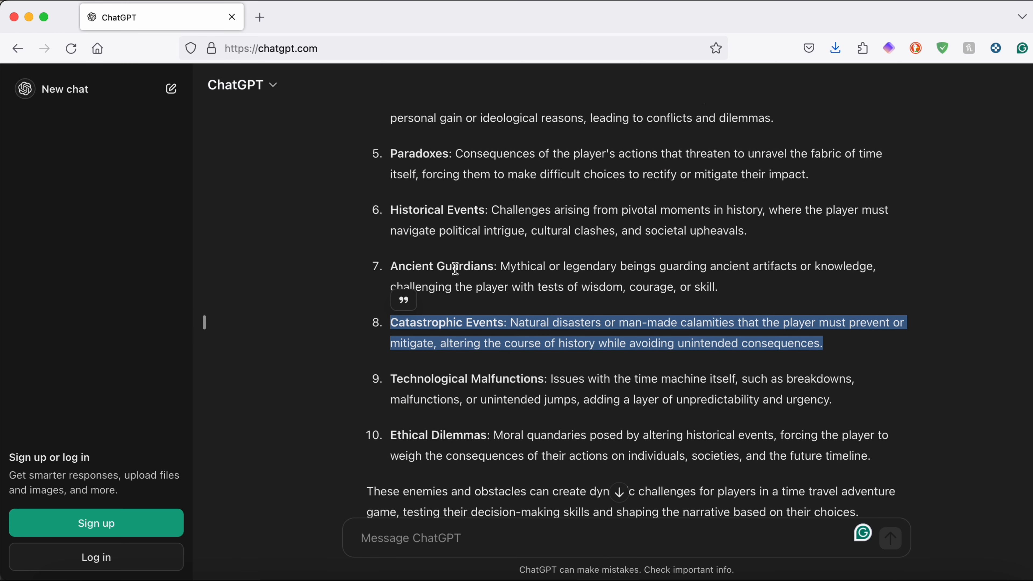
scroll("up", 3)
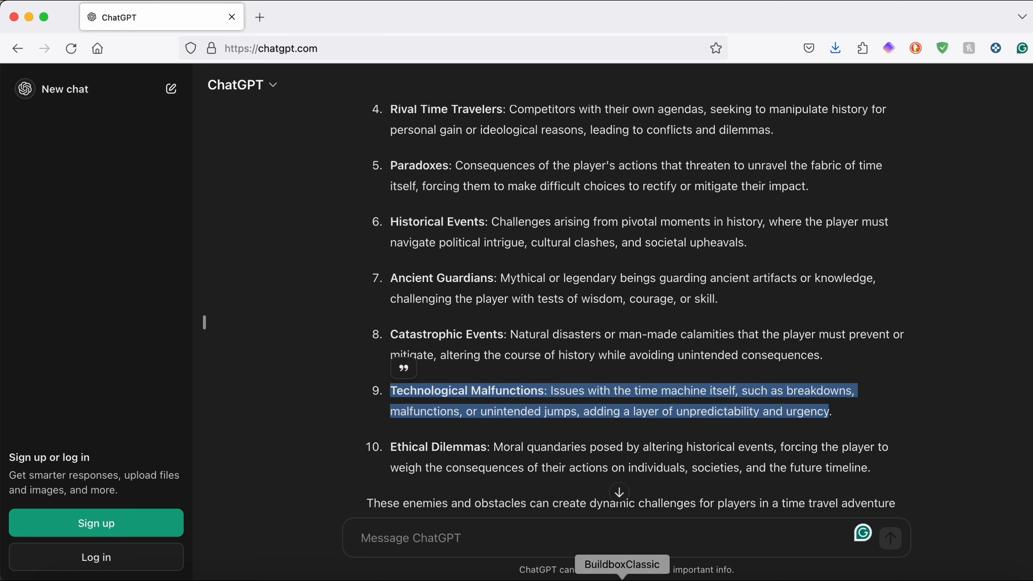
left_click(621, 564)
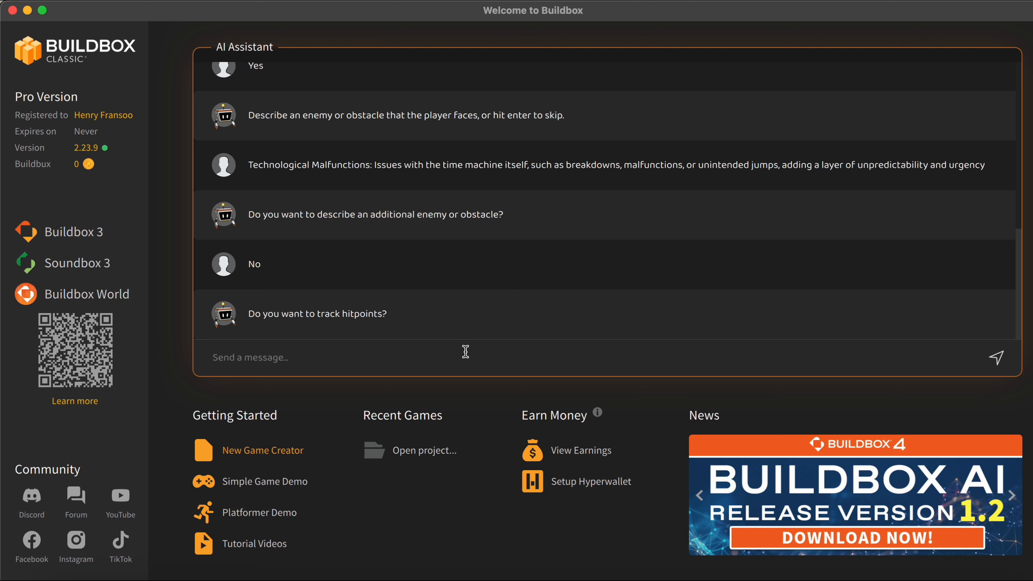
Step: Answer 'No' to hitpoint tracking and request 'Adventure themed music'
type("No")
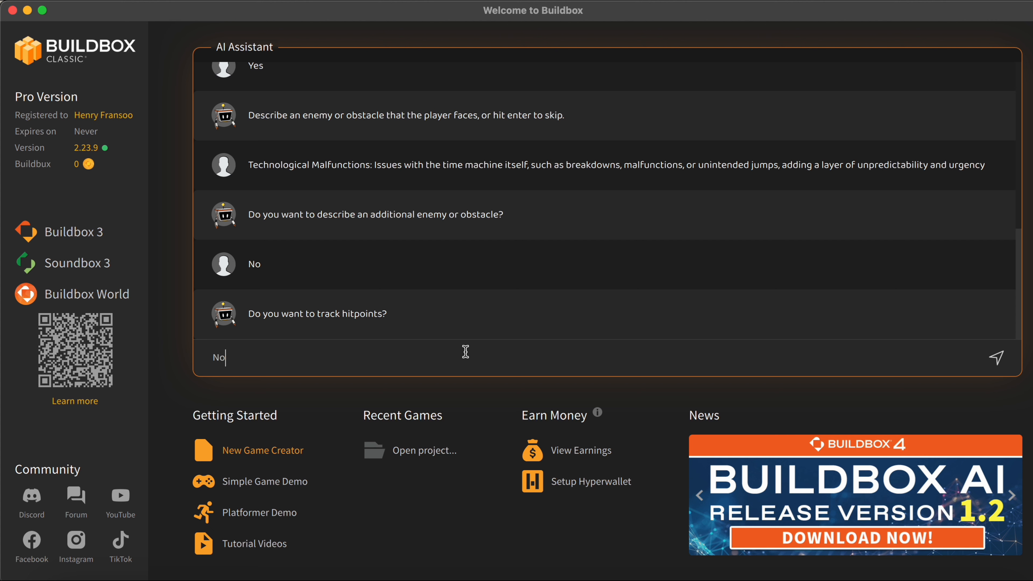
key("Return")
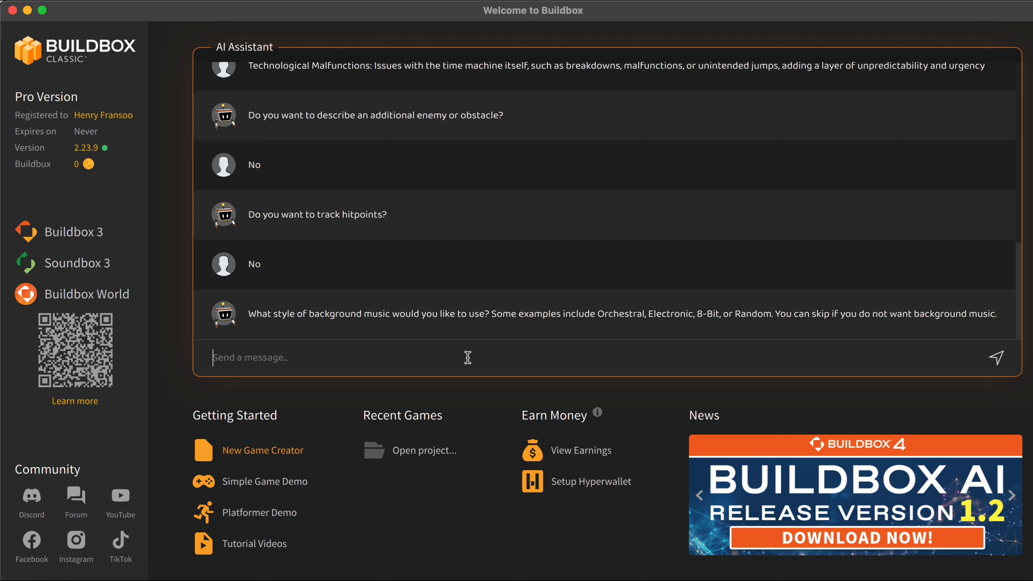
type("Adventure themed mu")
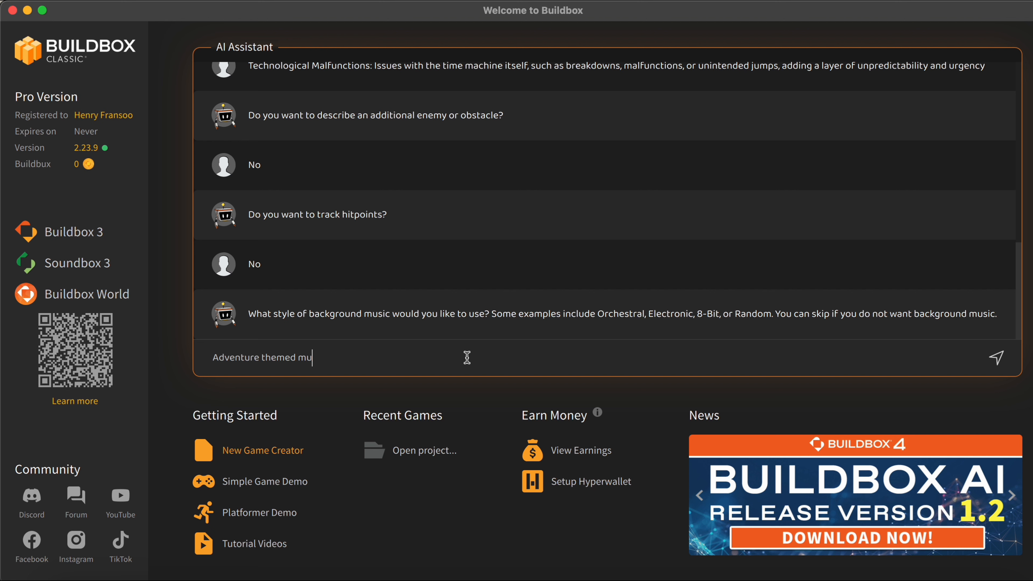
type("sic")
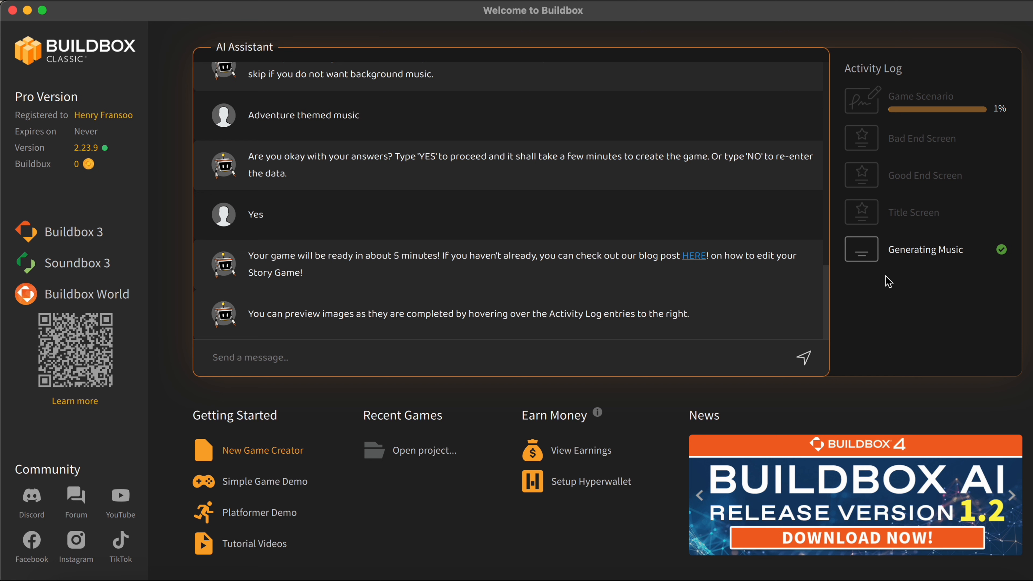
Step: Watch the Activity Log until generation finishes and the ChronoQuest project opens
scroll("down", 3)
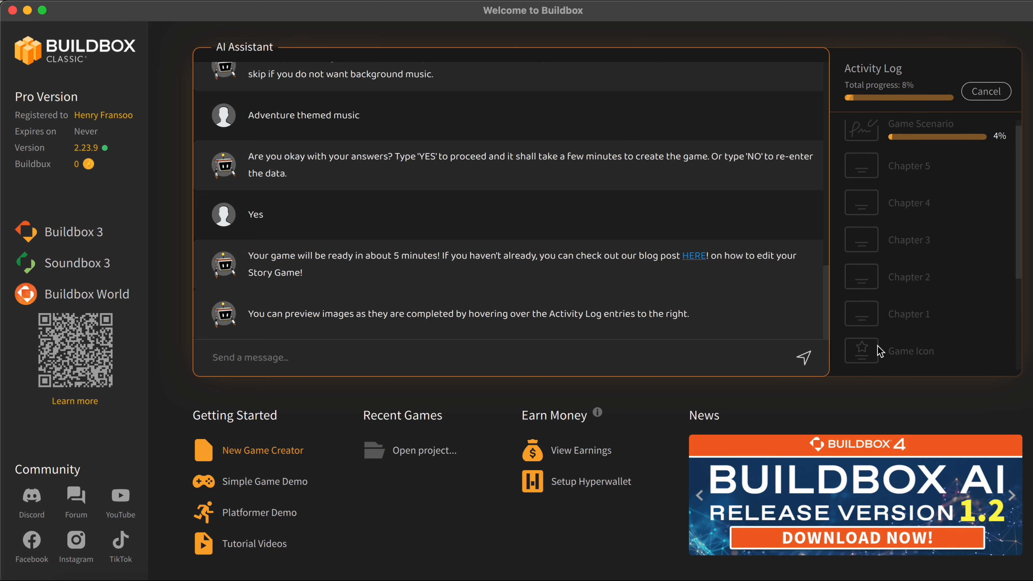
mouse_move(861, 240)
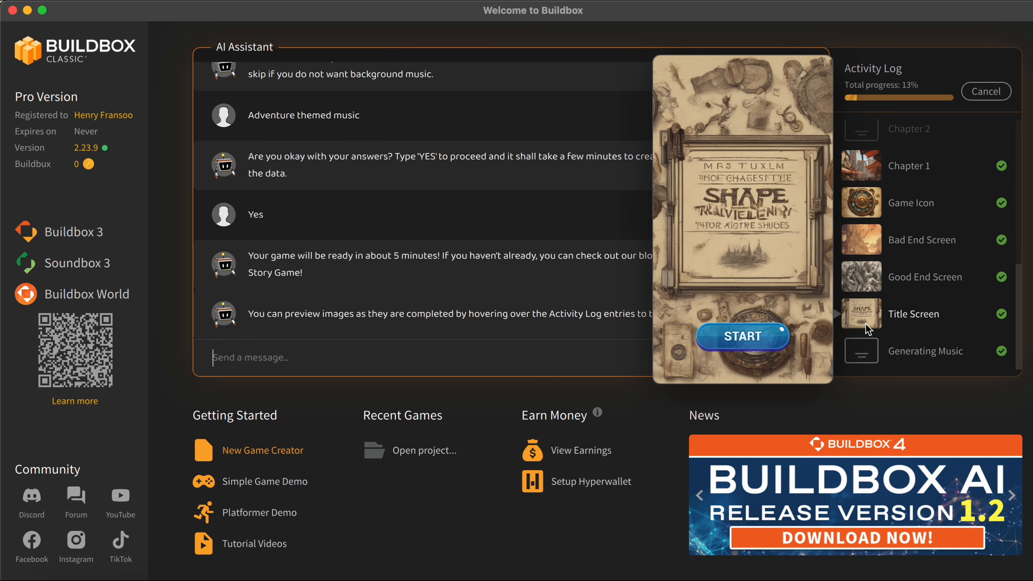
mouse_move(866, 162)
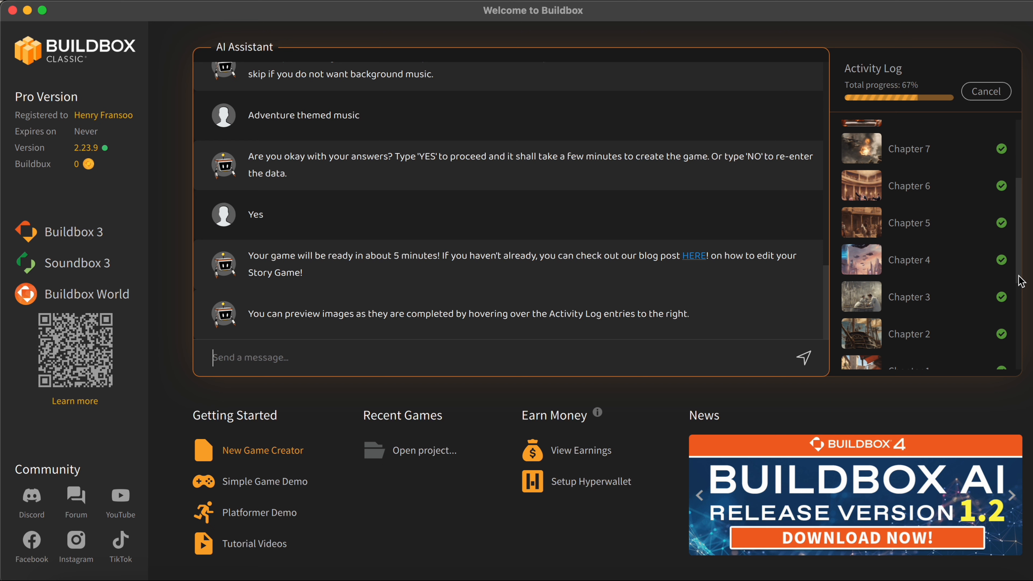
scroll("up", 3)
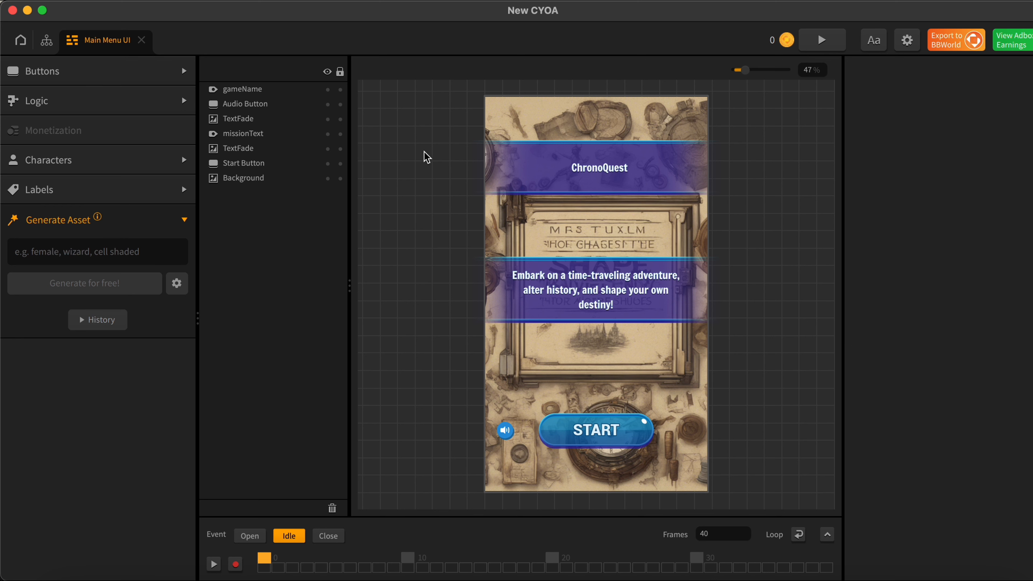
mouse_move(444, 341)
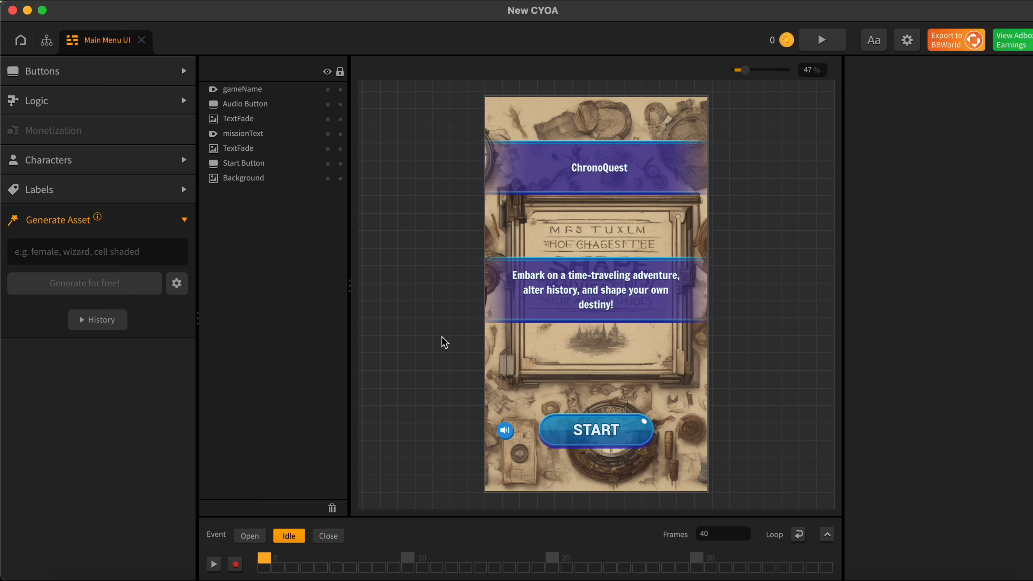
mouse_move(420, 343)
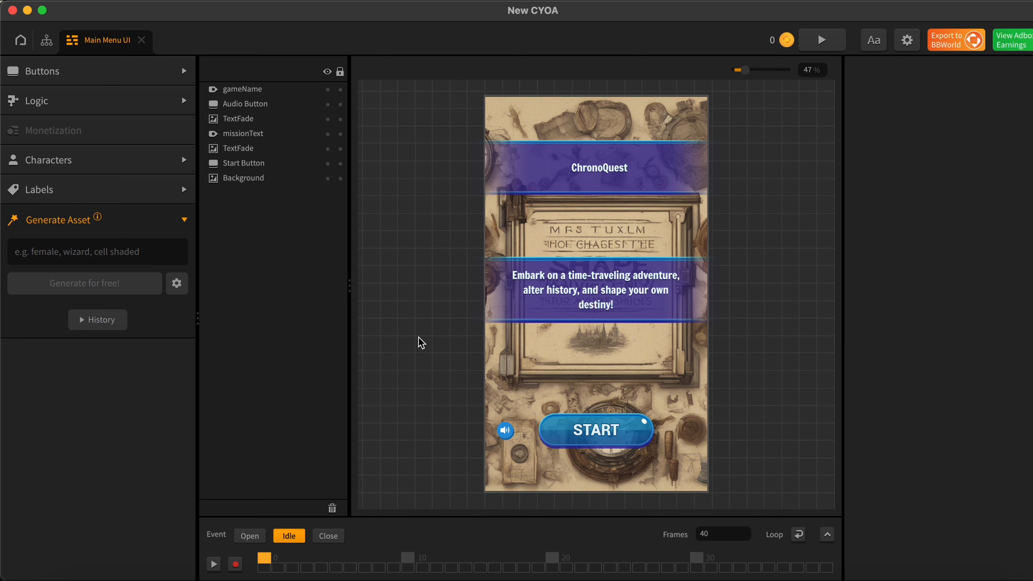
mouse_move(523, 410)
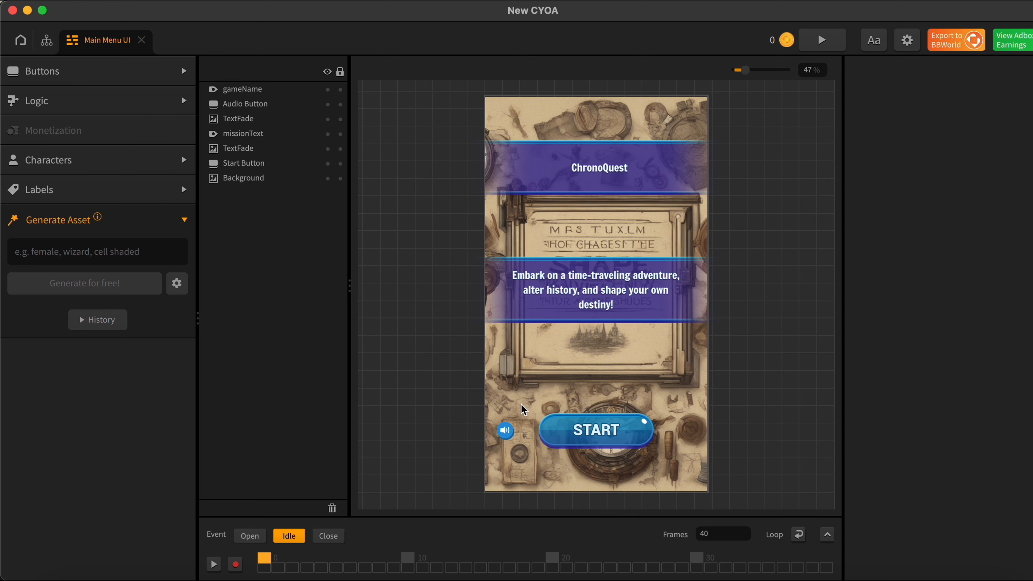
mouse_move(74, 61)
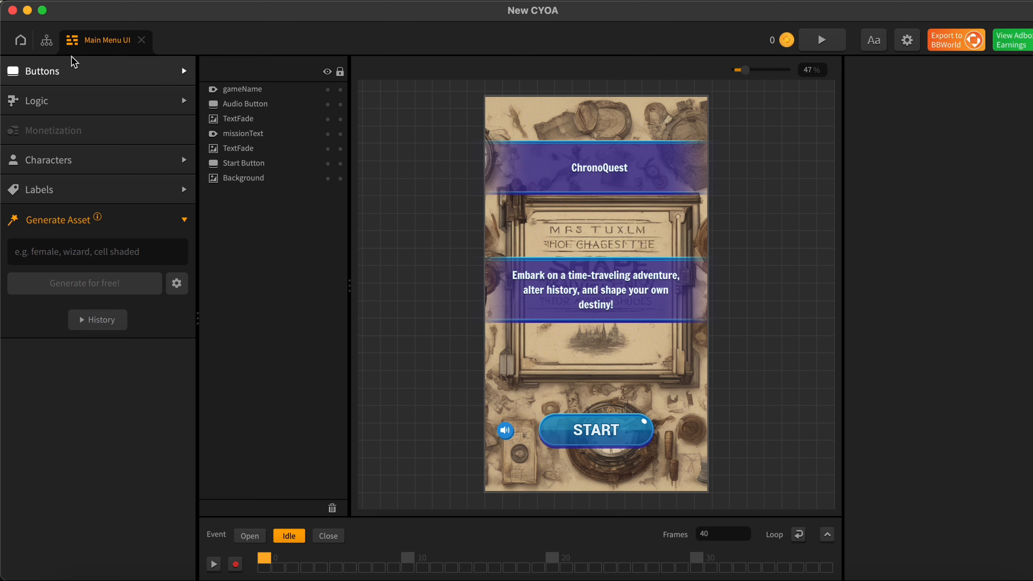
Step: From the Mind Map, open the Game Over UI screen for editing
left_click(45, 39)
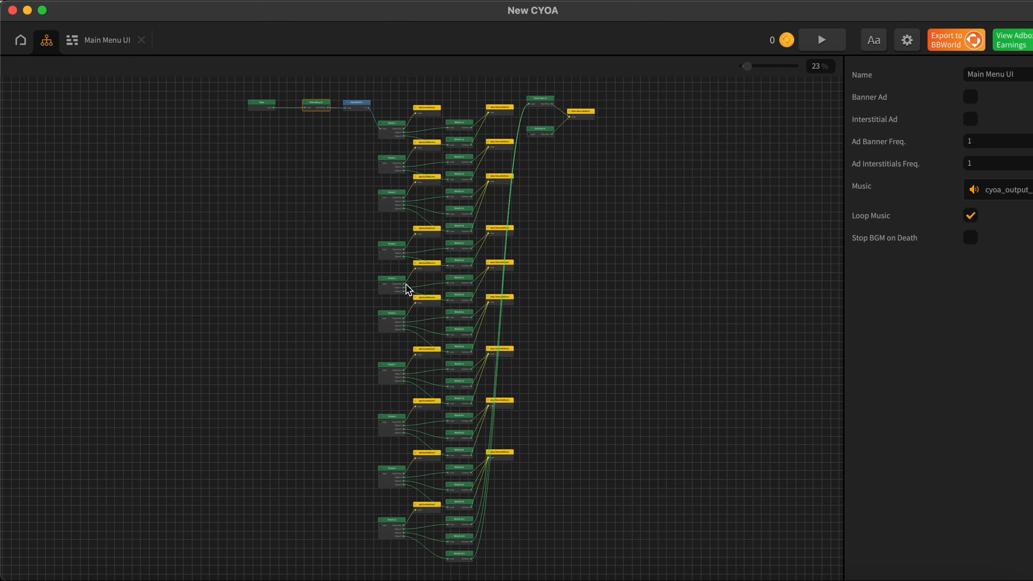
mouse_move(773, 92)
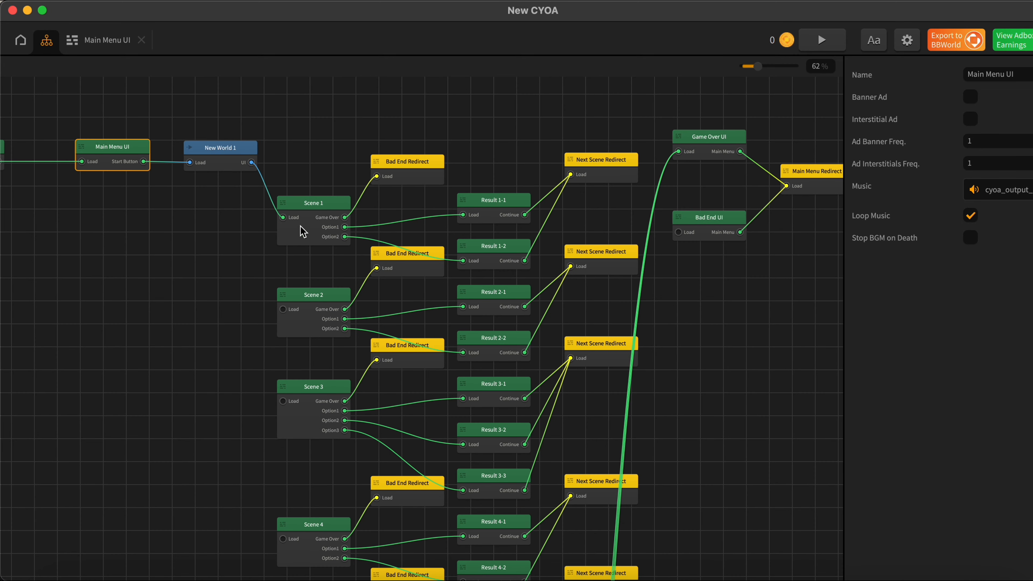
mouse_move(710, 158)
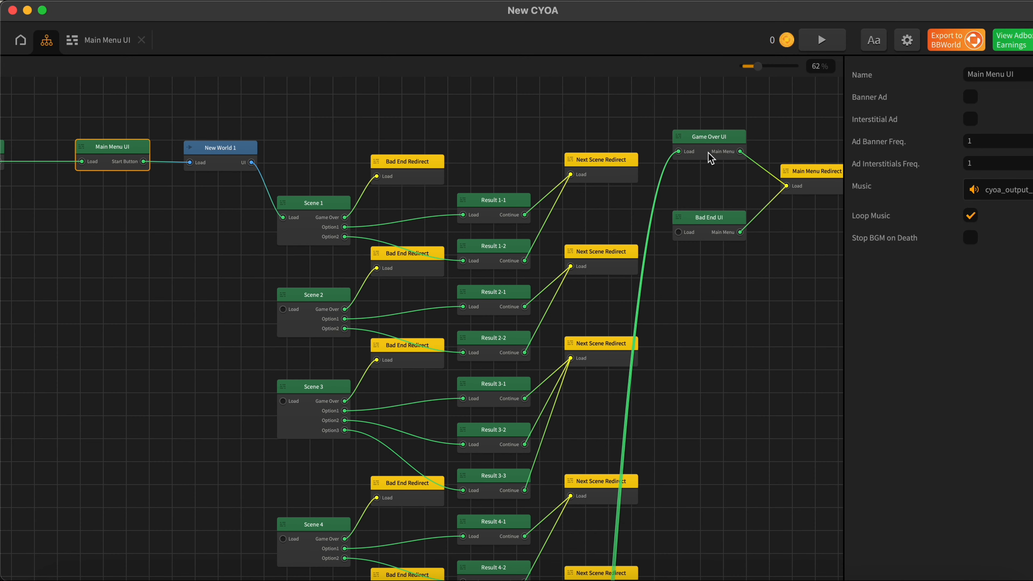
double_click(708, 136)
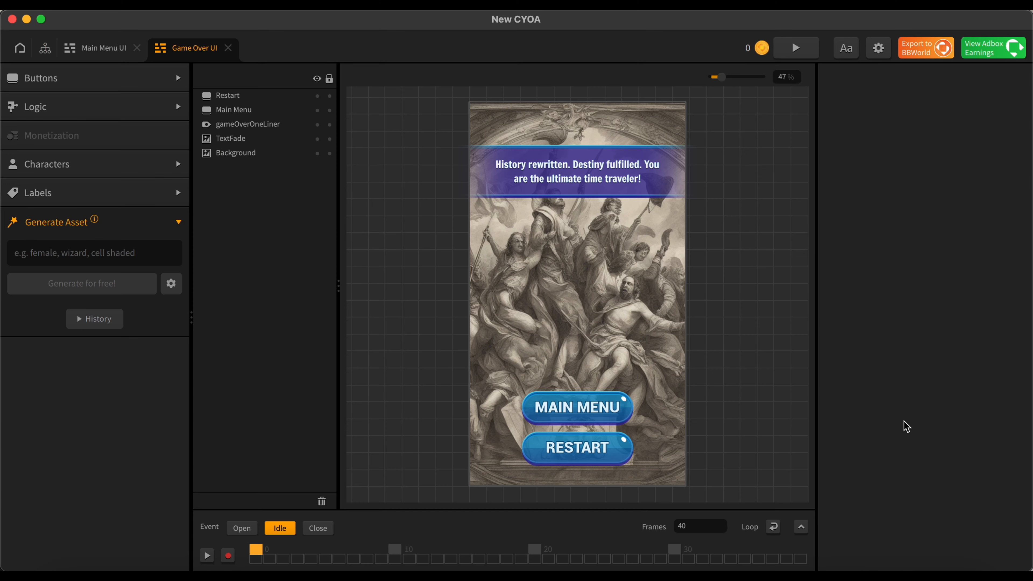
mouse_move(721, 313)
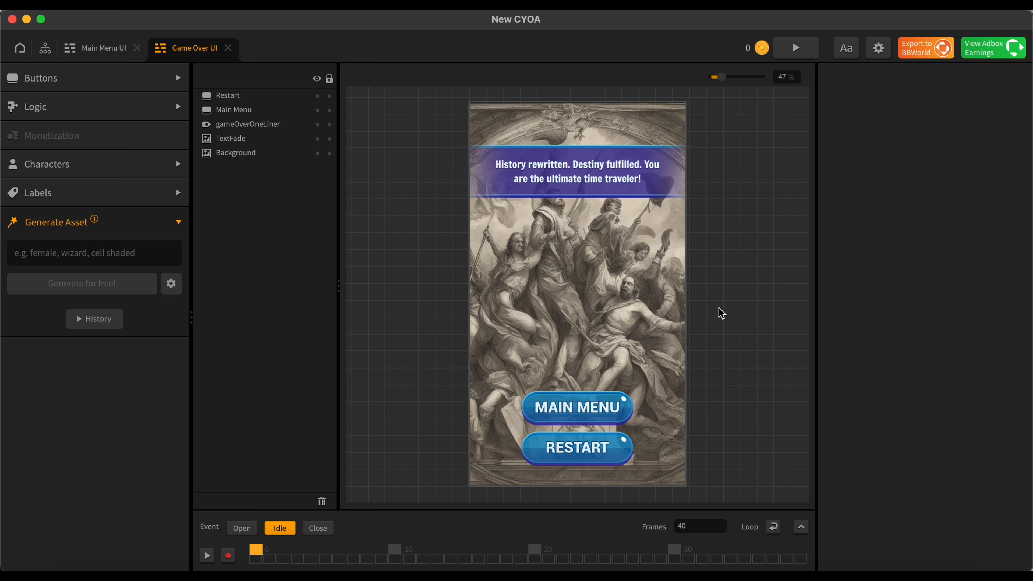
mouse_move(429, 281)
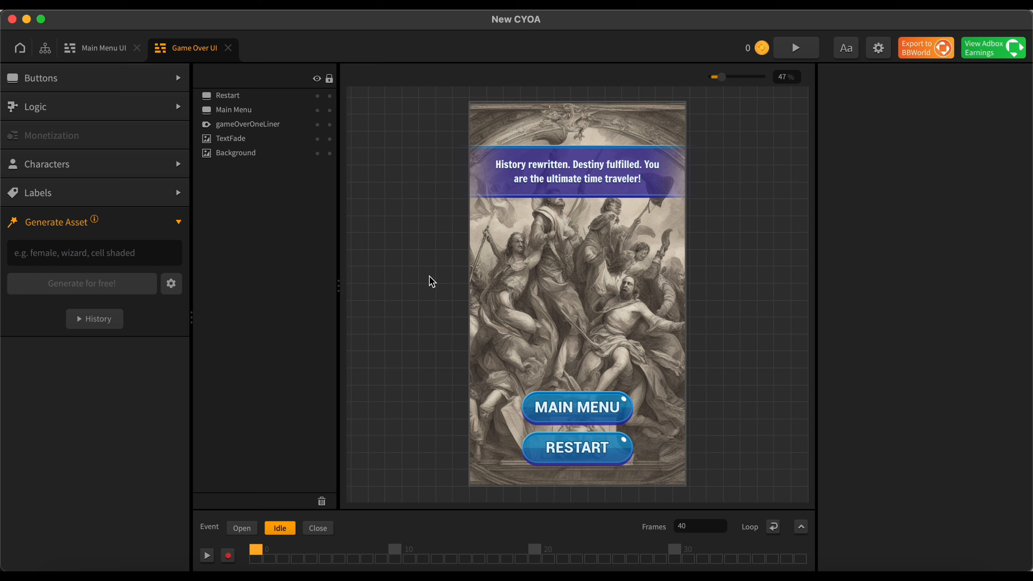
mouse_move(624, 205)
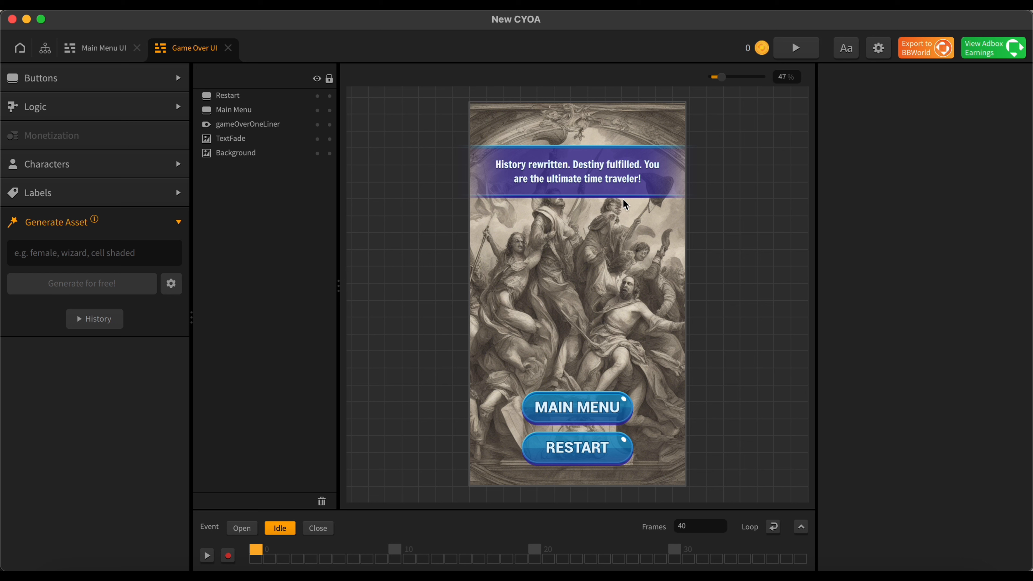
mouse_move(650, 223)
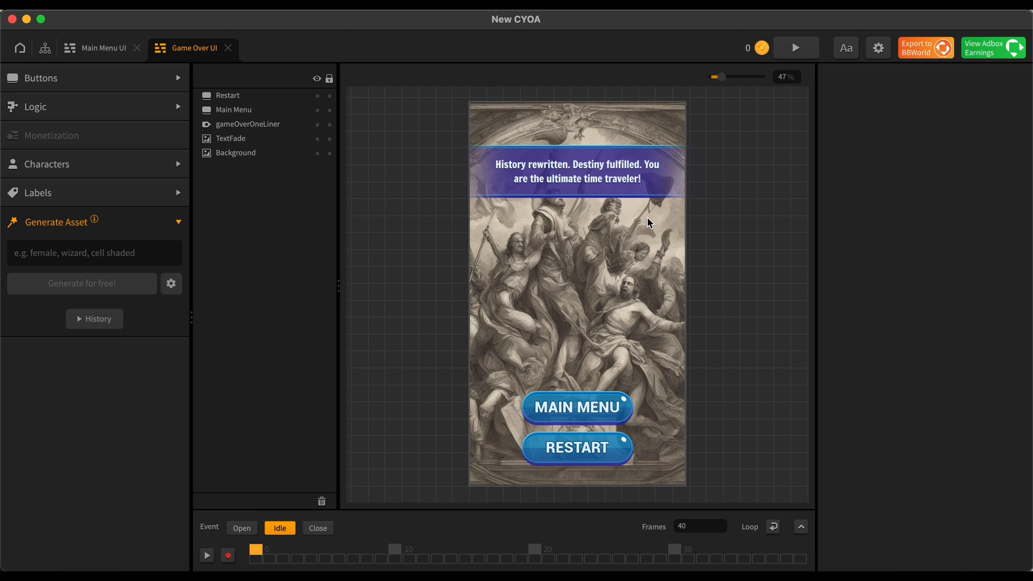
mouse_move(652, 439)
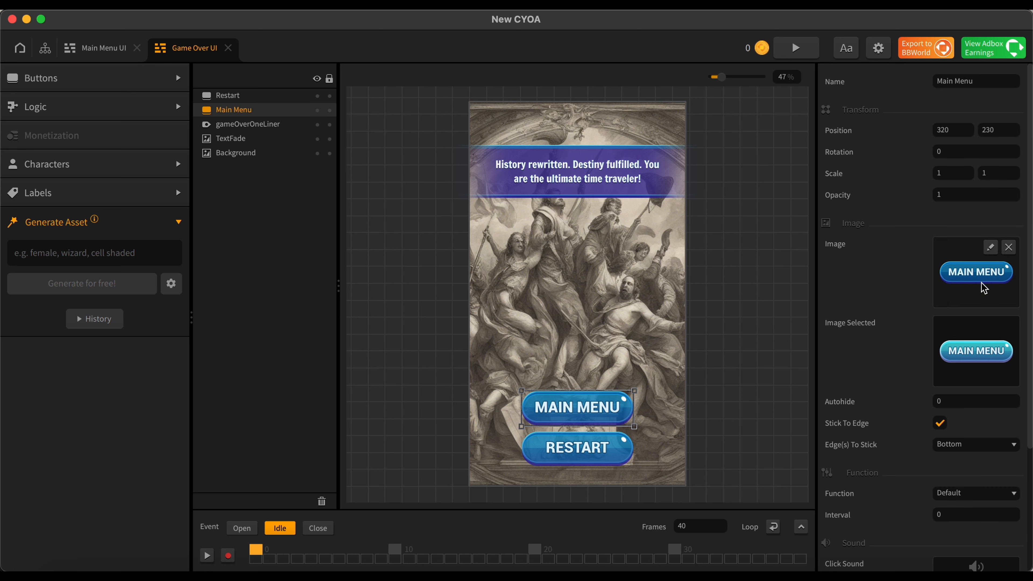
mouse_move(1002, 278)
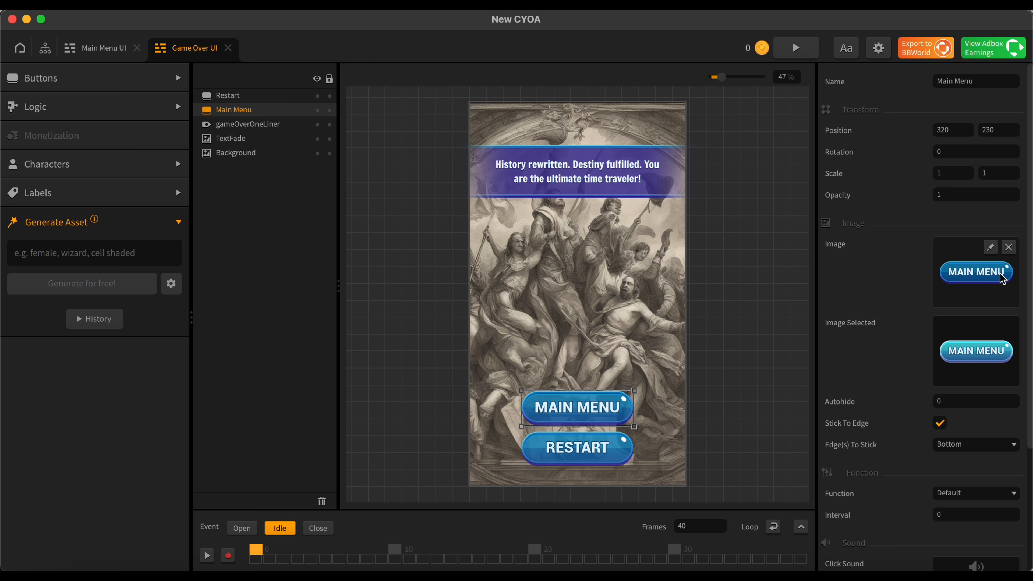
mouse_move(1009, 241)
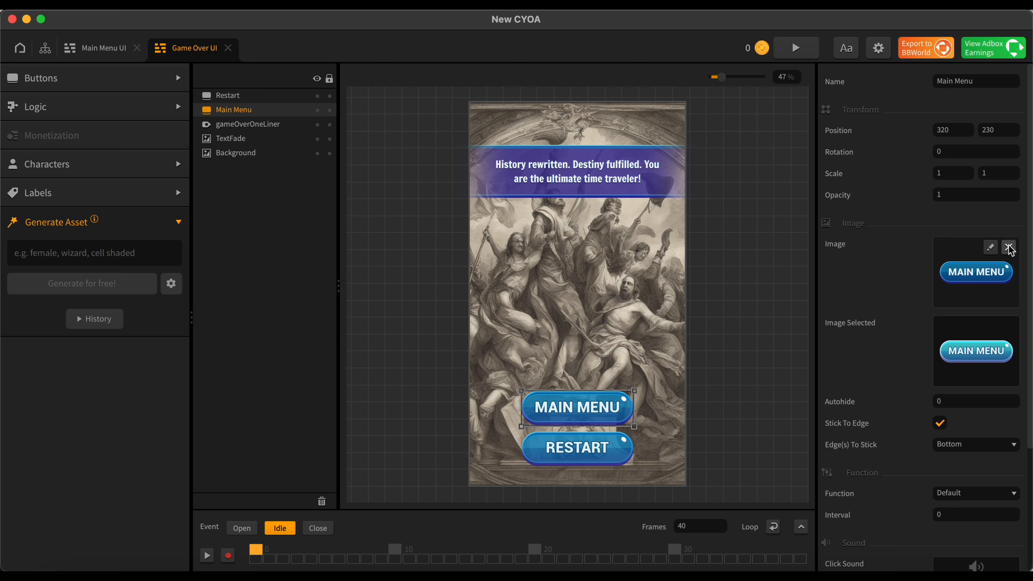
left_click(1007, 247)
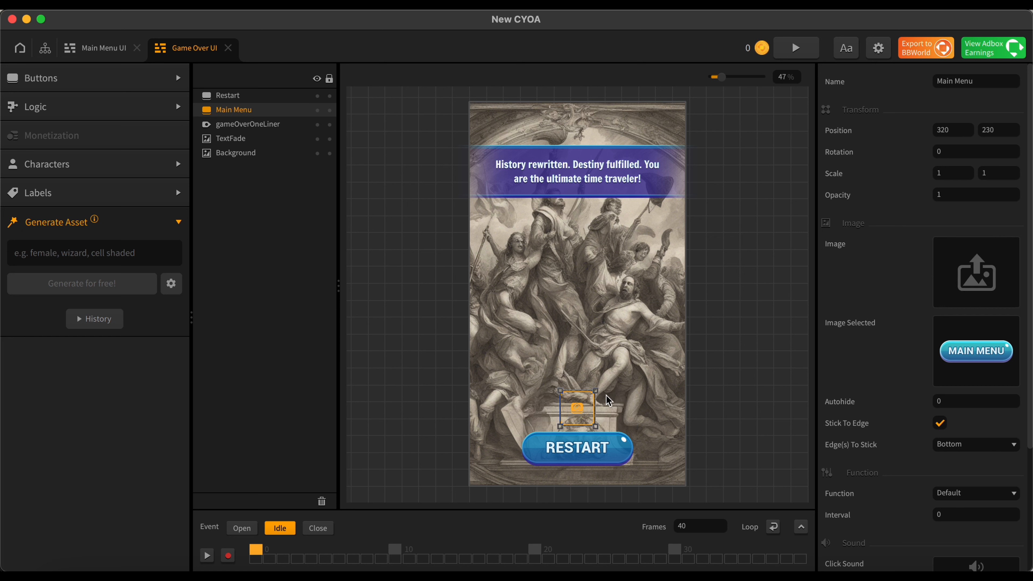
mouse_move(830, 317)
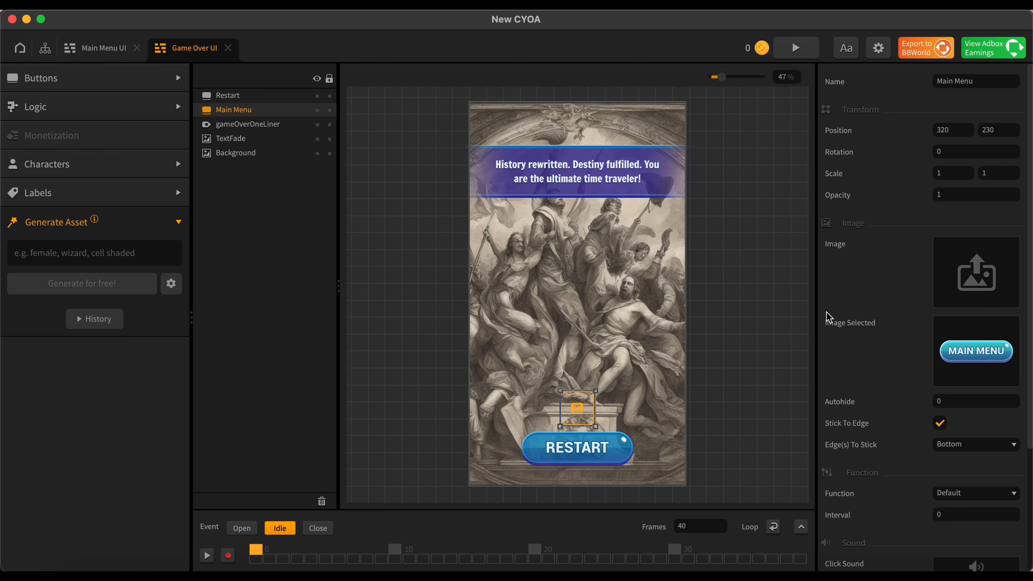
left_click(40, 78)
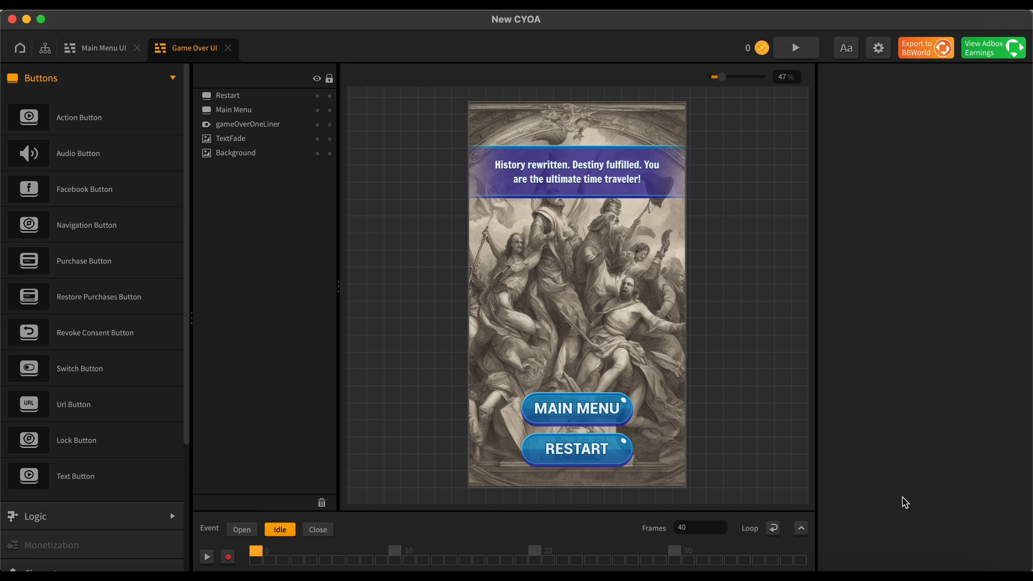
mouse_move(857, 272)
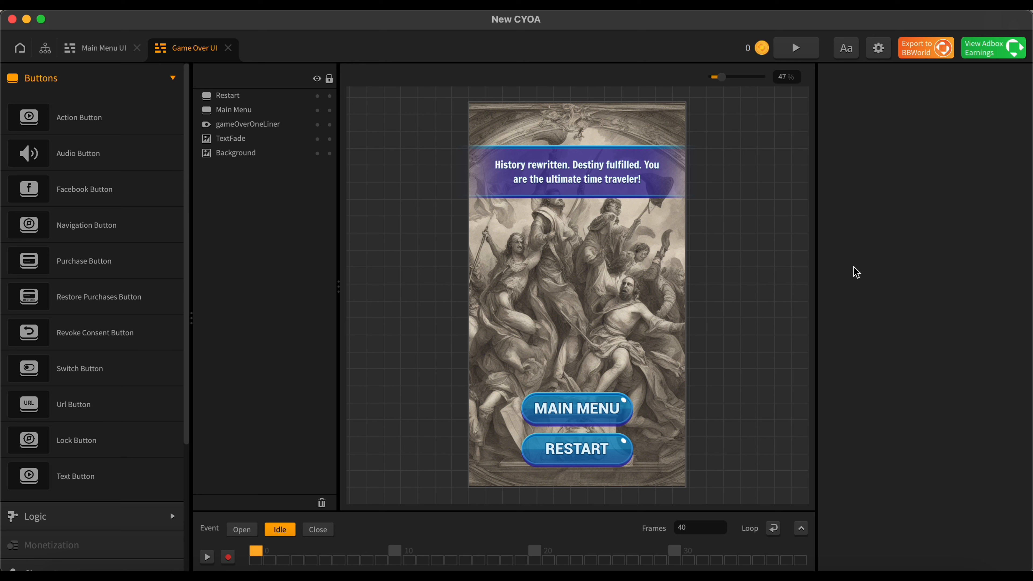
mouse_move(798, 50)
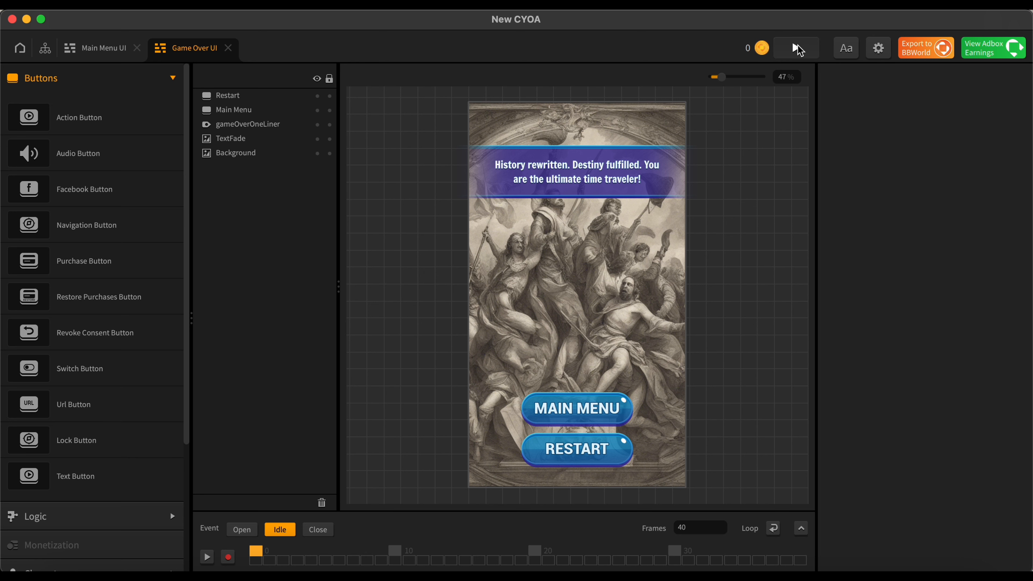
mouse_move(798, 54)
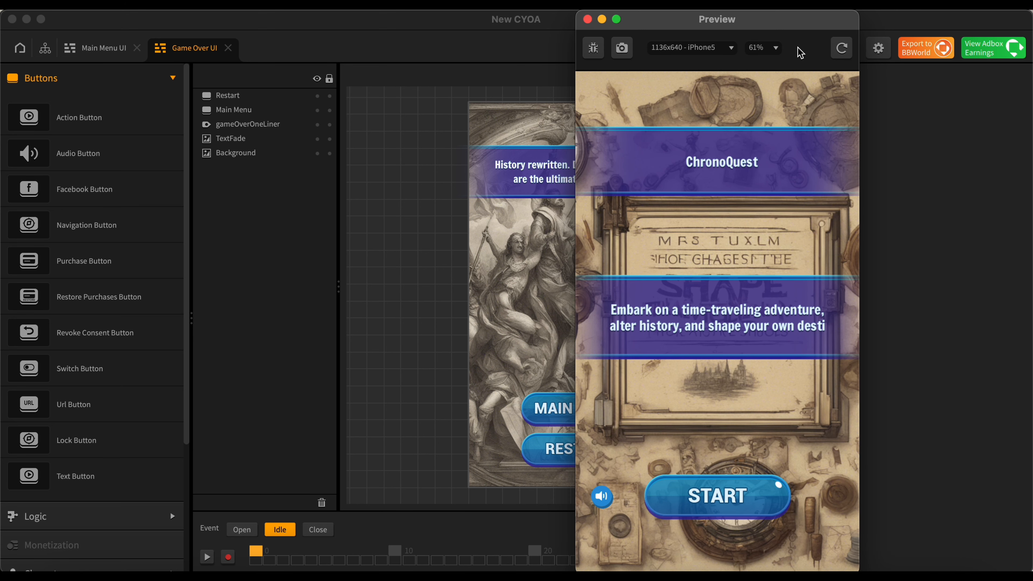
Step: Launch the preview, START ChronoQuest and choose 'Help a merchant who is being robbed', earning 5 coins
left_click(601, 497)
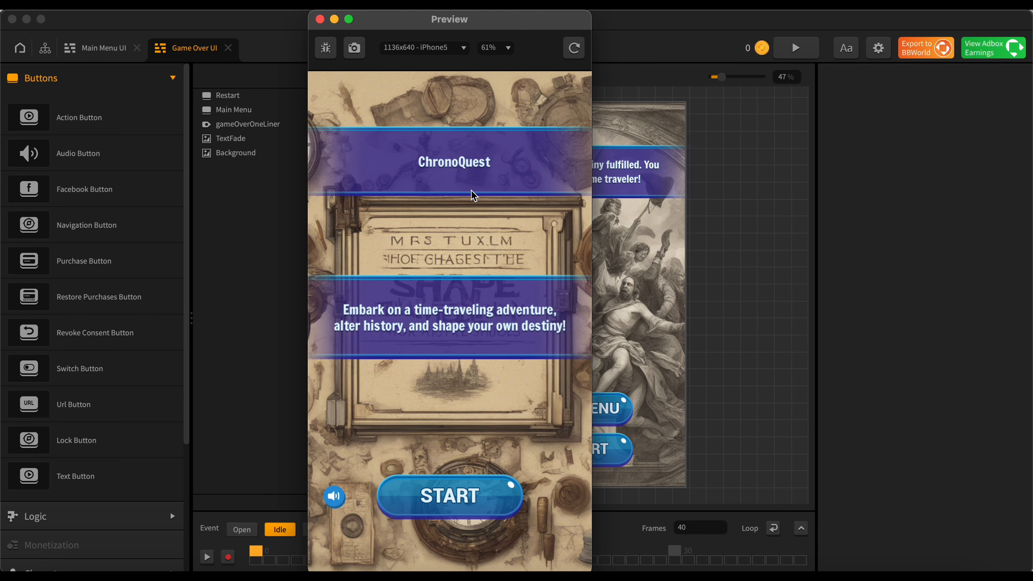
mouse_move(511, 198)
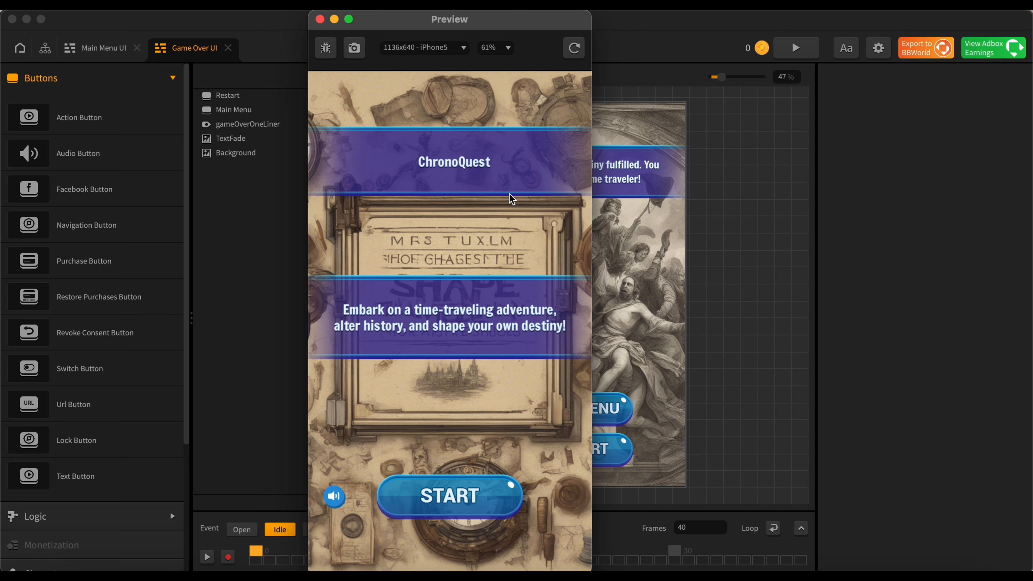
mouse_move(393, 338)
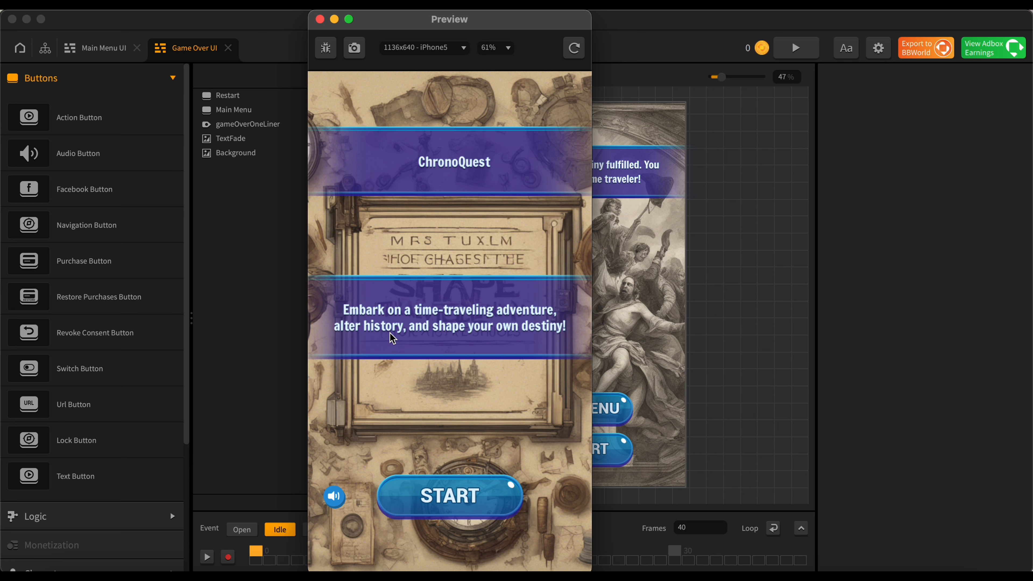
mouse_move(440, 322)
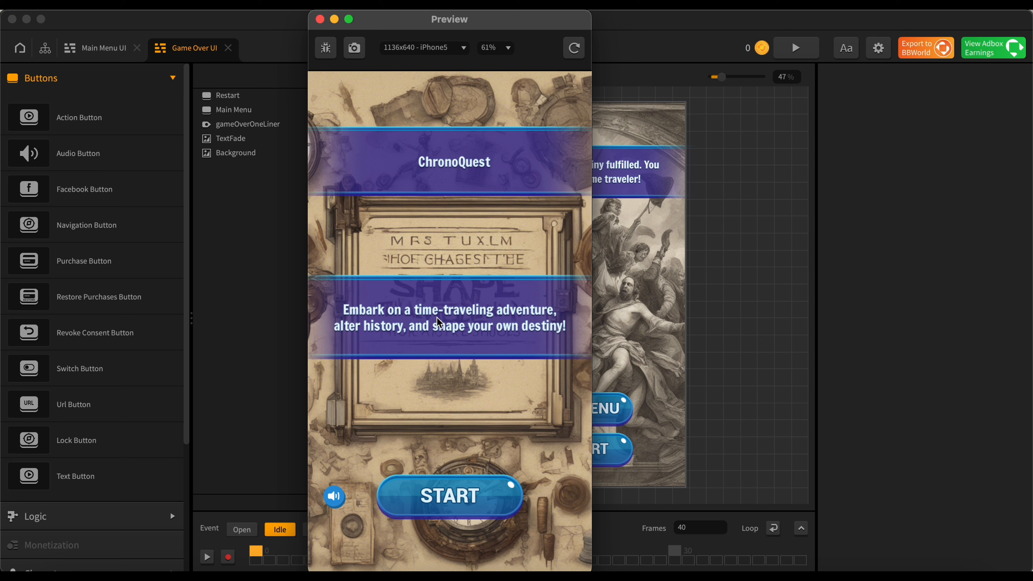
mouse_move(561, 360)
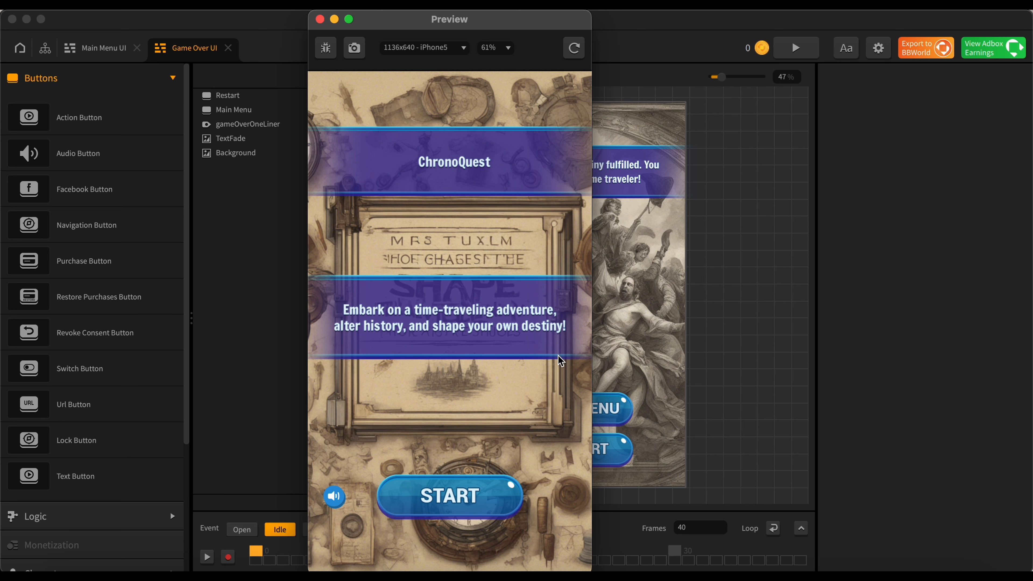
mouse_move(485, 495)
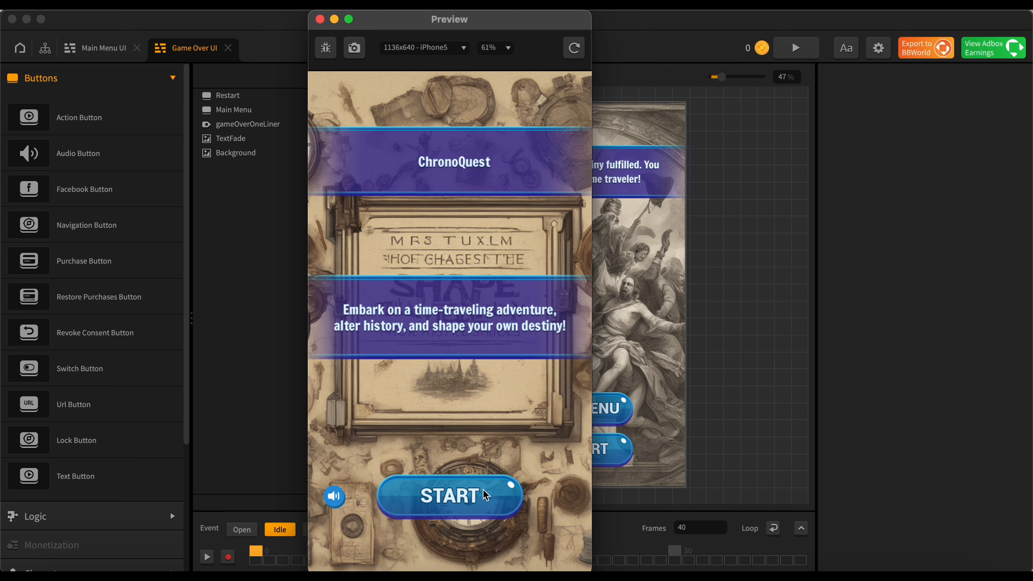
left_click(450, 496)
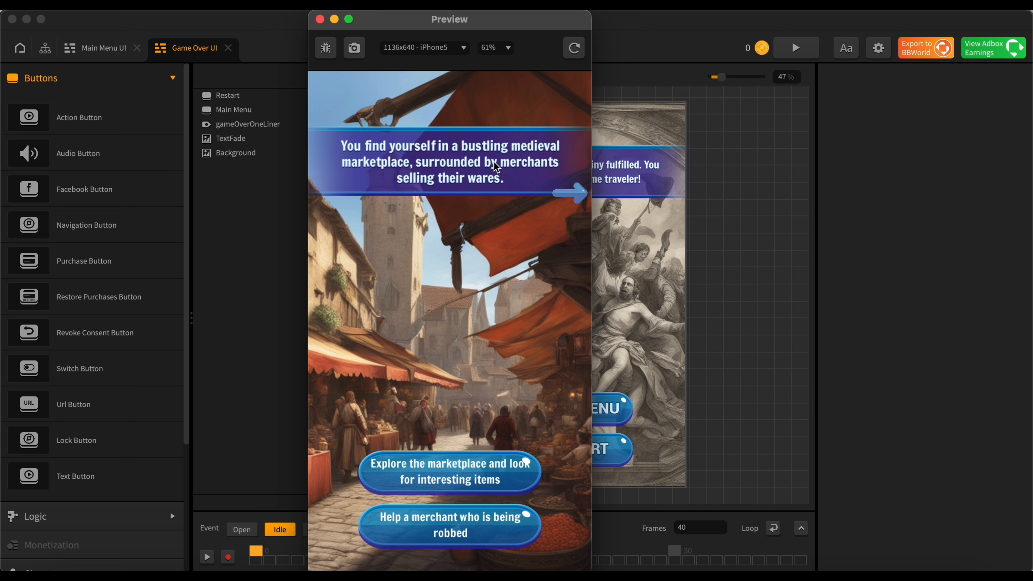
mouse_move(502, 154)
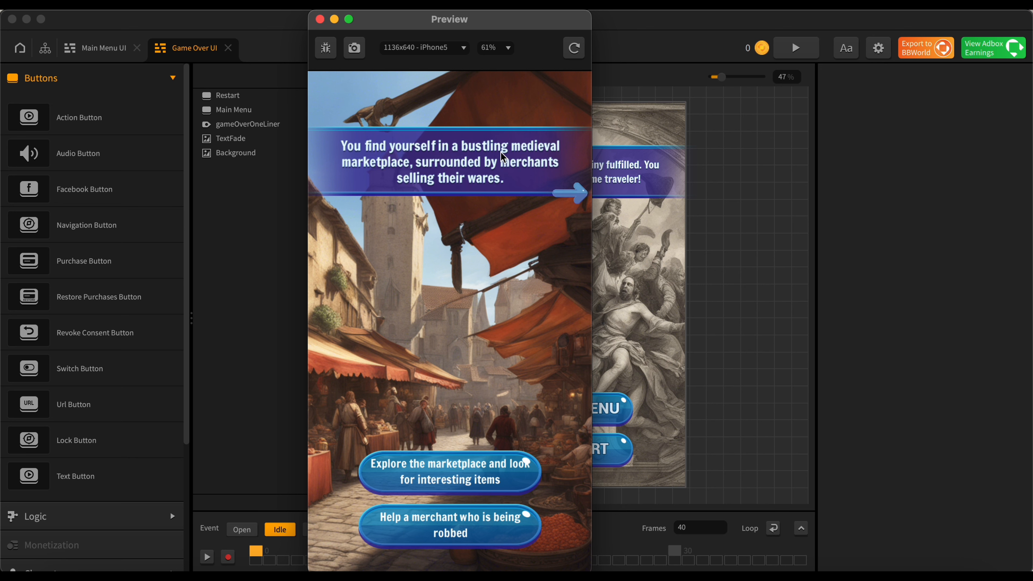
mouse_move(490, 199)
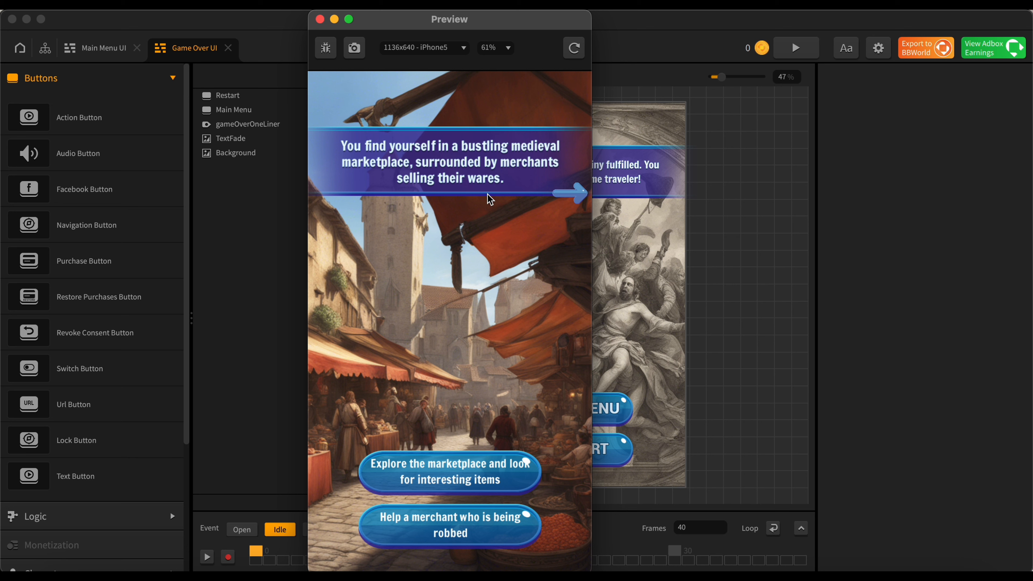
mouse_move(495, 405)
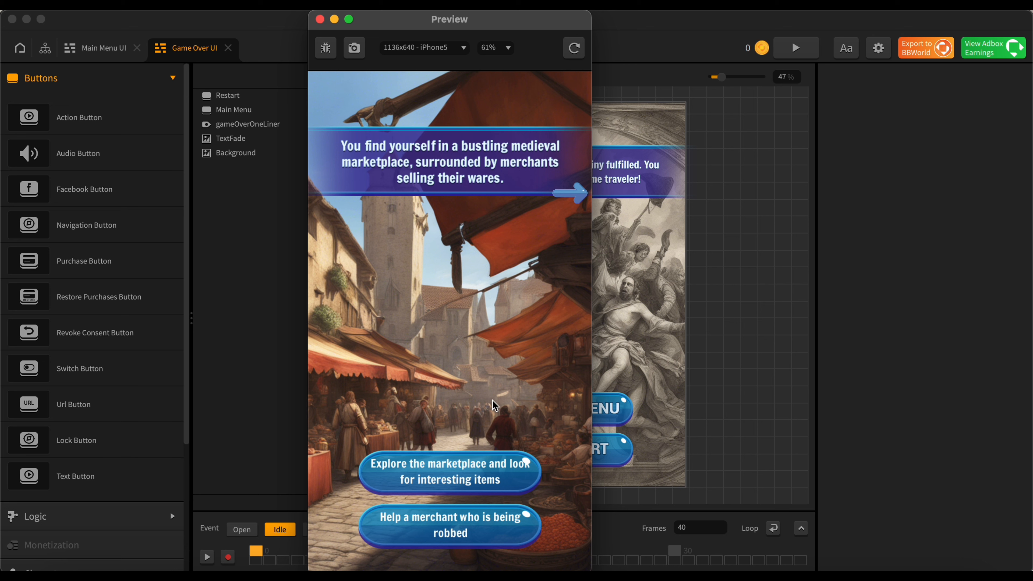
mouse_move(432, 476)
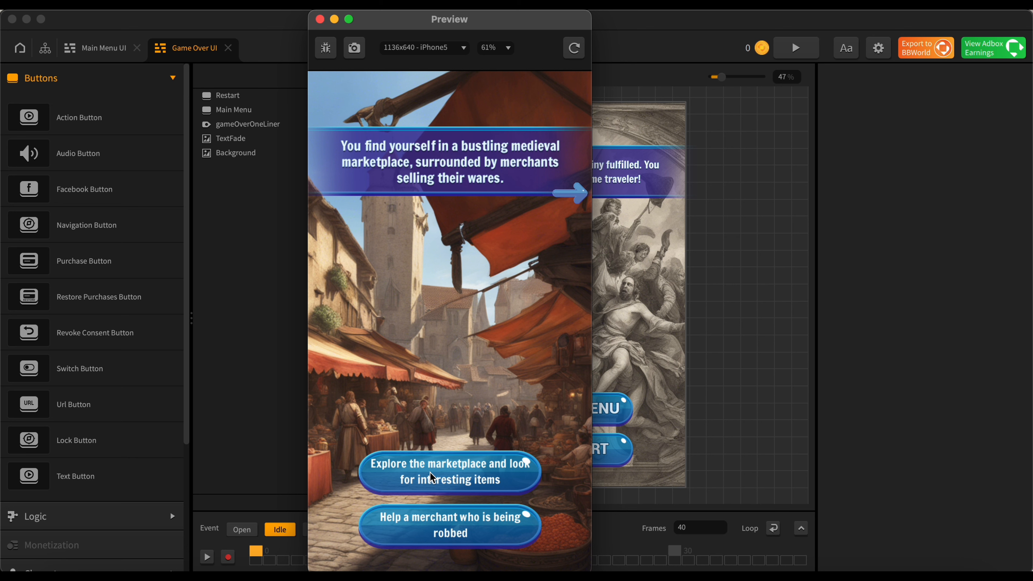
mouse_move(516, 479)
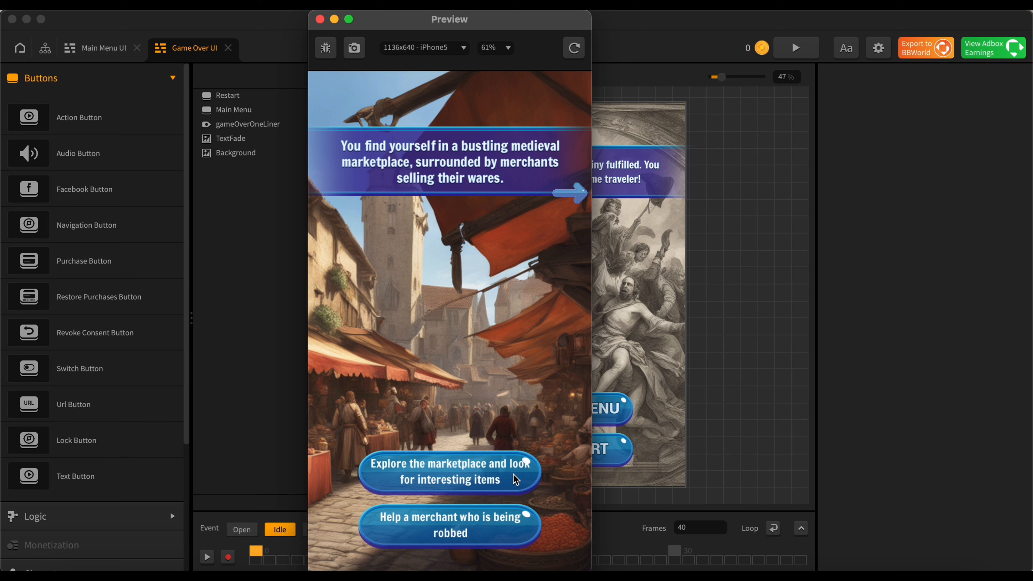
mouse_move(519, 543)
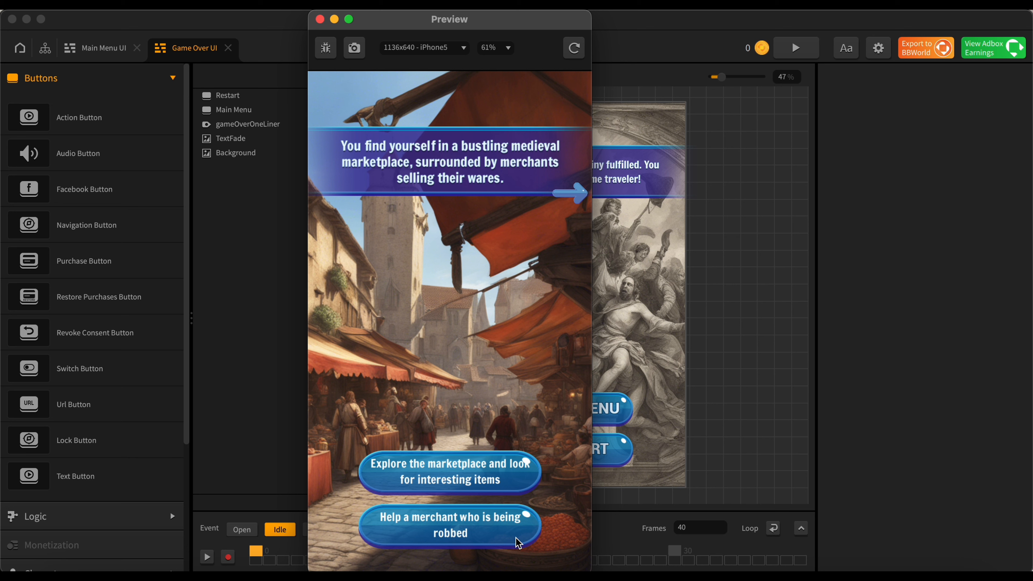
mouse_move(519, 543)
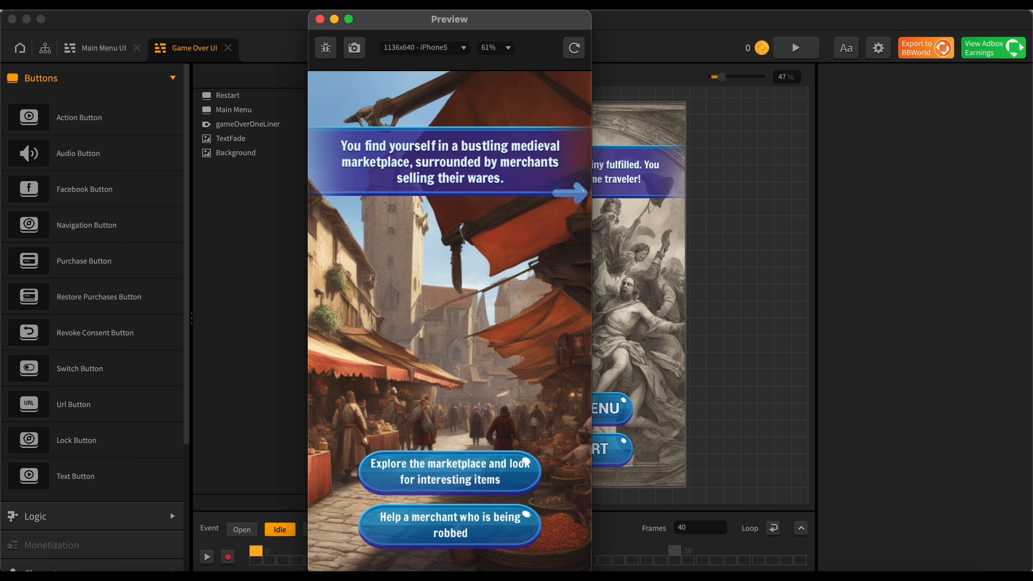
left_click(449, 525)
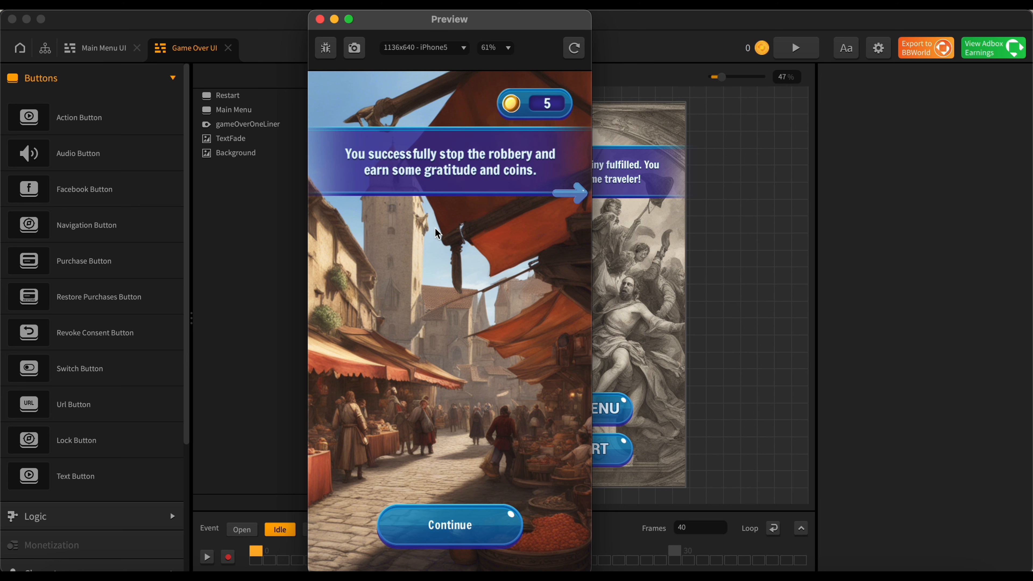
mouse_move(434, 174)
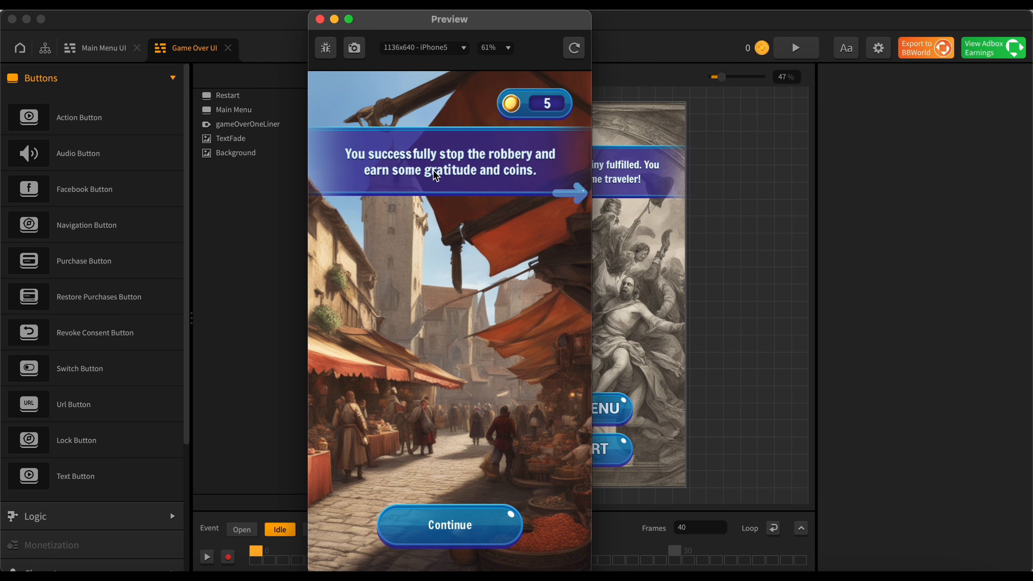
mouse_move(542, 121)
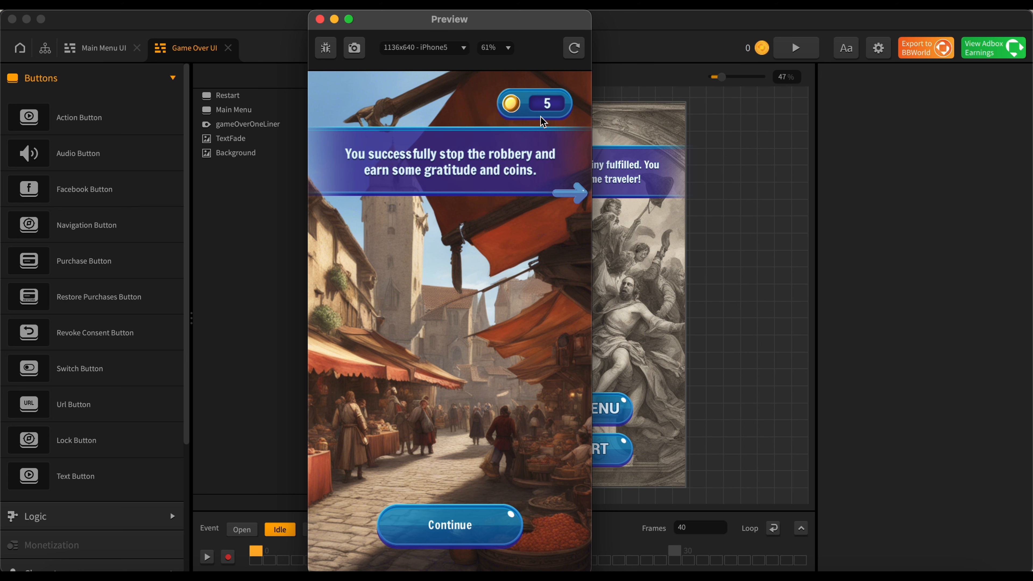
mouse_move(543, 109)
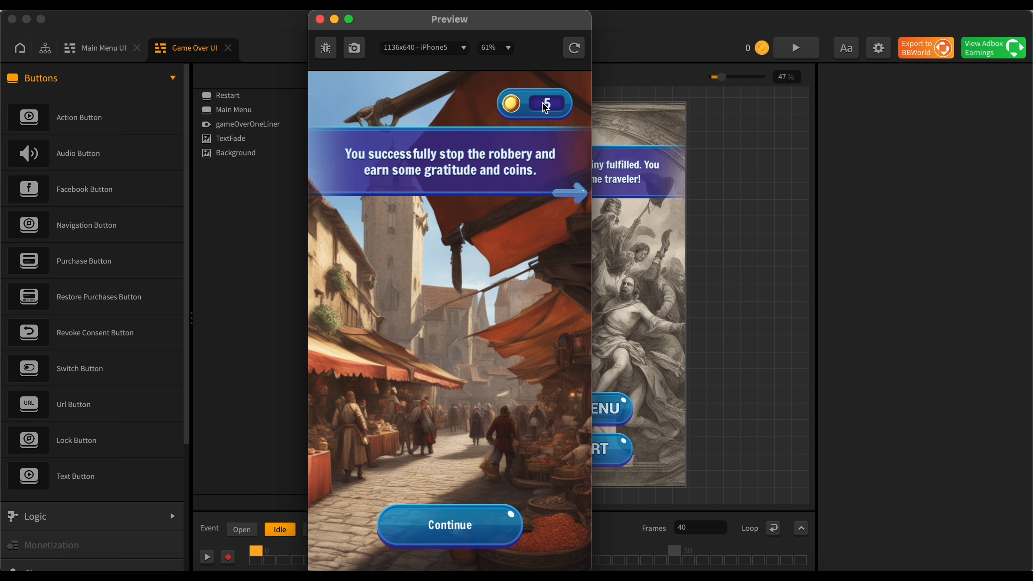
mouse_move(558, 111)
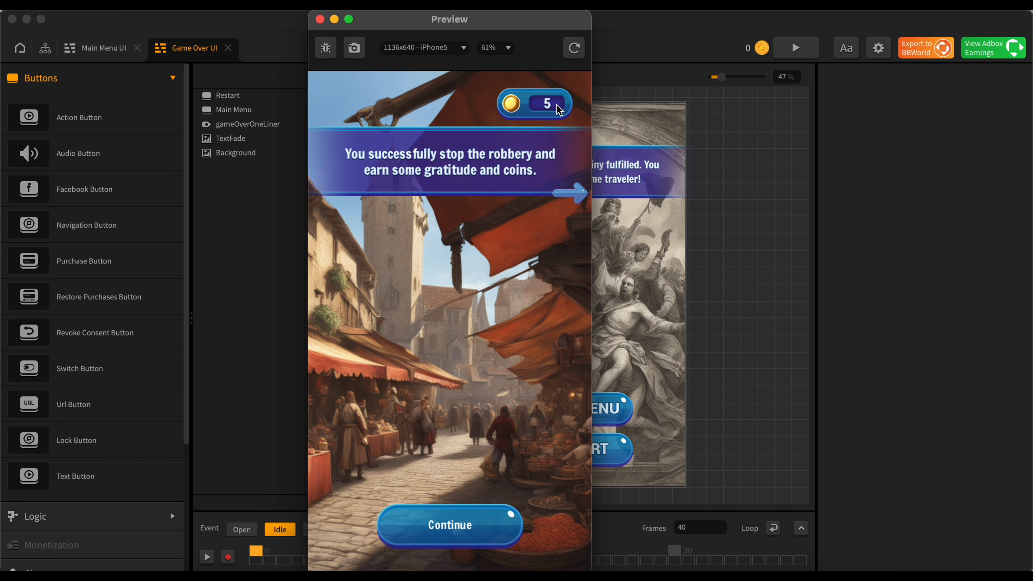
mouse_move(550, 110)
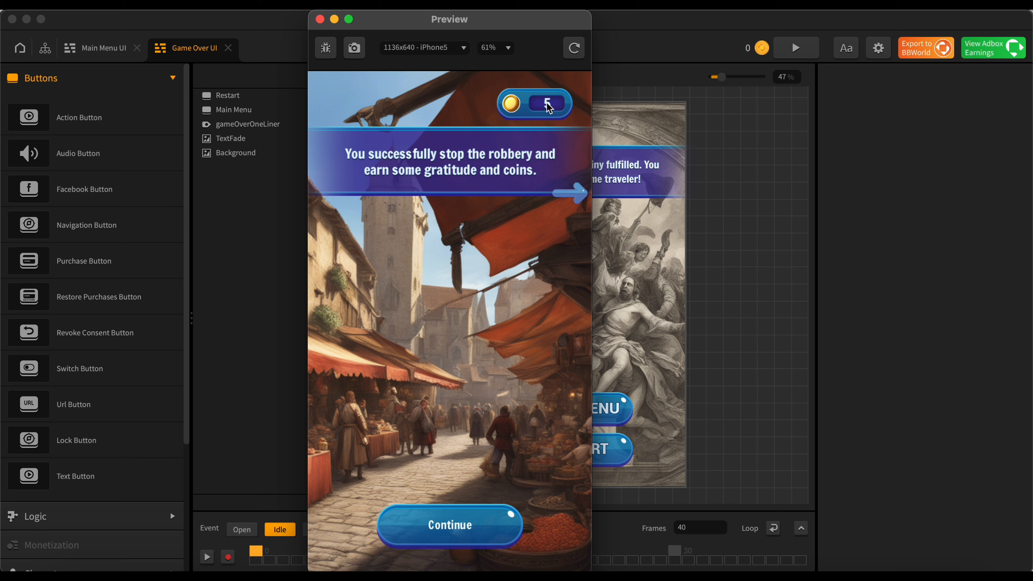
mouse_move(549, 111)
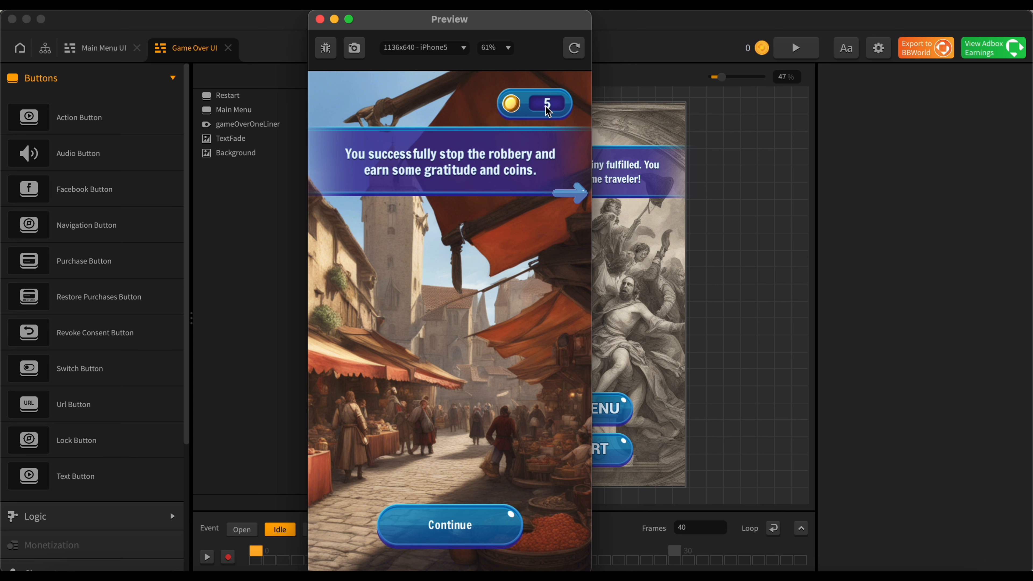
mouse_move(570, 173)
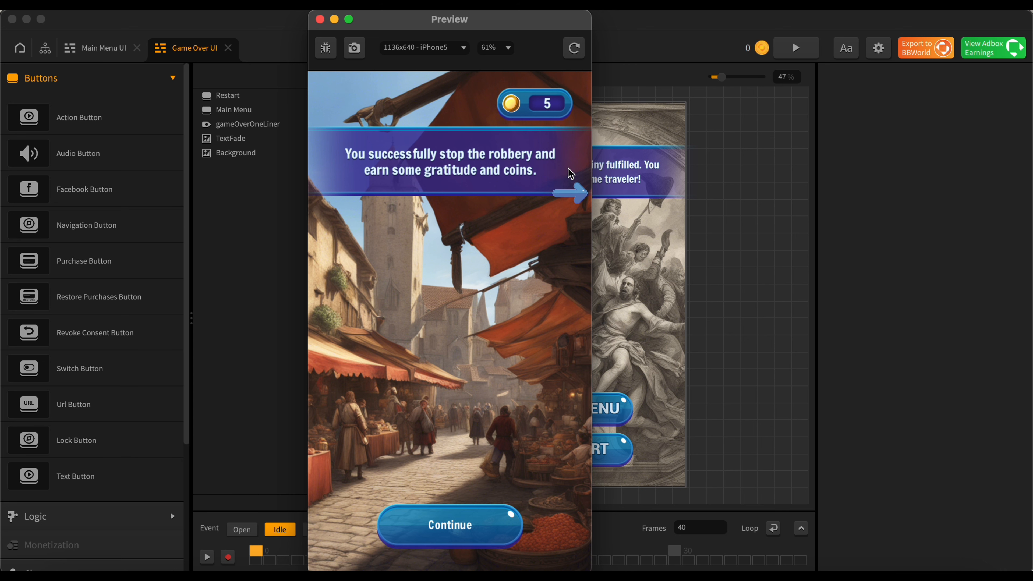
mouse_move(541, 119)
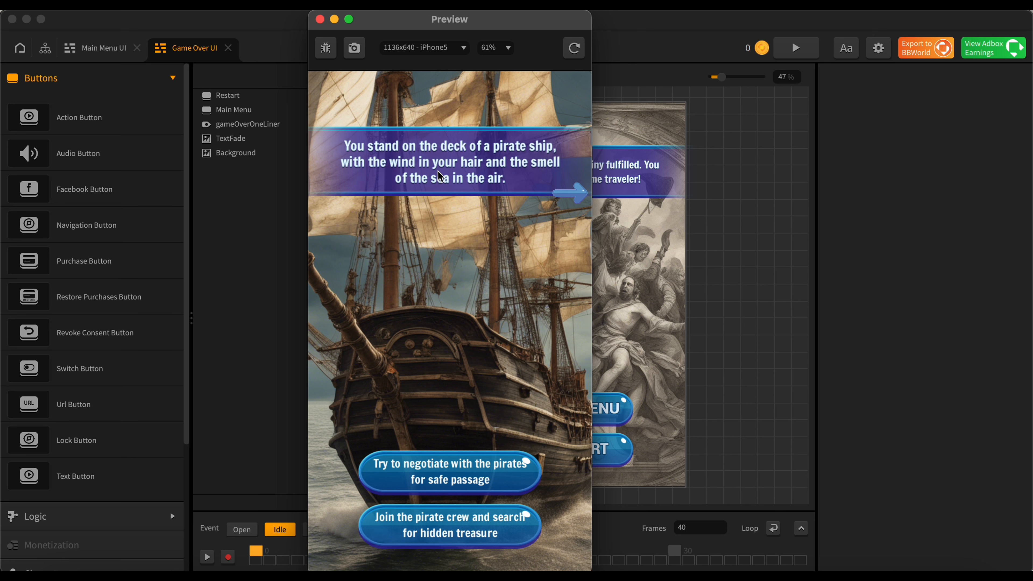
mouse_move(421, 164)
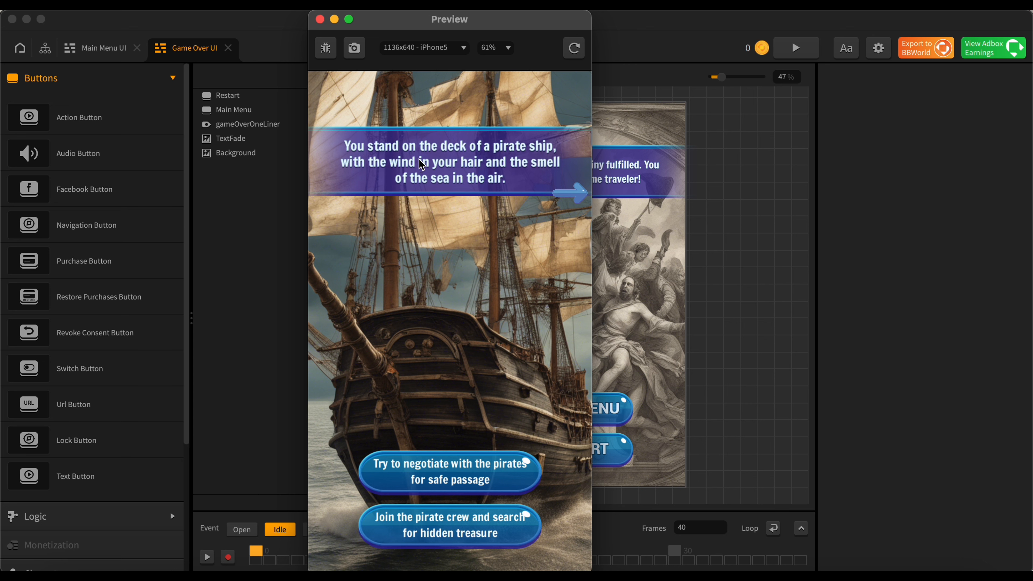
mouse_move(408, 182)
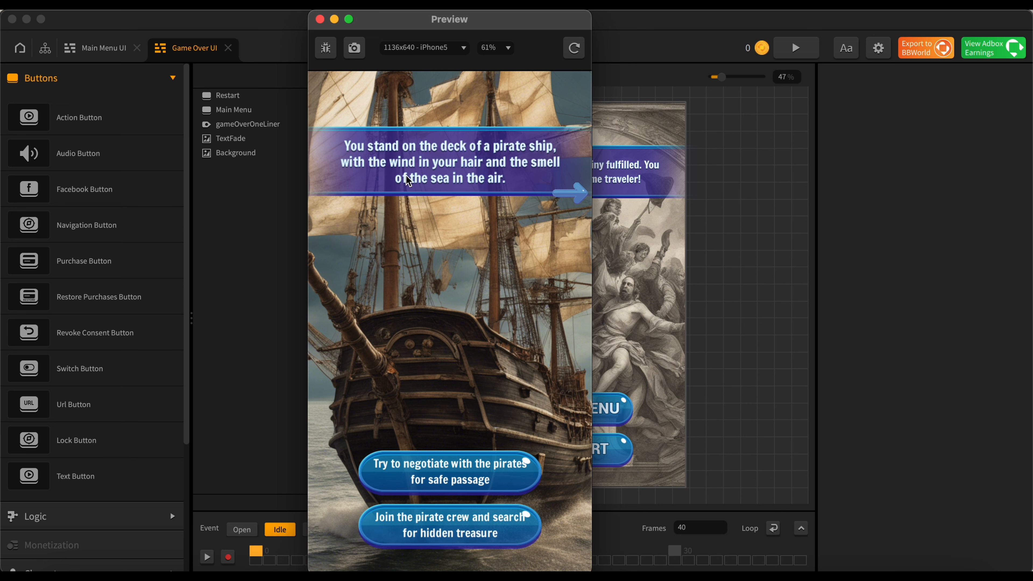
mouse_move(508, 194)
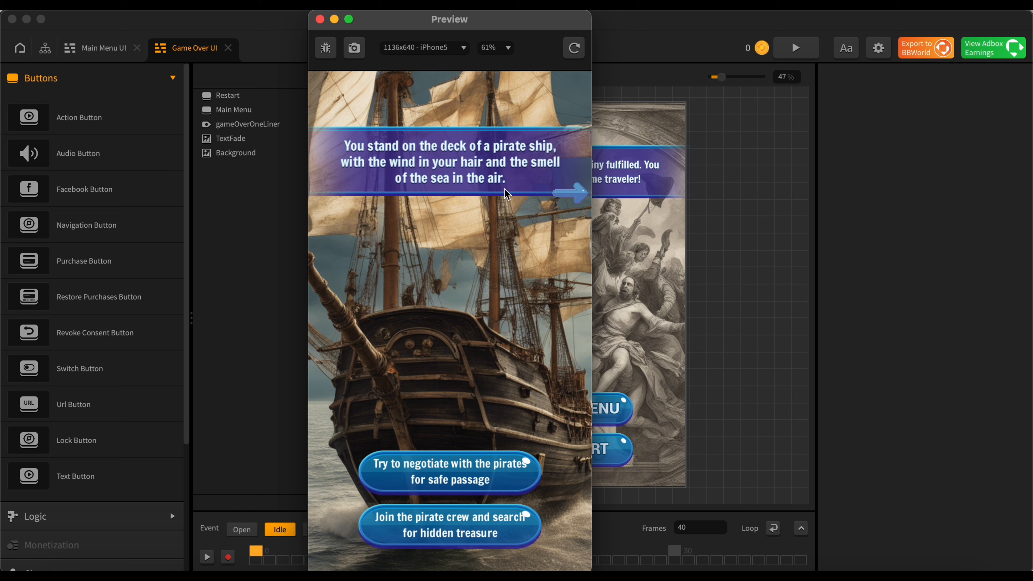
mouse_move(505, 253)
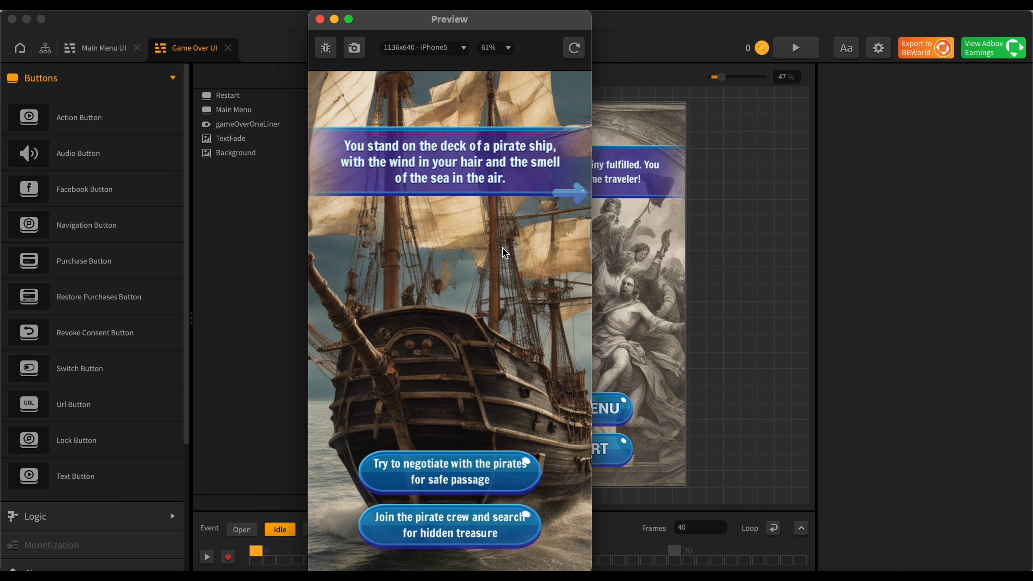
mouse_move(504, 410)
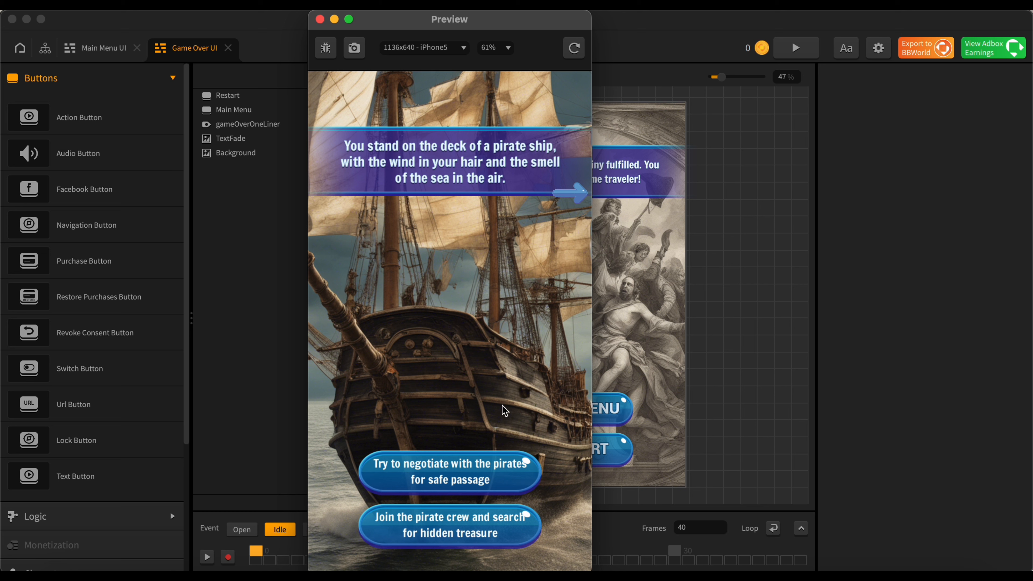
mouse_move(497, 479)
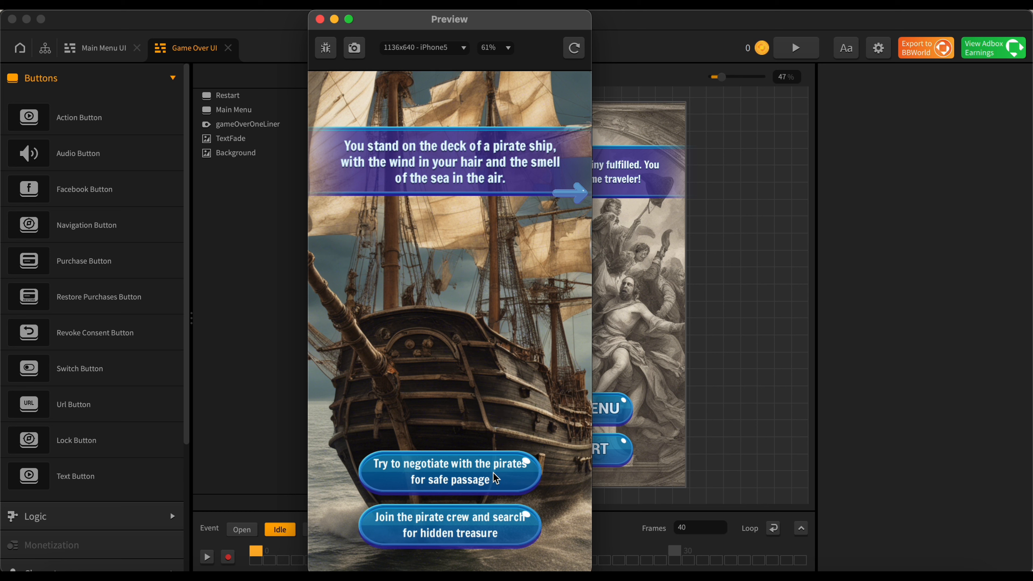
mouse_move(449, 518)
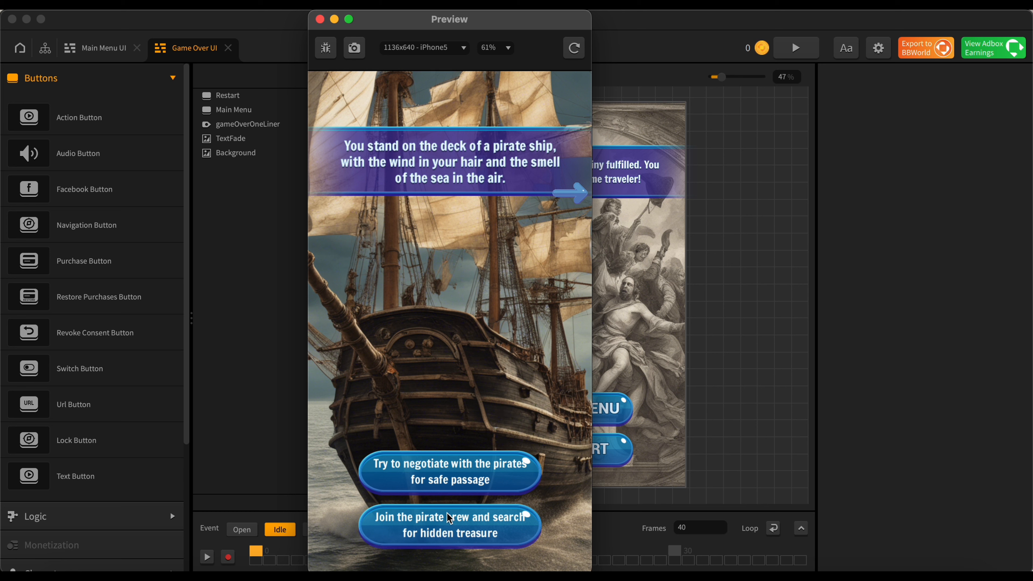
mouse_move(496, 540)
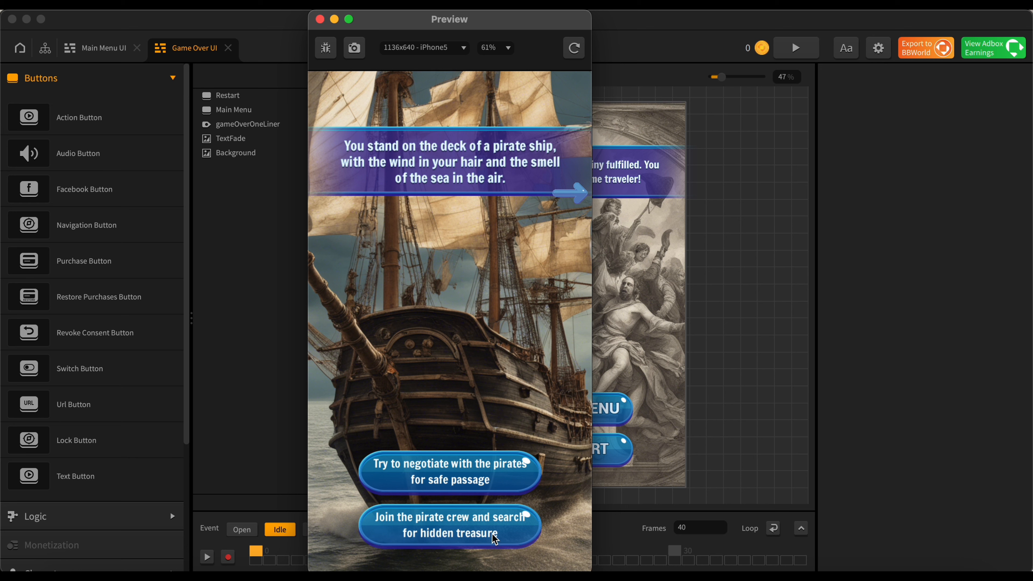
Step: Choose 'Join the pirate crew and search for hidden treasure', raising coins to 12
left_click(449, 526)
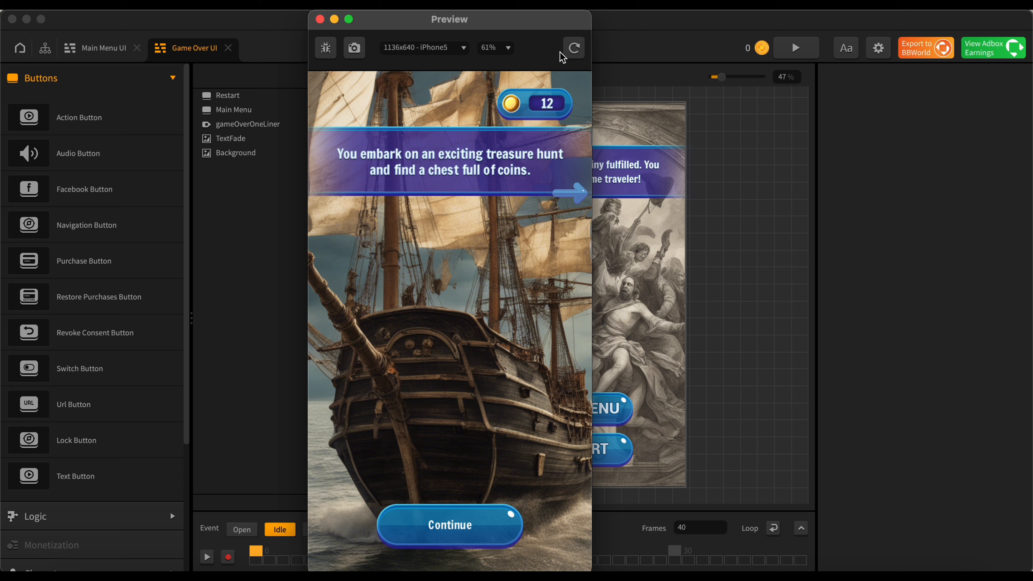
mouse_move(541, 118)
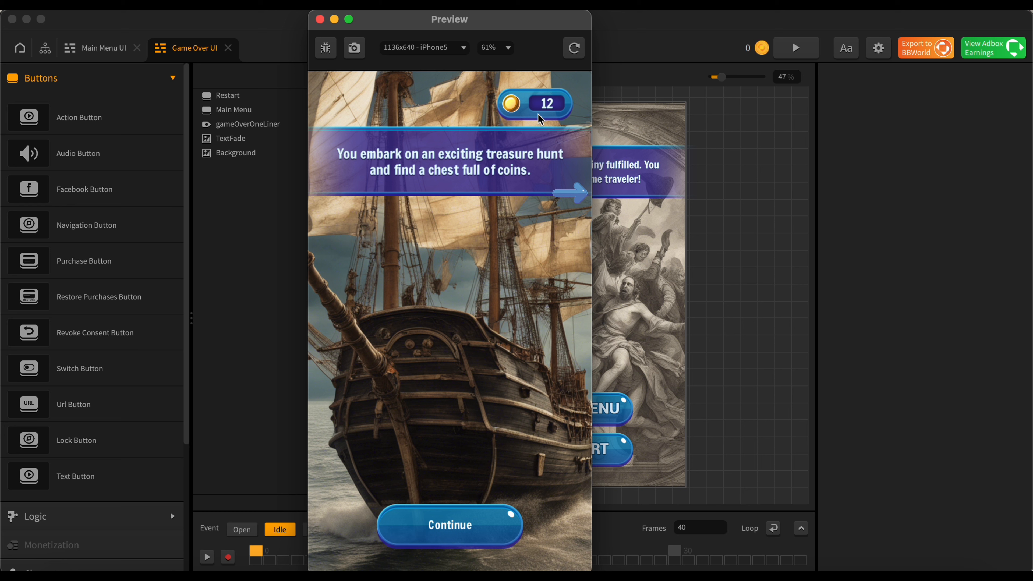
mouse_move(557, 118)
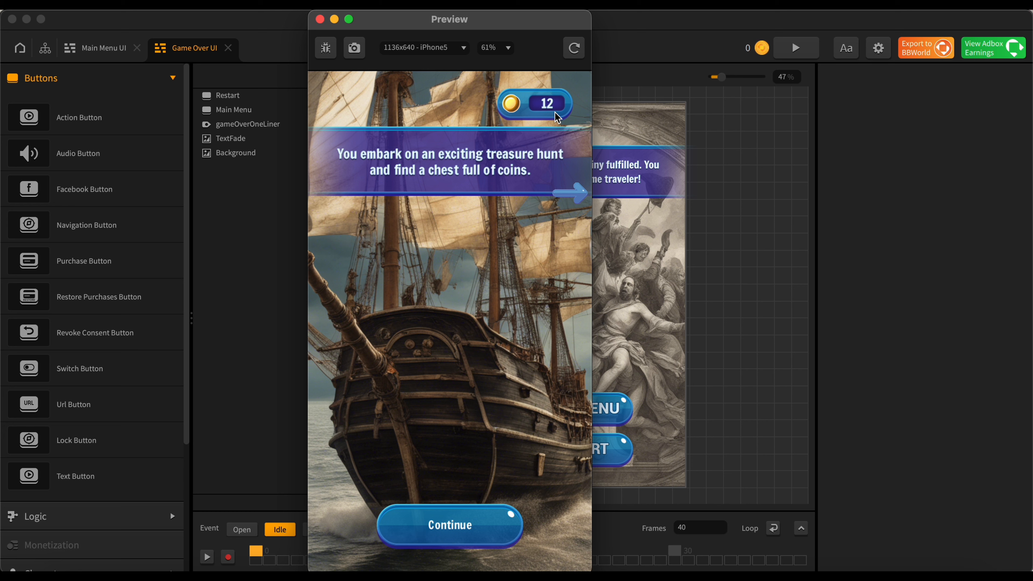
mouse_move(509, 379)
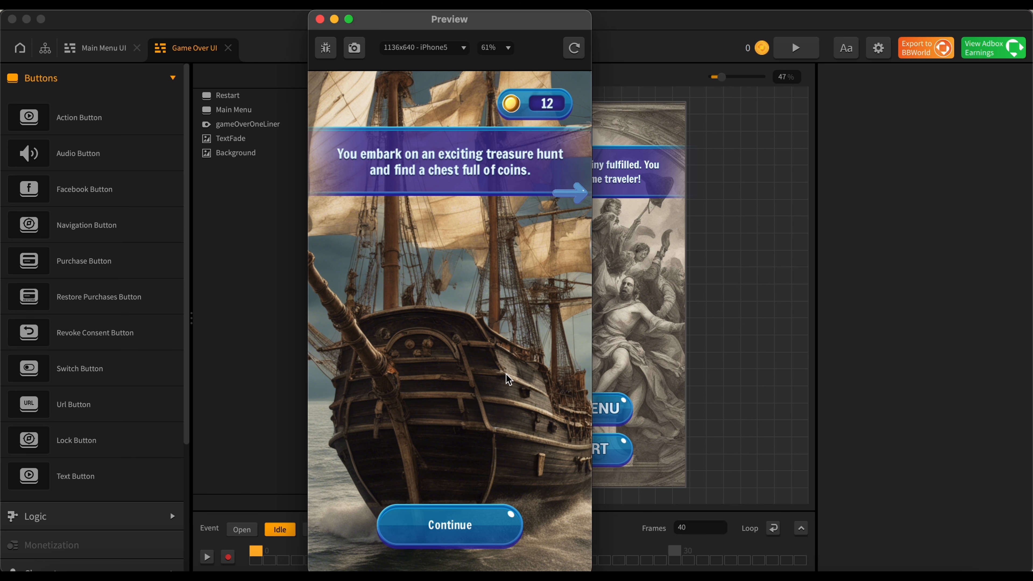
mouse_move(490, 524)
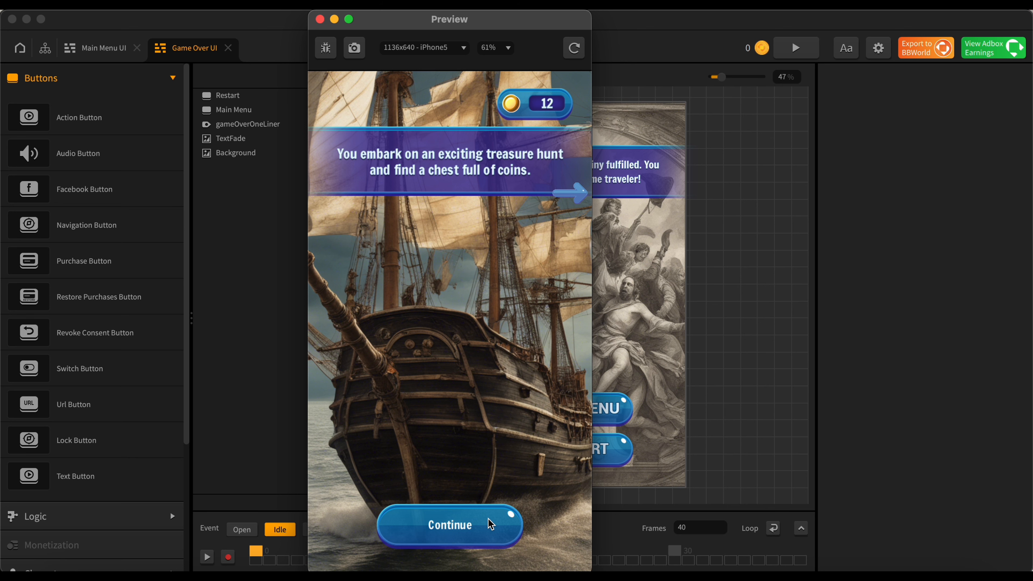
Step: Continue past the 12-coin treasure-hunt result to the laboratory scene
left_click(450, 525)
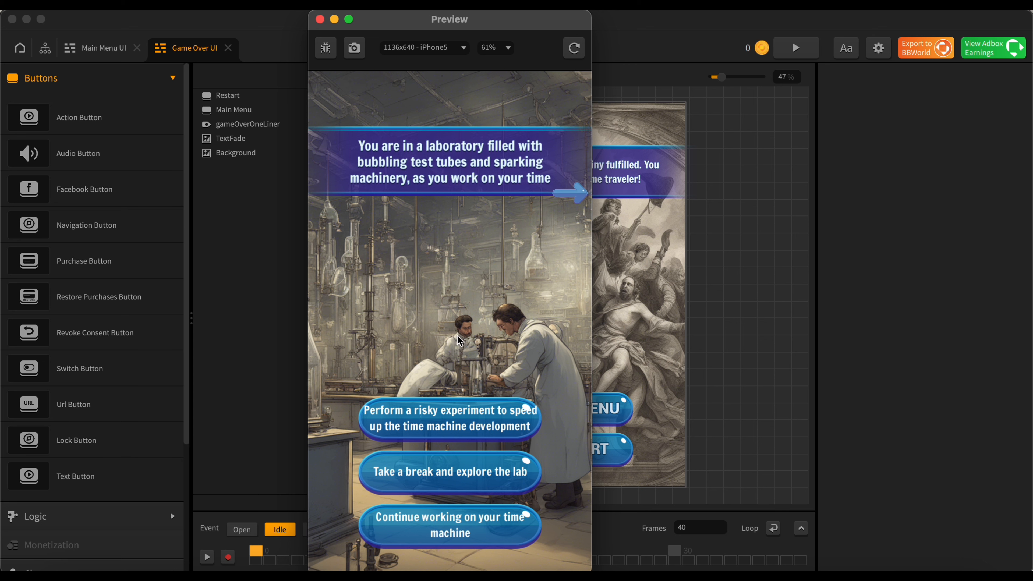
mouse_move(469, 347)
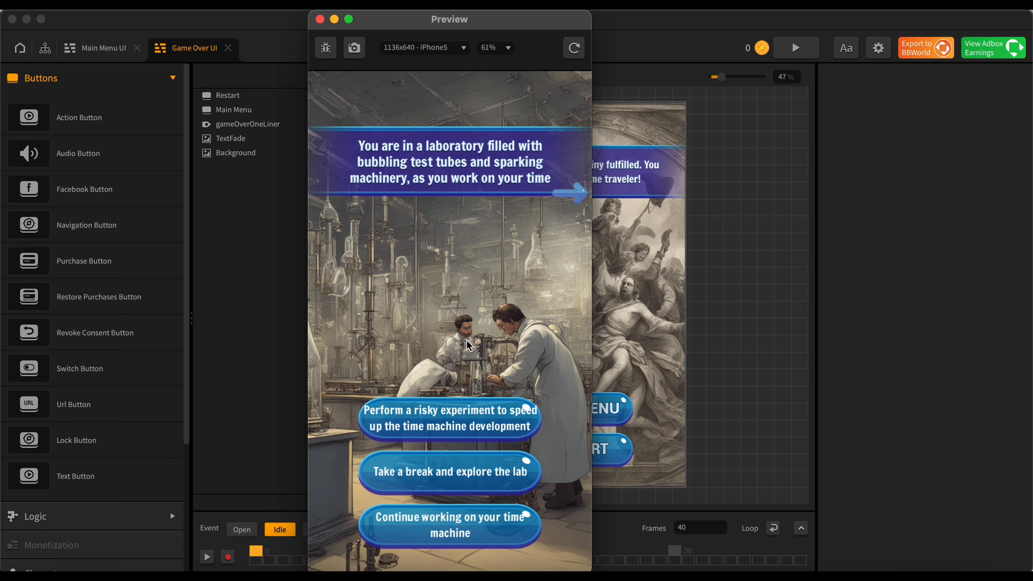
mouse_move(575, 196)
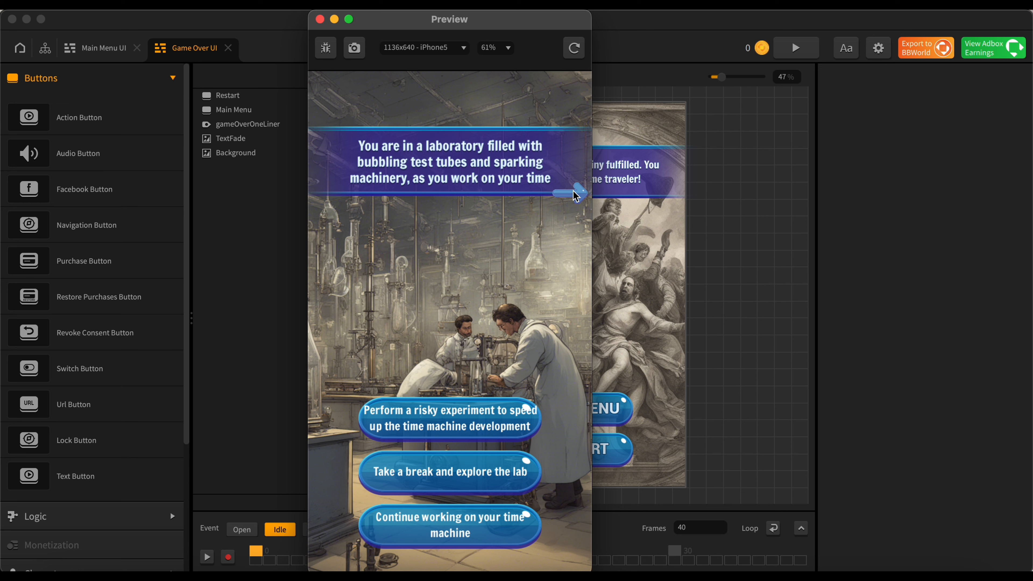
Step: Advance the lab narration, choose the risky experiment, and continue past the time machine malfunction
left_click(570, 193)
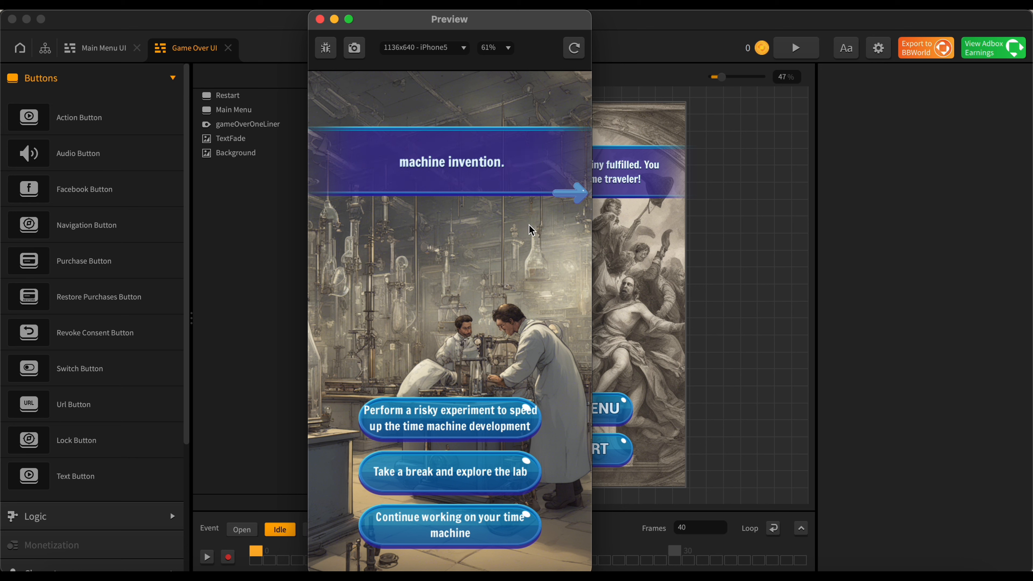
mouse_move(417, 425)
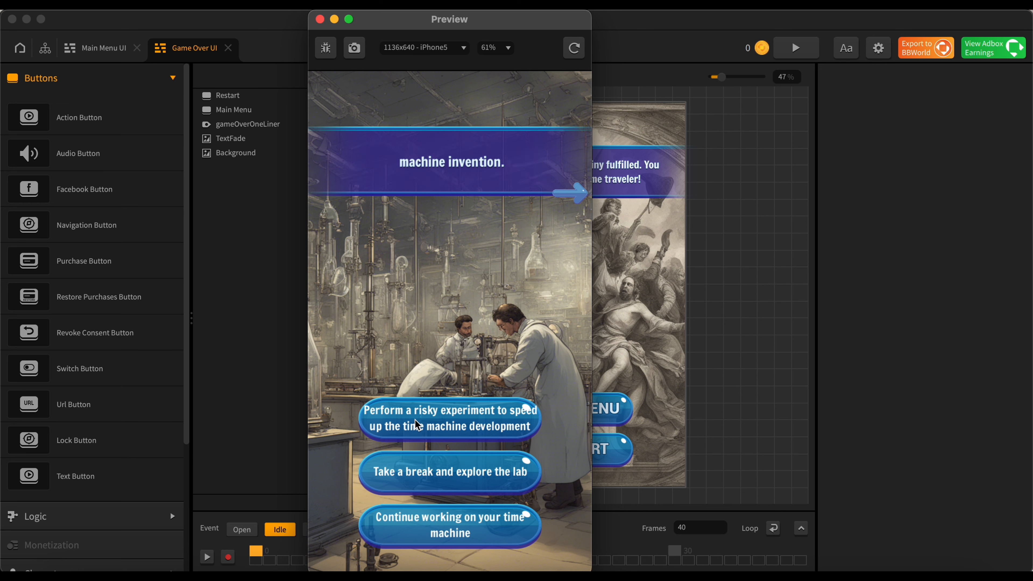
mouse_move(403, 420)
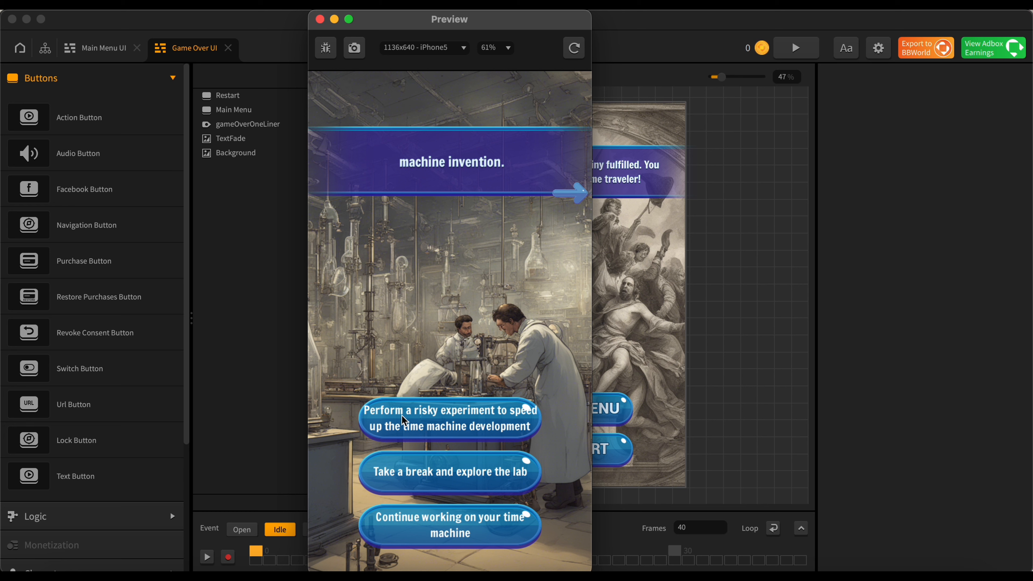
mouse_move(520, 425)
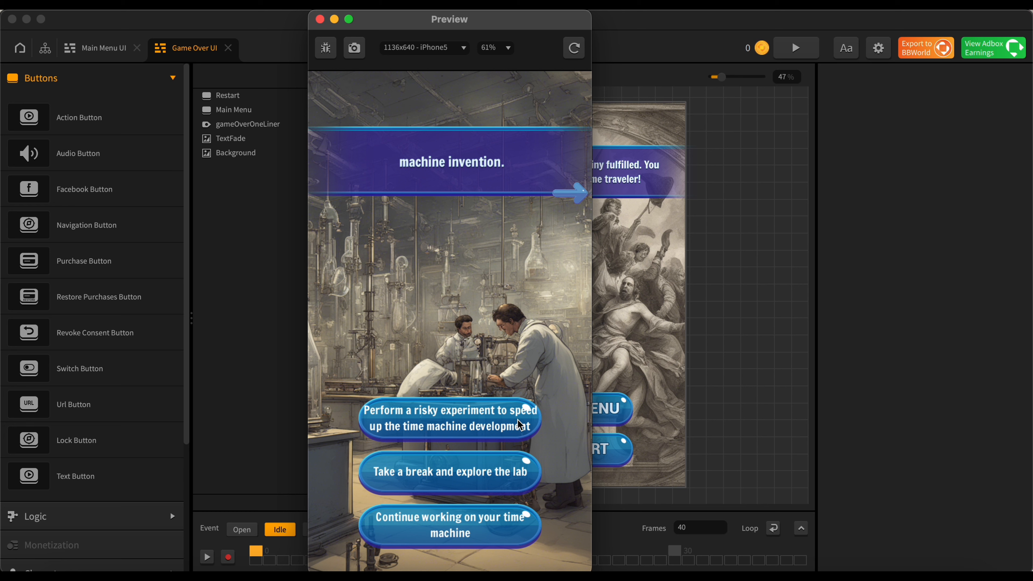
mouse_move(480, 482)
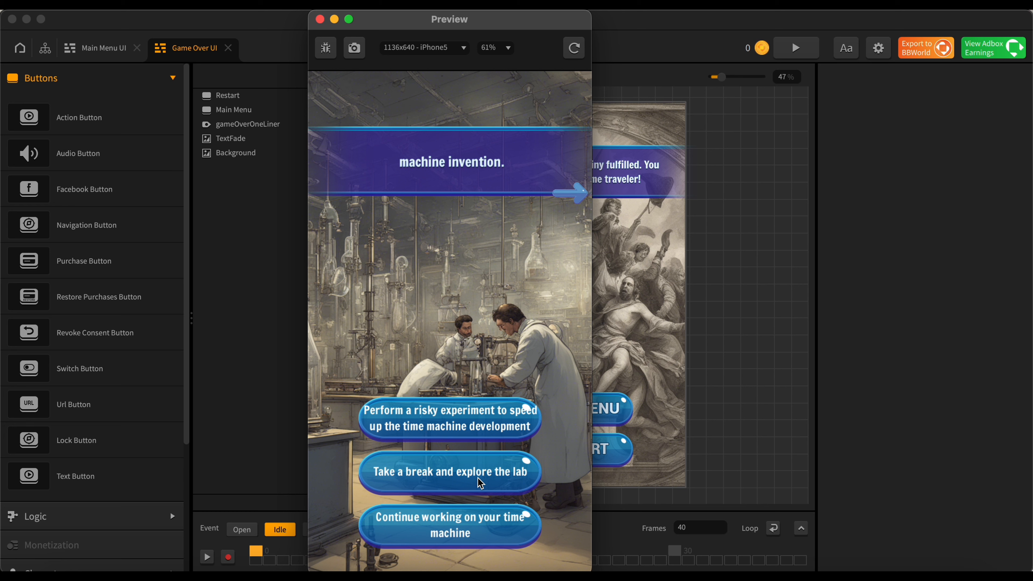
mouse_move(524, 542)
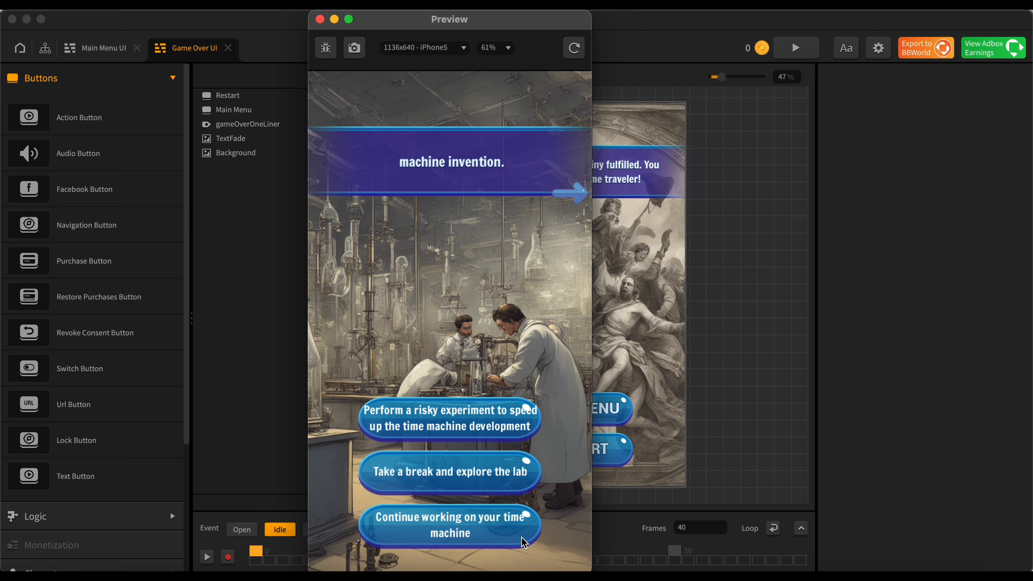
mouse_move(472, 502)
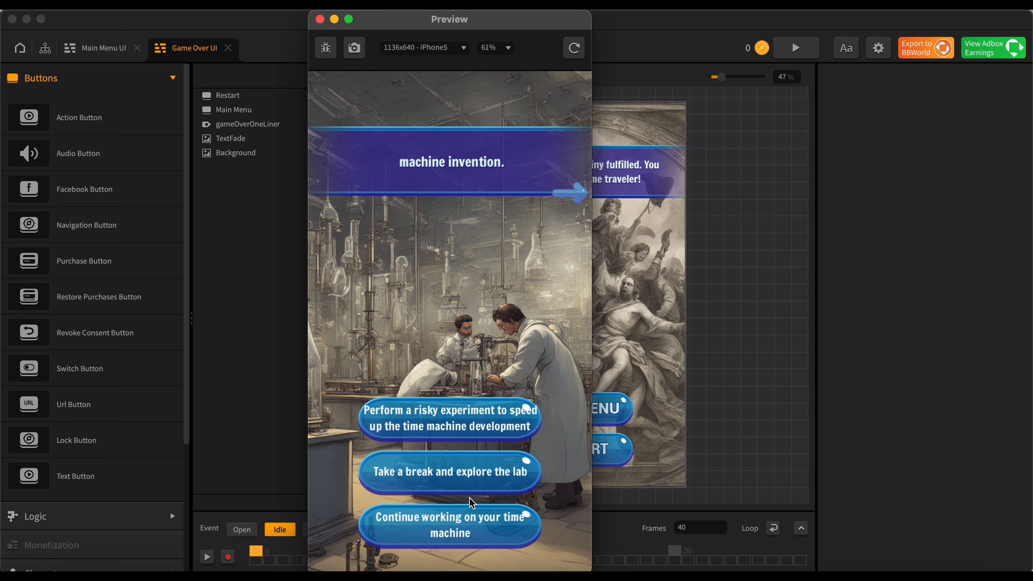
mouse_move(453, 479)
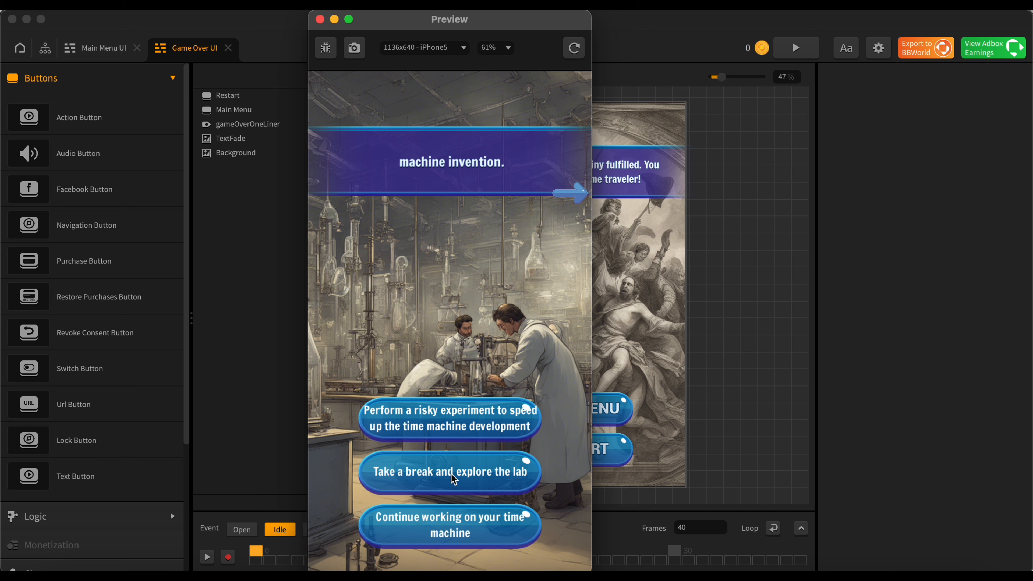
mouse_move(448, 426)
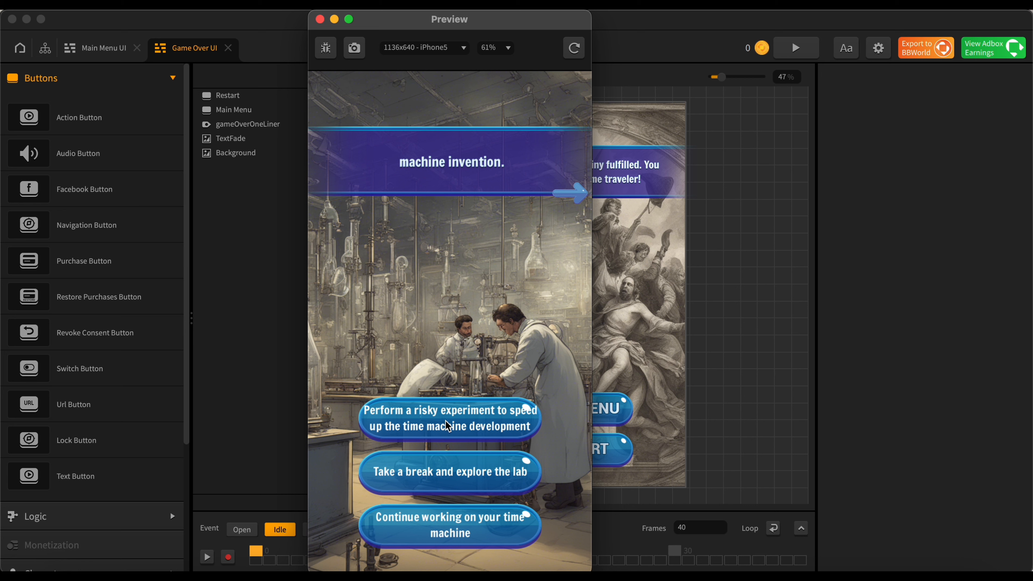
left_click(449, 420)
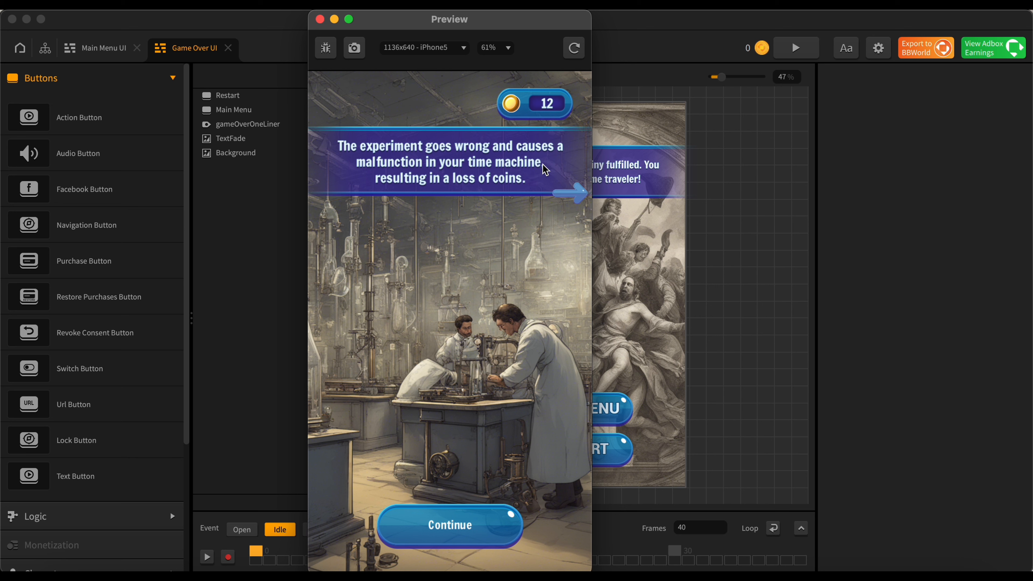
mouse_move(564, 198)
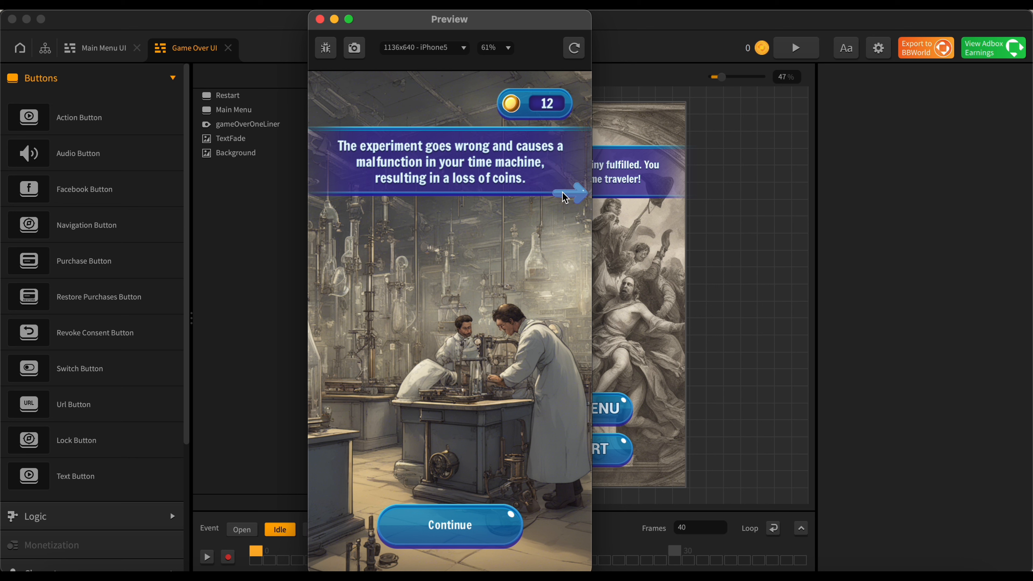
mouse_move(471, 529)
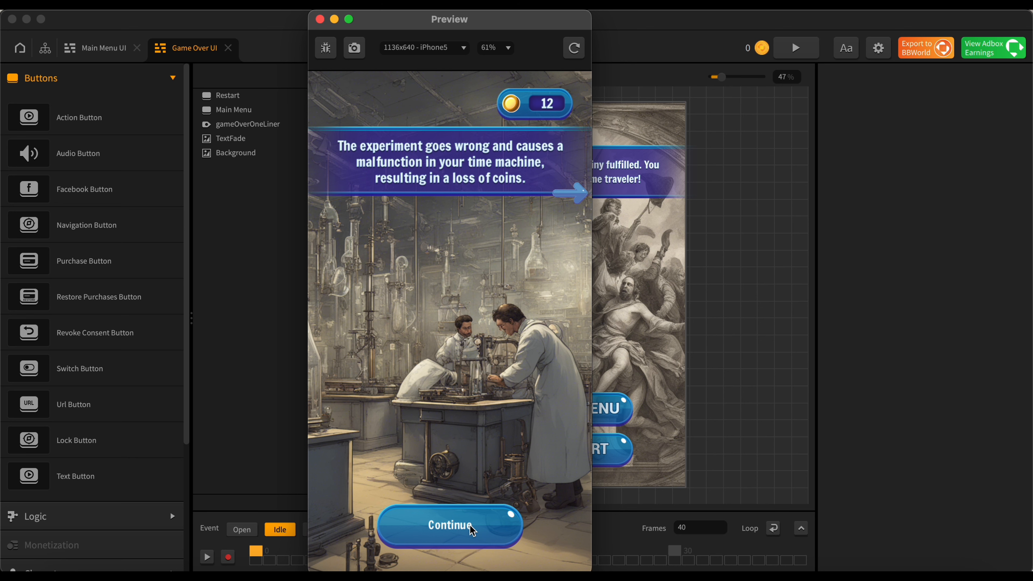
left_click(450, 526)
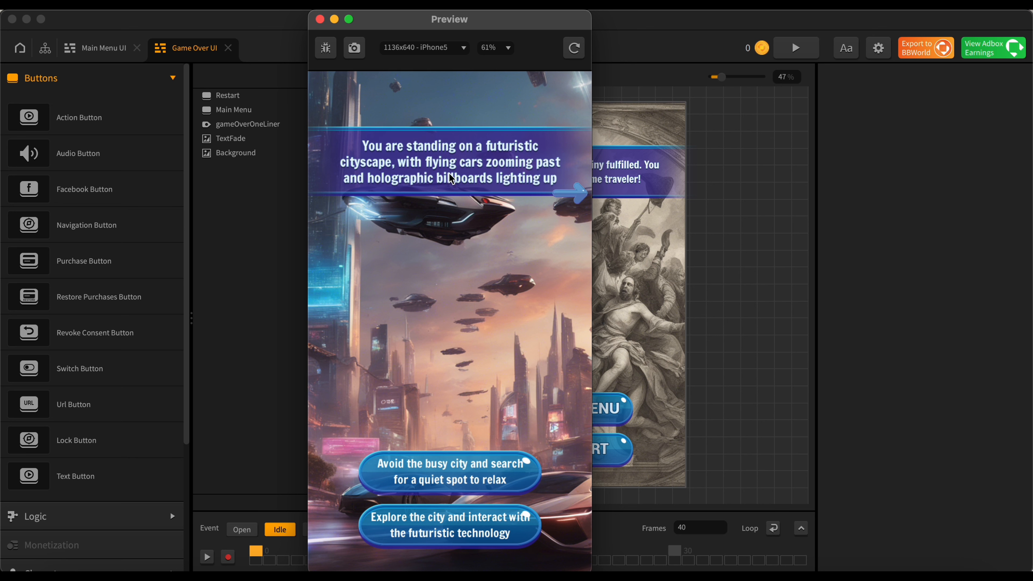
mouse_move(420, 158)
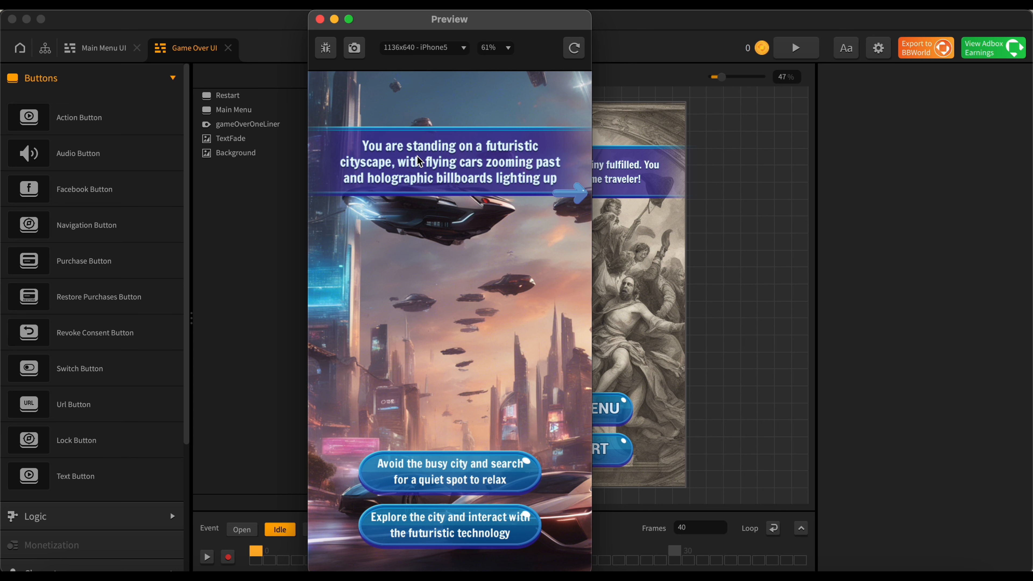
mouse_move(464, 174)
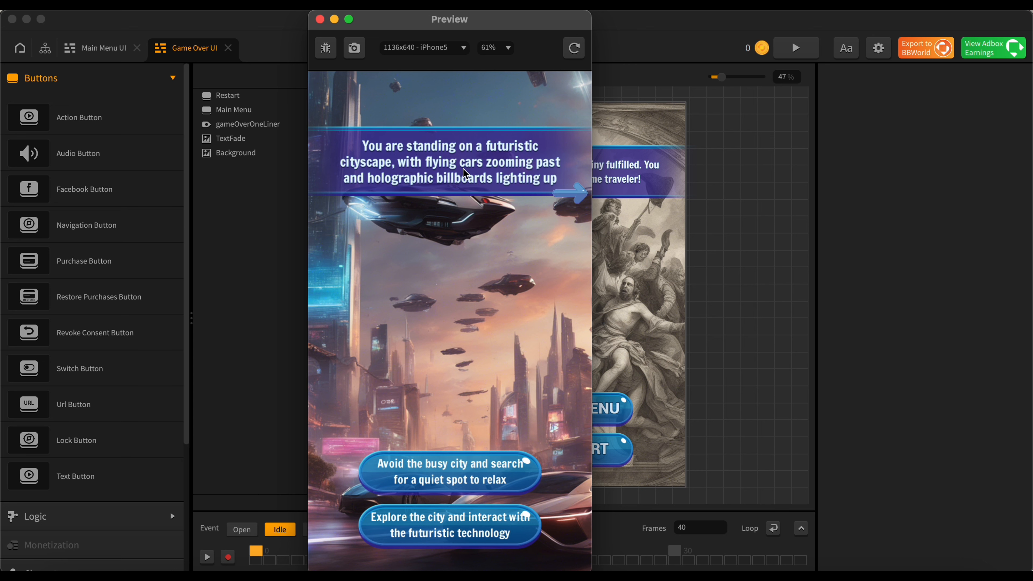
mouse_move(516, 212)
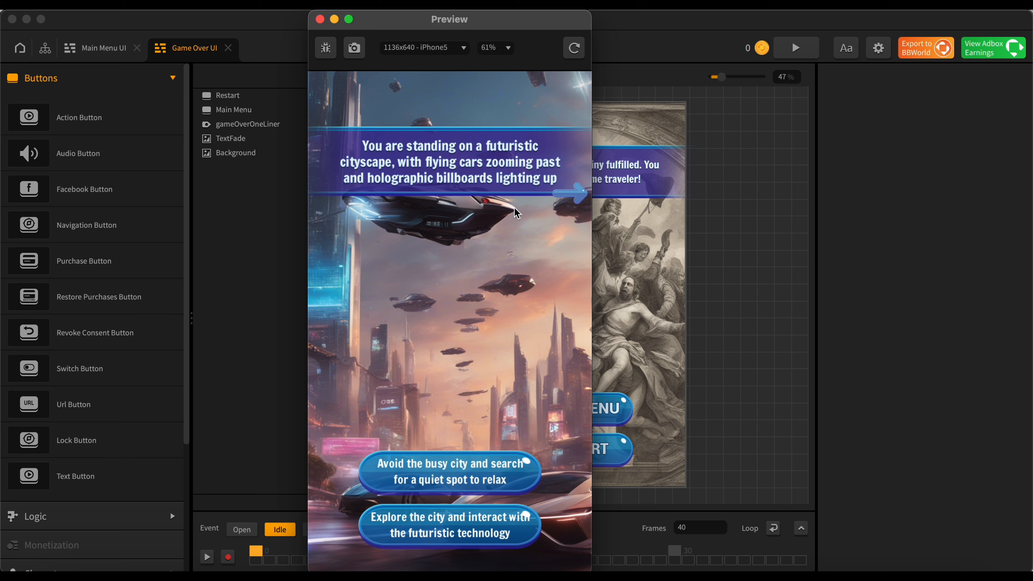
mouse_move(532, 423)
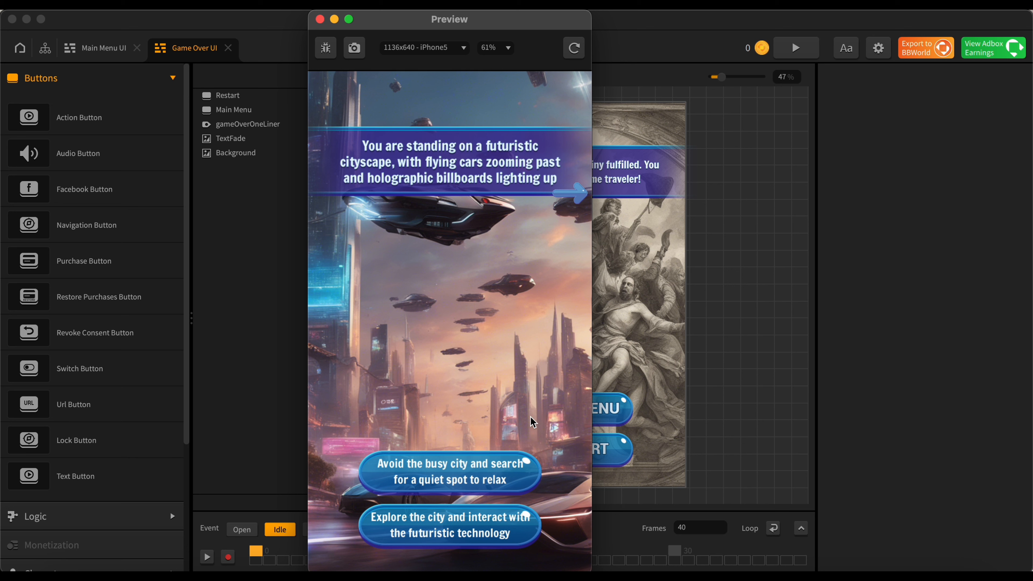
mouse_move(437, 473)
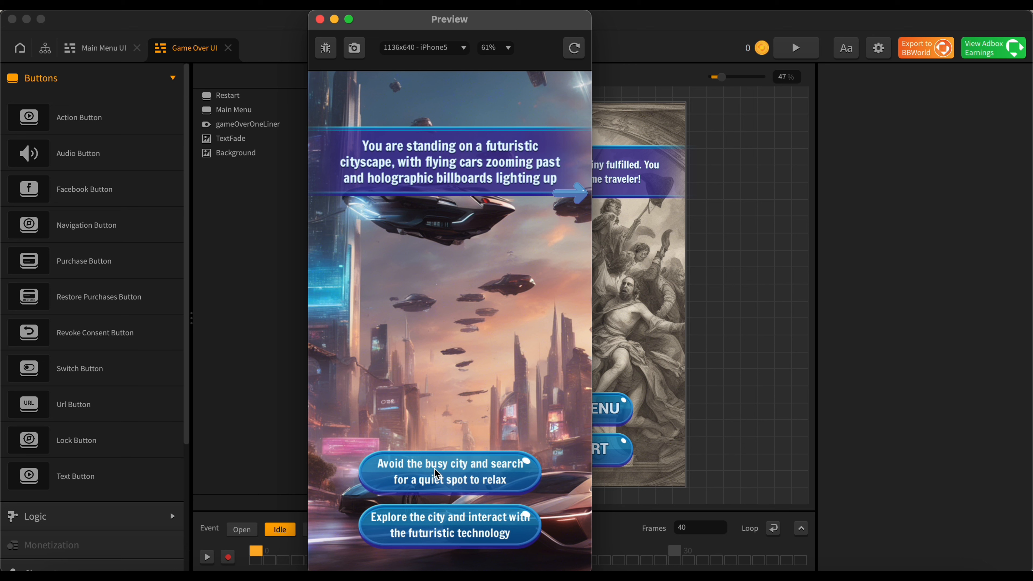
mouse_move(486, 489)
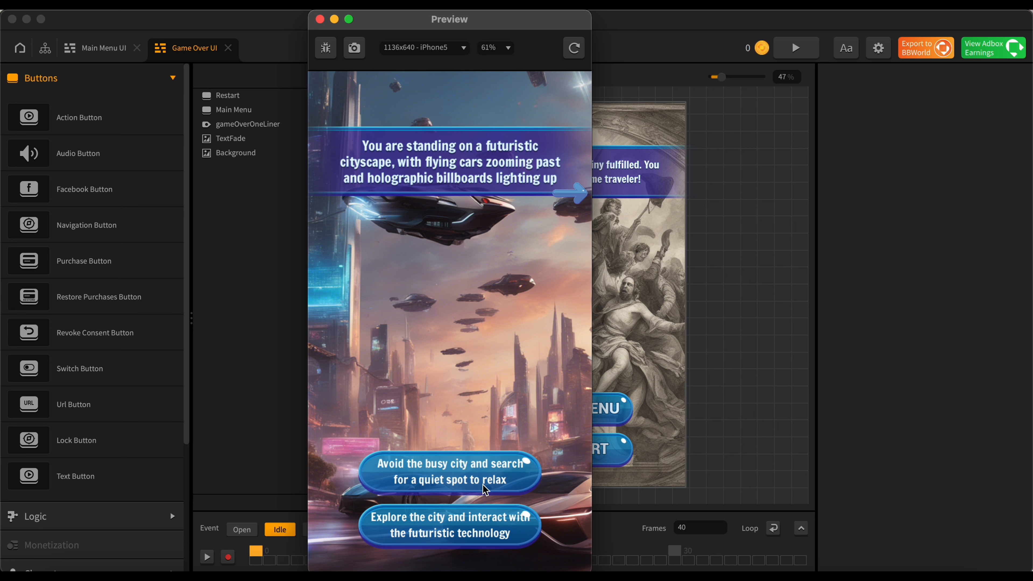
mouse_move(510, 541)
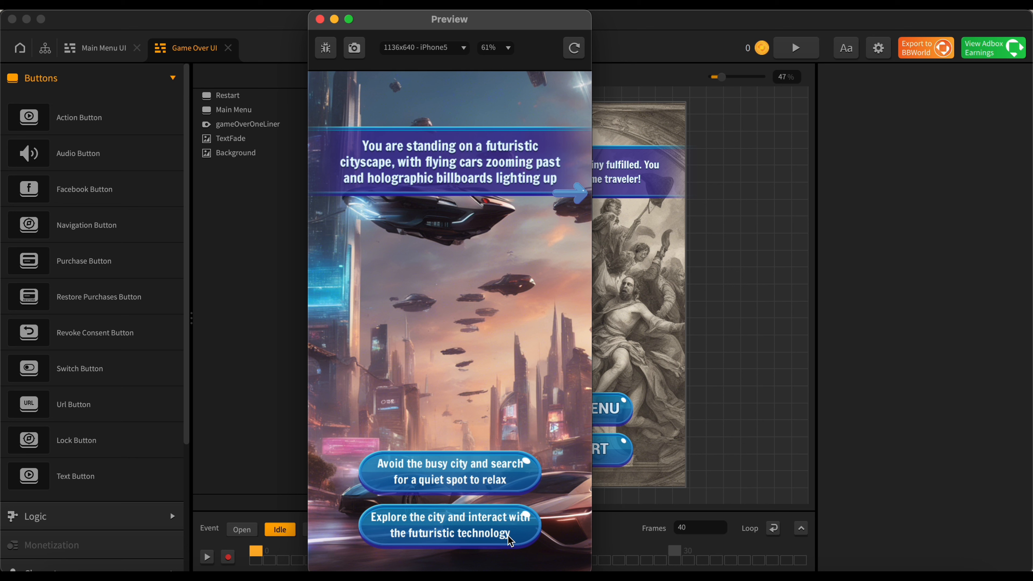
mouse_move(496, 502)
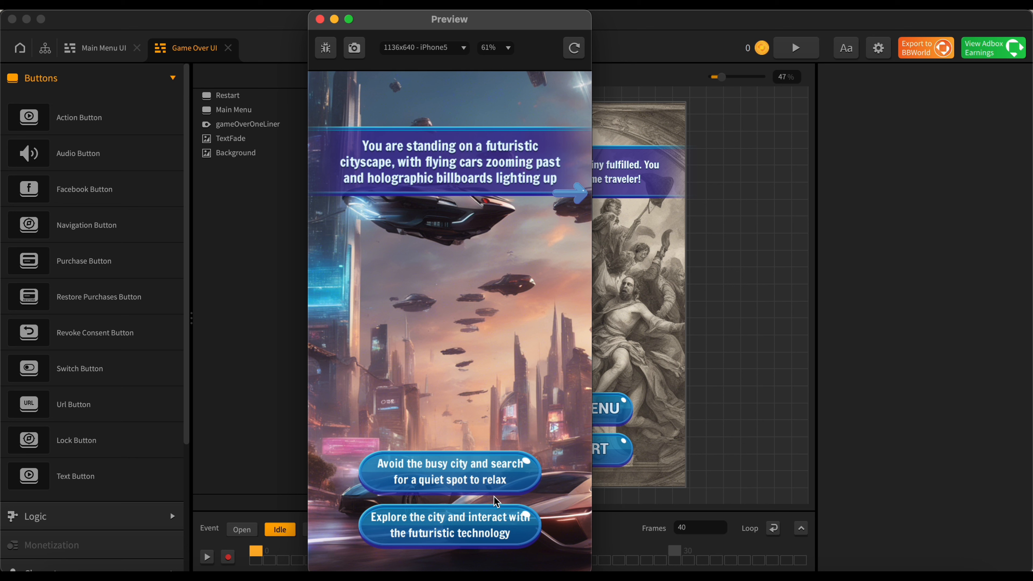
mouse_move(450, 535)
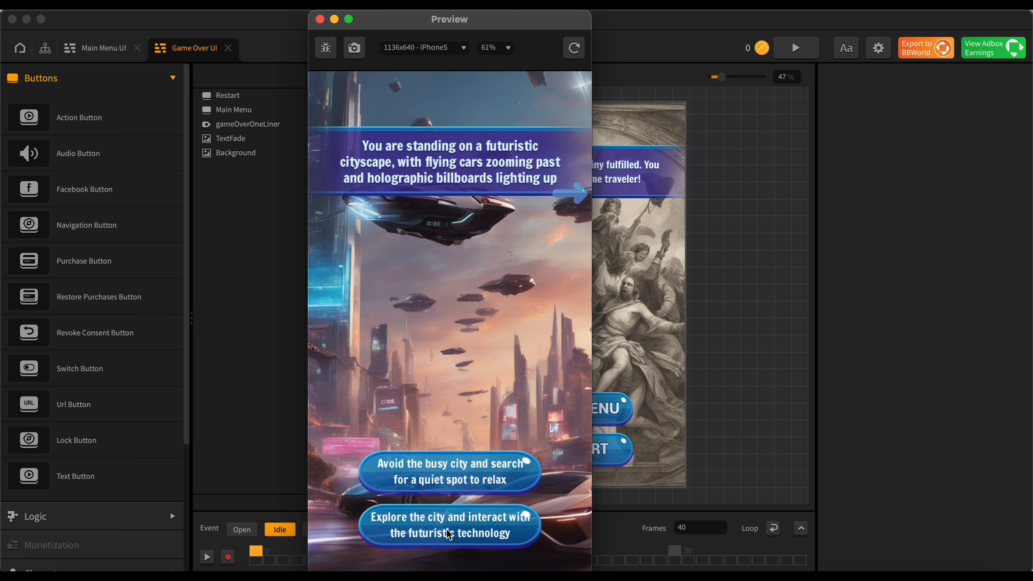
mouse_move(472, 542)
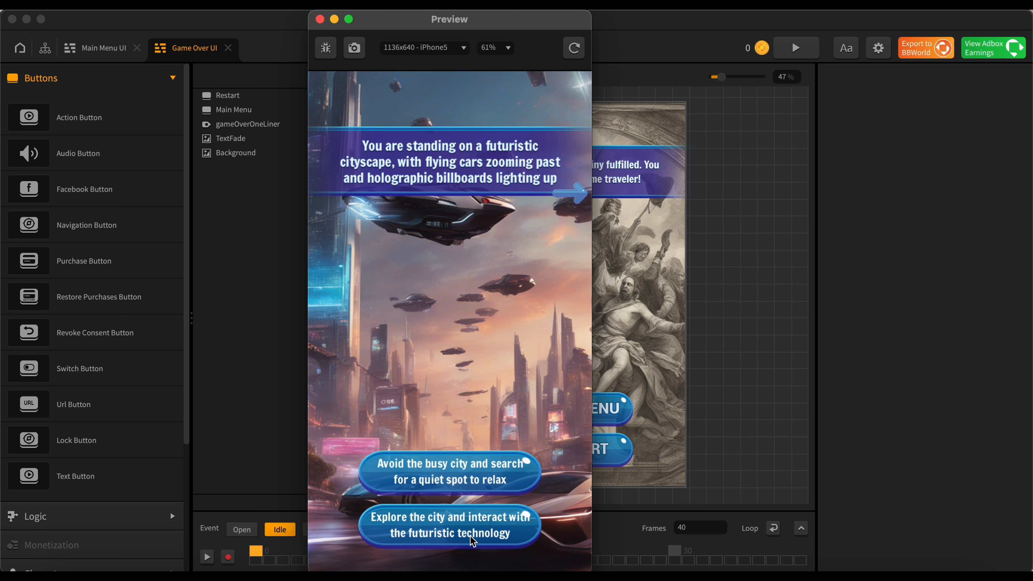
Step: Choose 'Explore the city and interact with the futuristic technology', then continue to the Wild West scene
left_click(450, 526)
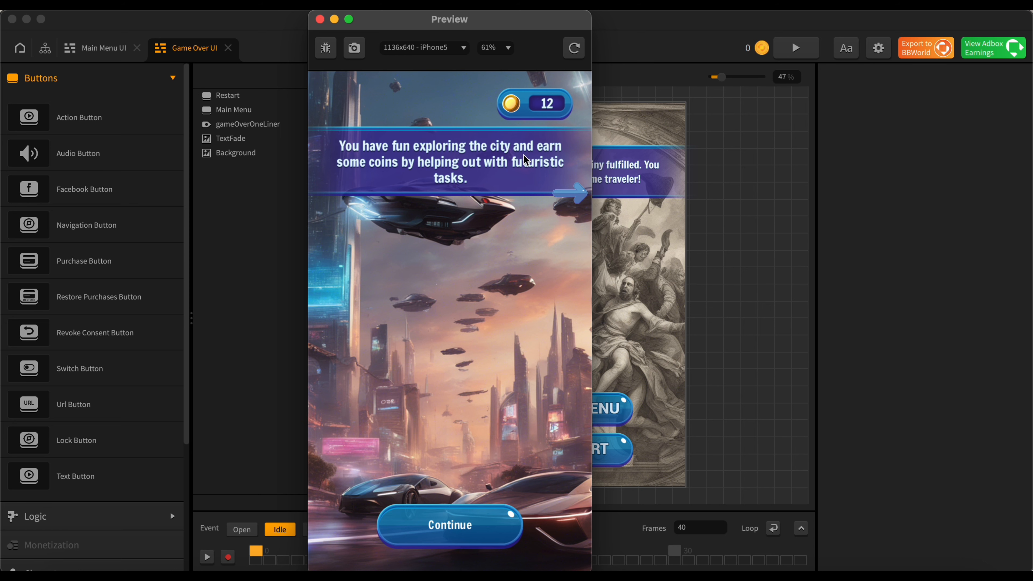
mouse_move(513, 176)
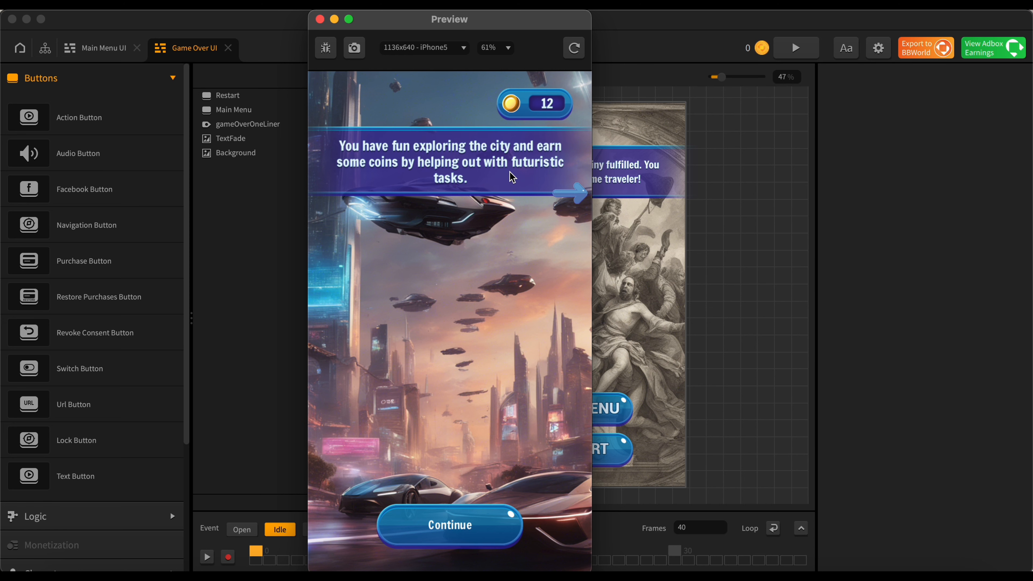
left_click(450, 525)
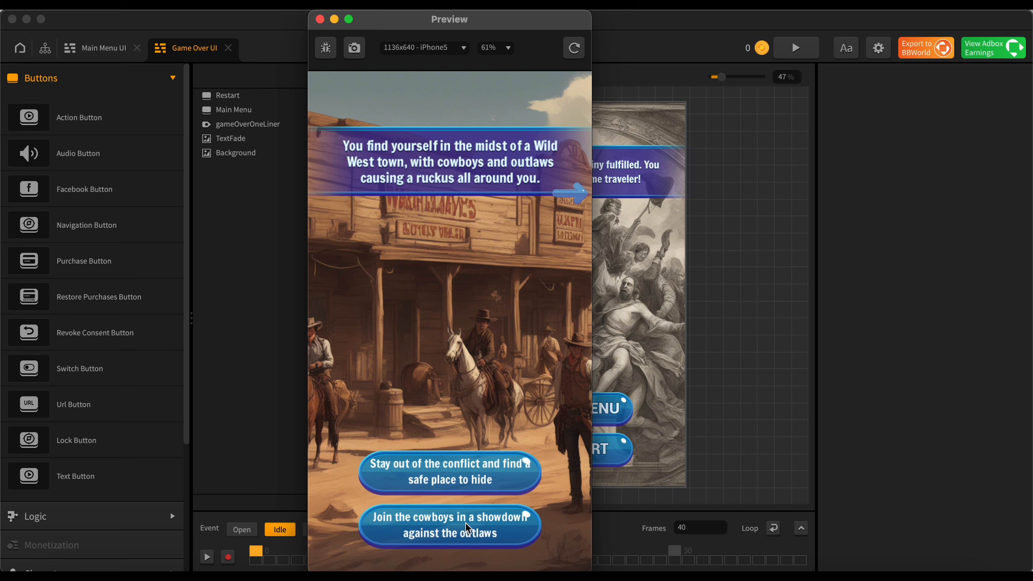
mouse_move(485, 513)
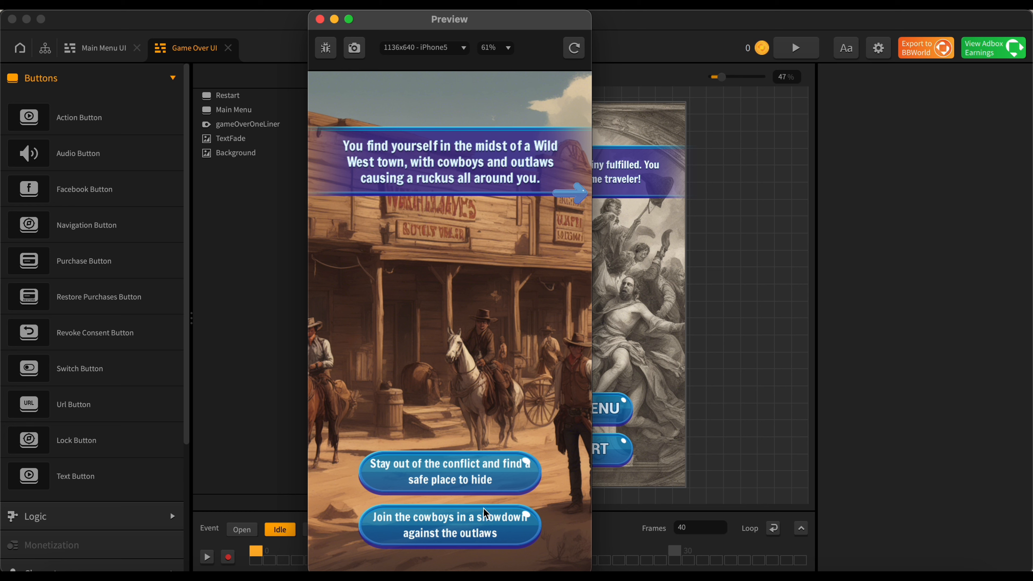
mouse_move(507, 478)
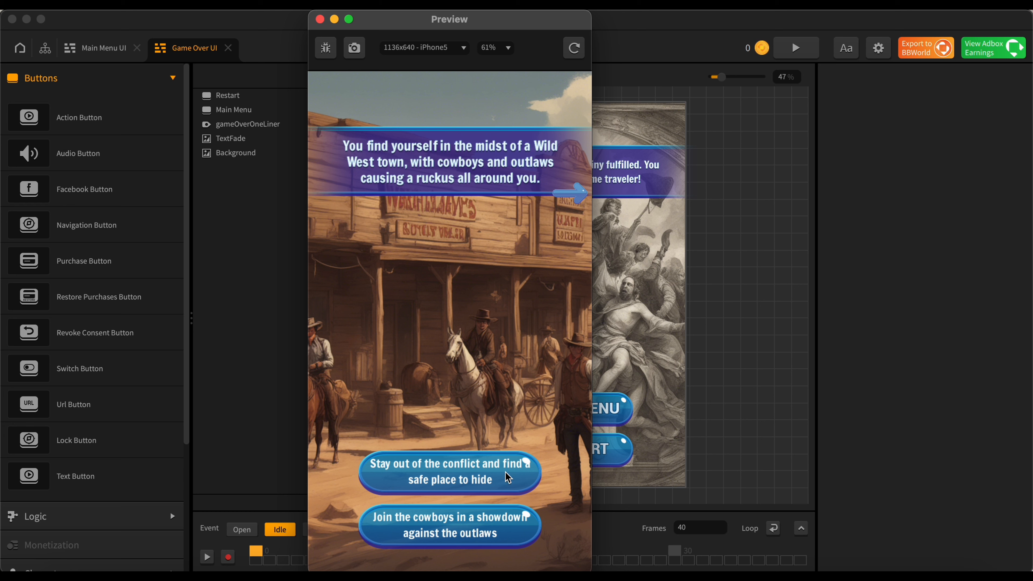
mouse_move(493, 529)
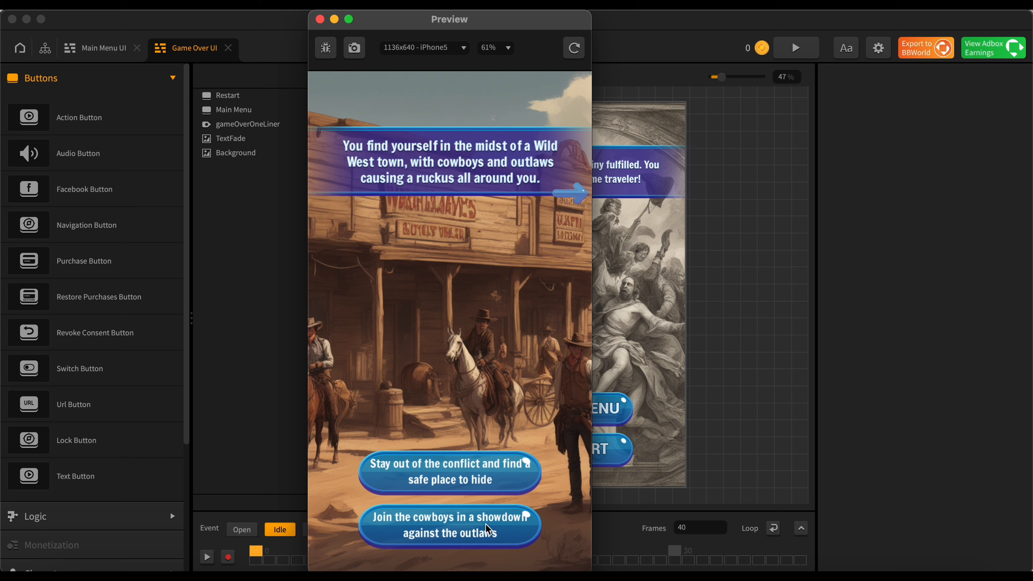
mouse_move(503, 529)
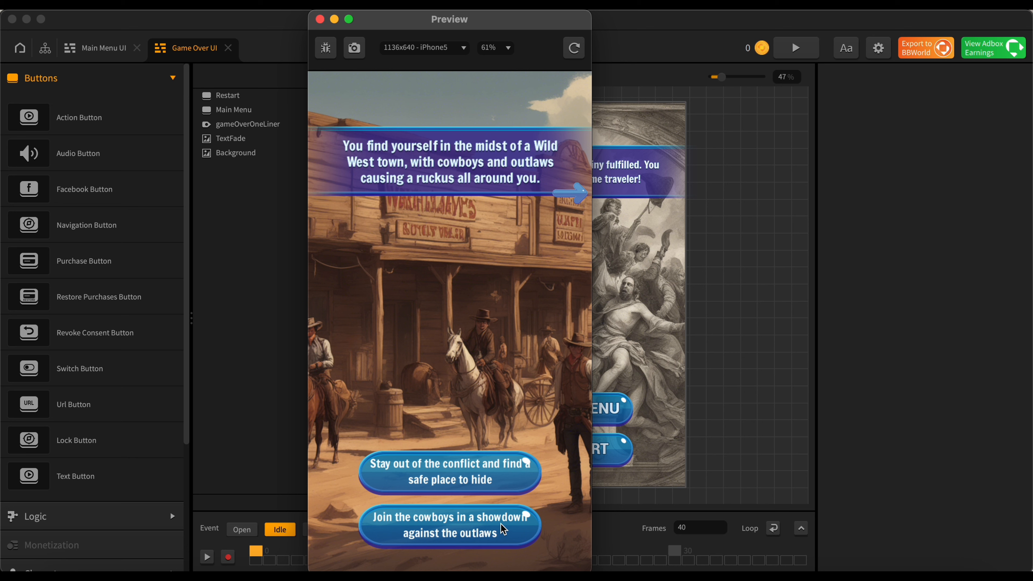
mouse_move(472, 477)
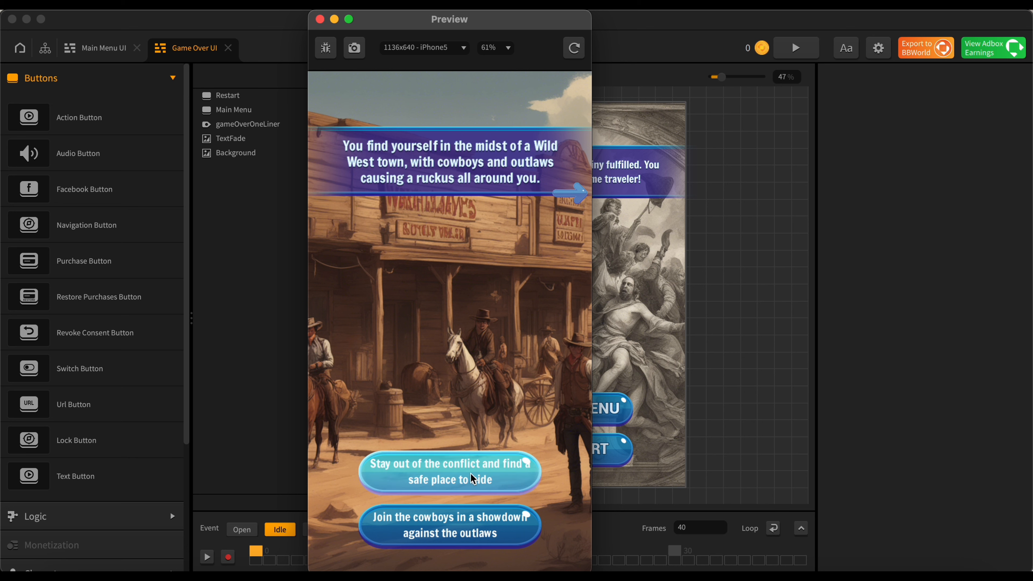
Step: Choose 'Stay out of the conflict and find a safe place to hide', then continue, closing the preview
left_click(449, 472)
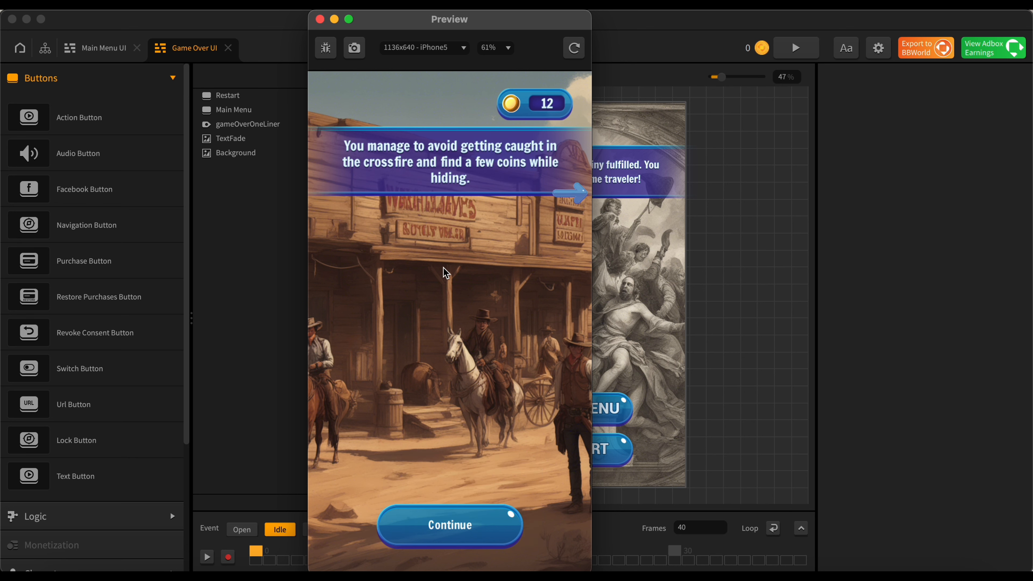
mouse_move(511, 169)
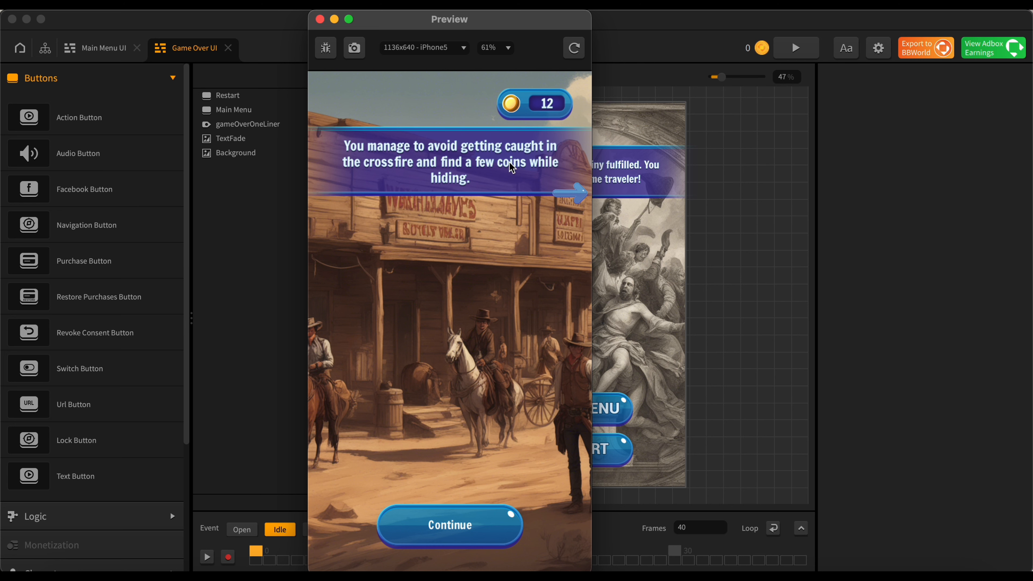
mouse_move(490, 512)
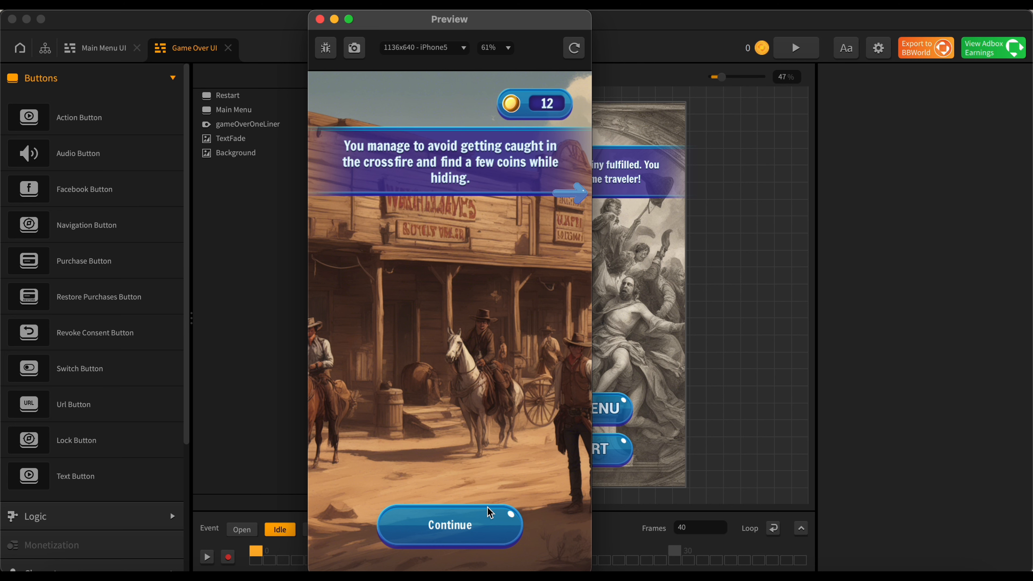
left_click(450, 525)
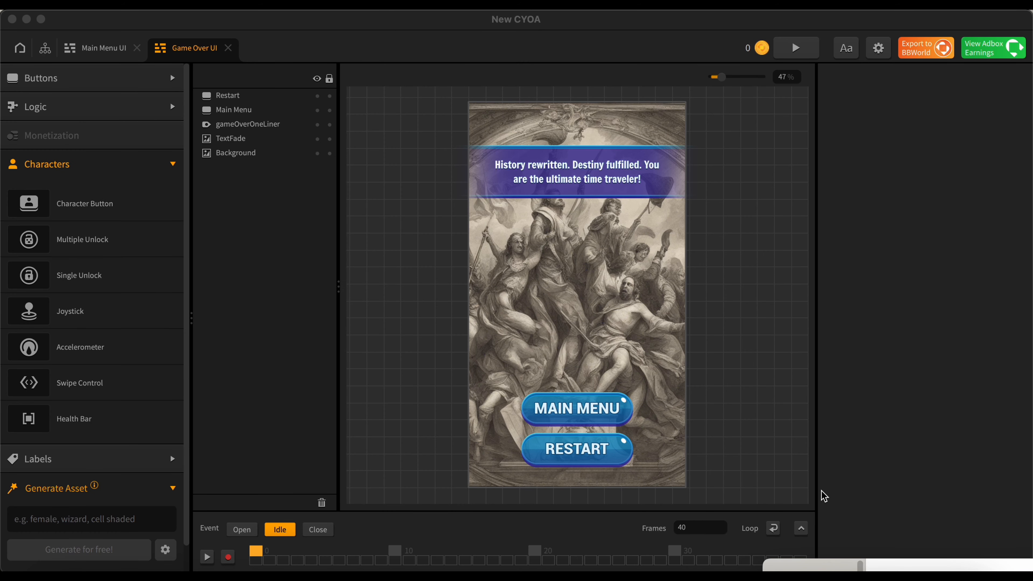
mouse_move(828, 491)
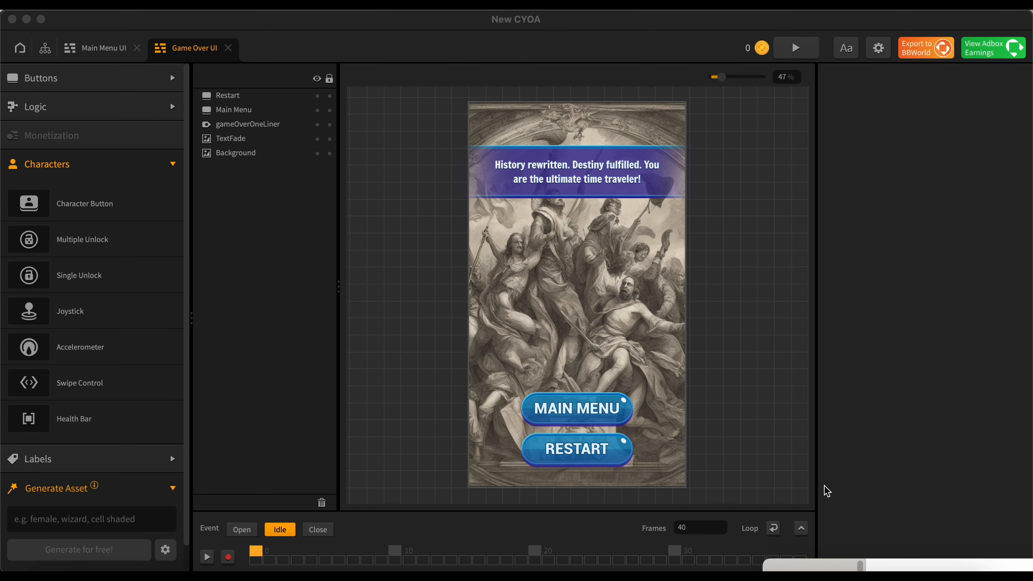
mouse_move(666, 289)
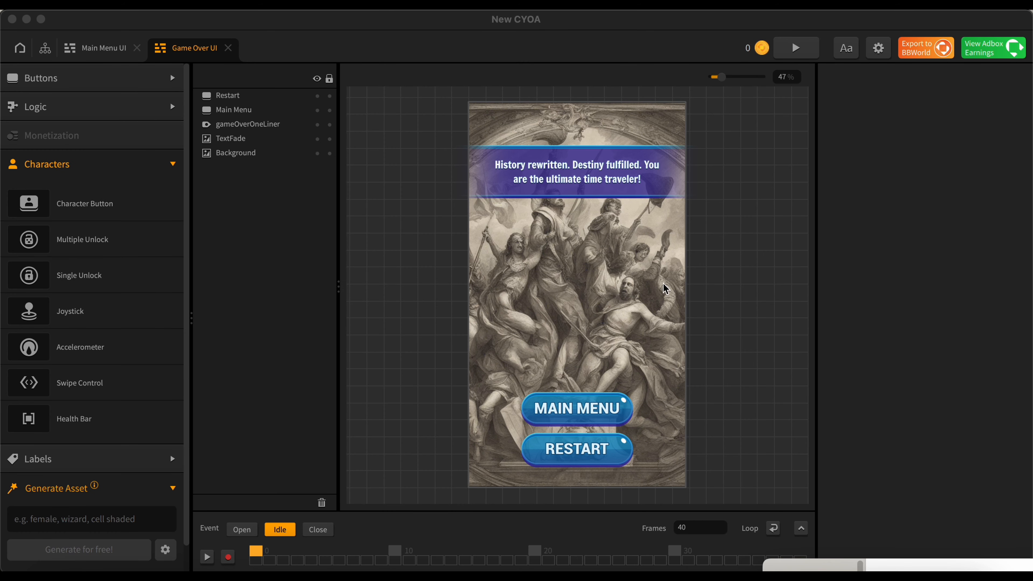
mouse_move(637, 297)
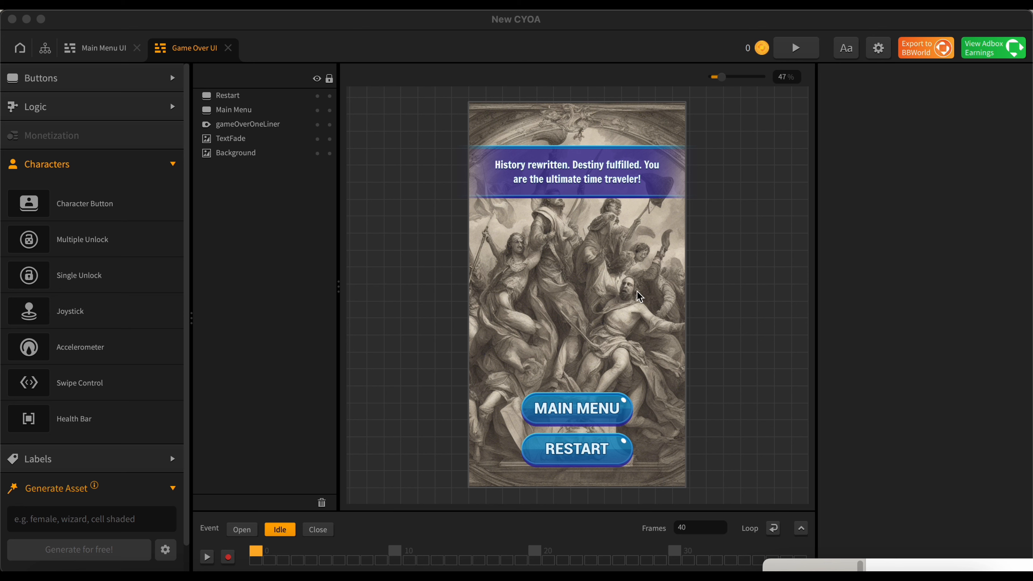
mouse_move(614, 261)
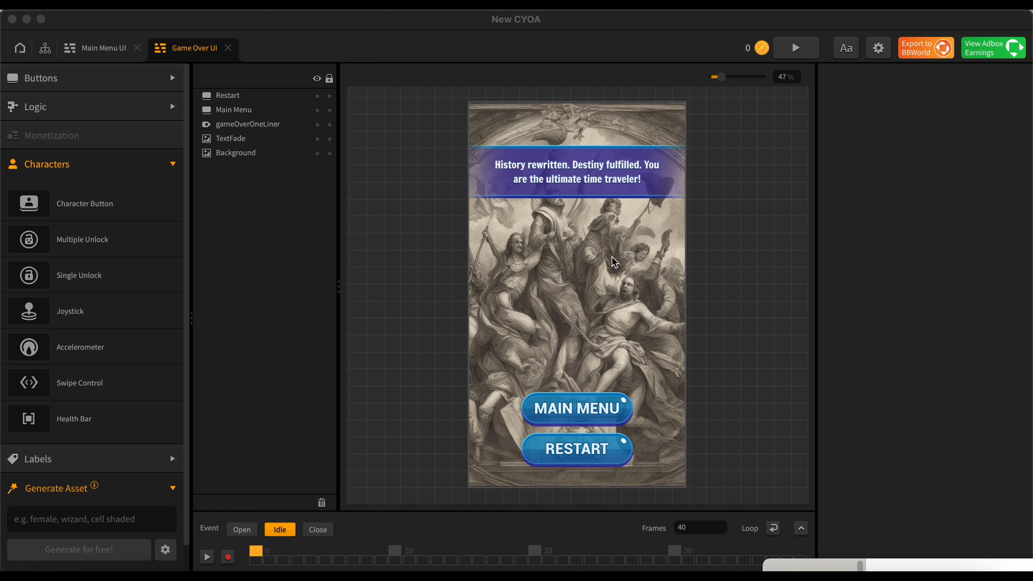
mouse_move(531, 179)
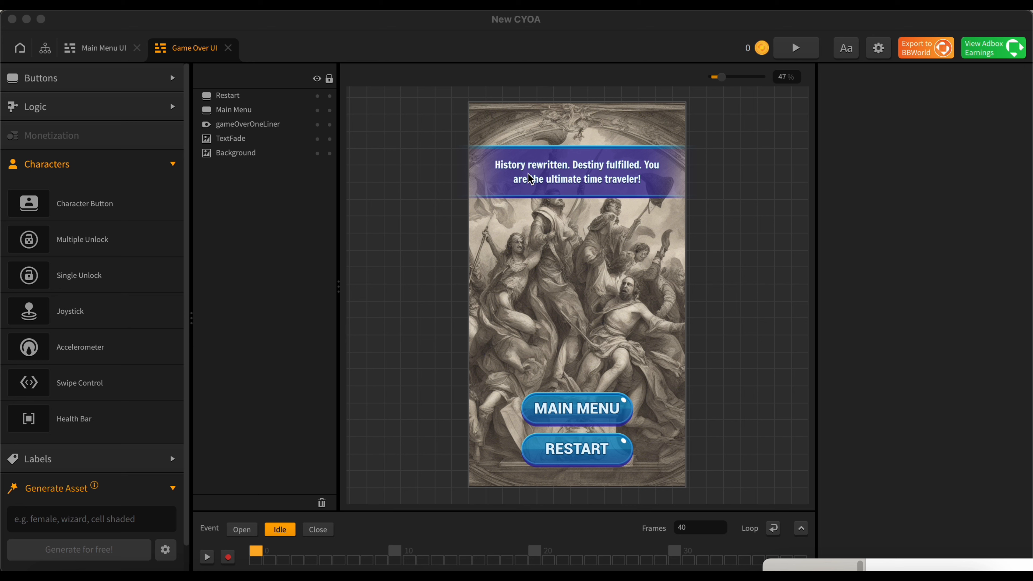
mouse_move(517, 211)
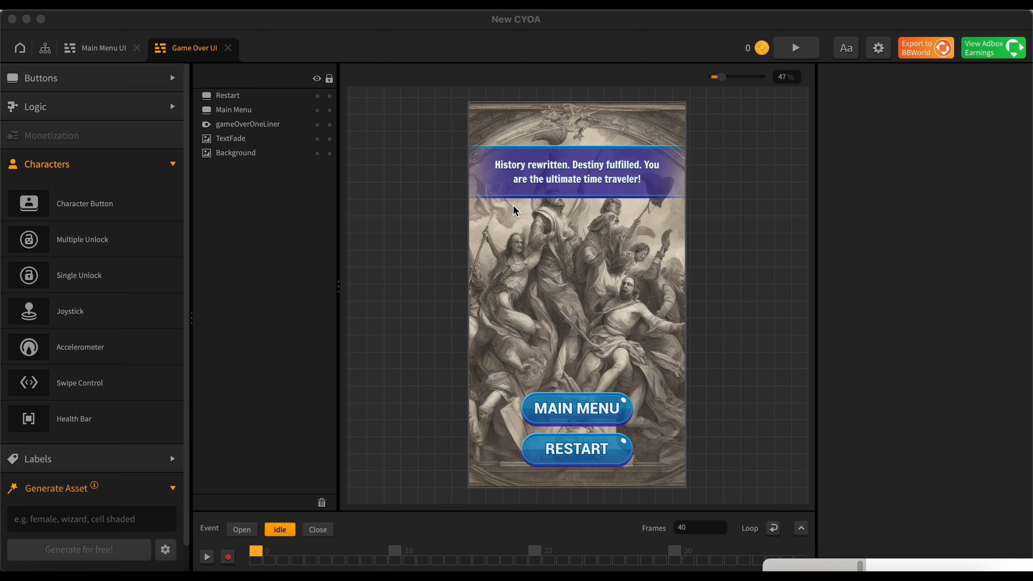
mouse_move(461, 294)
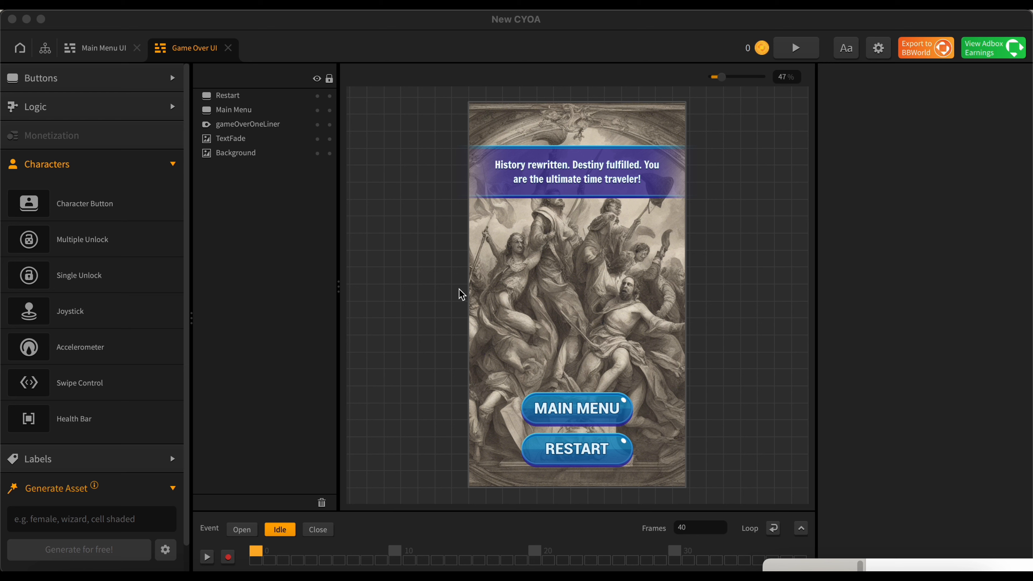
mouse_move(561, 331)
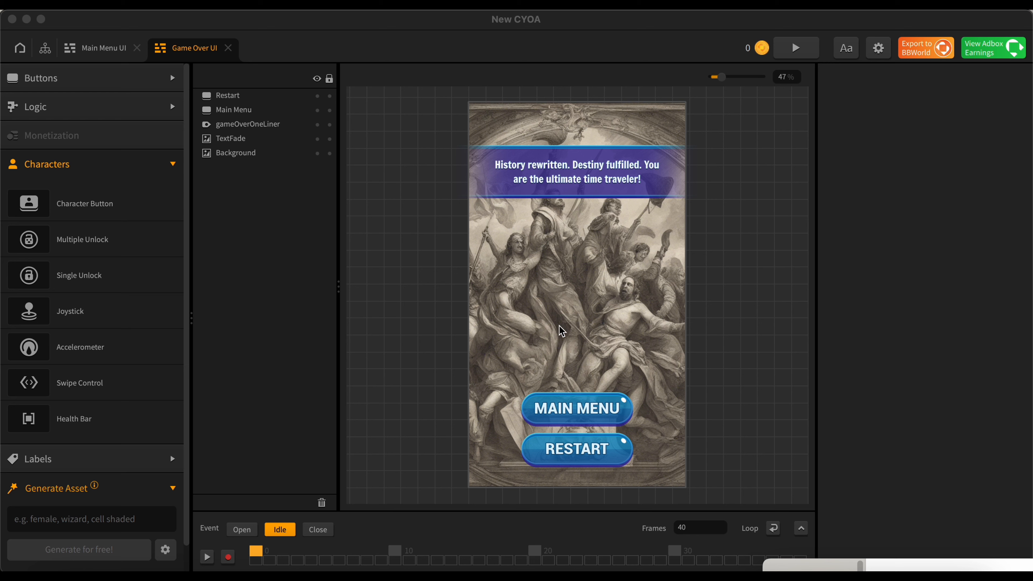
mouse_move(259, 246)
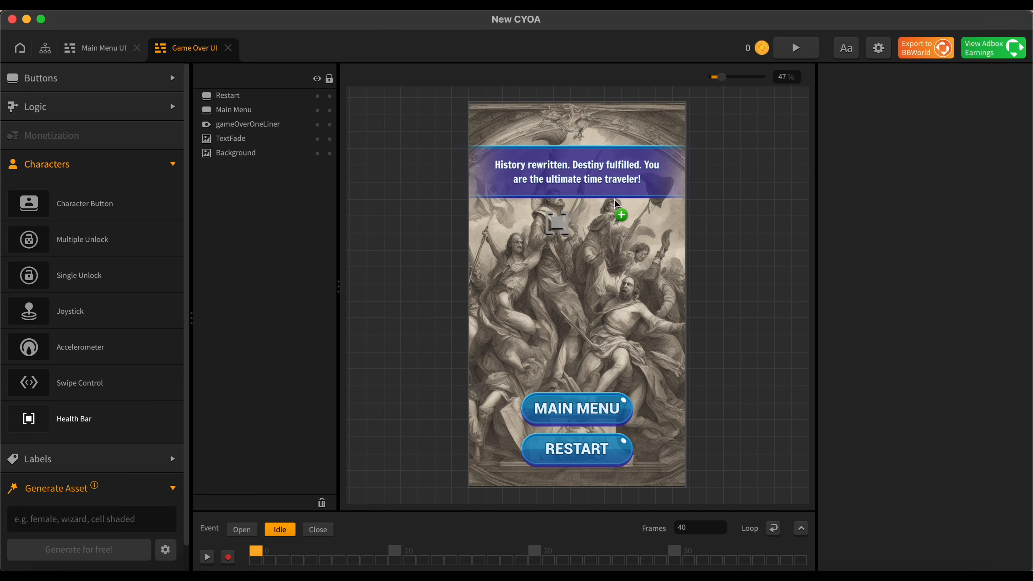
left_click(619, 215)
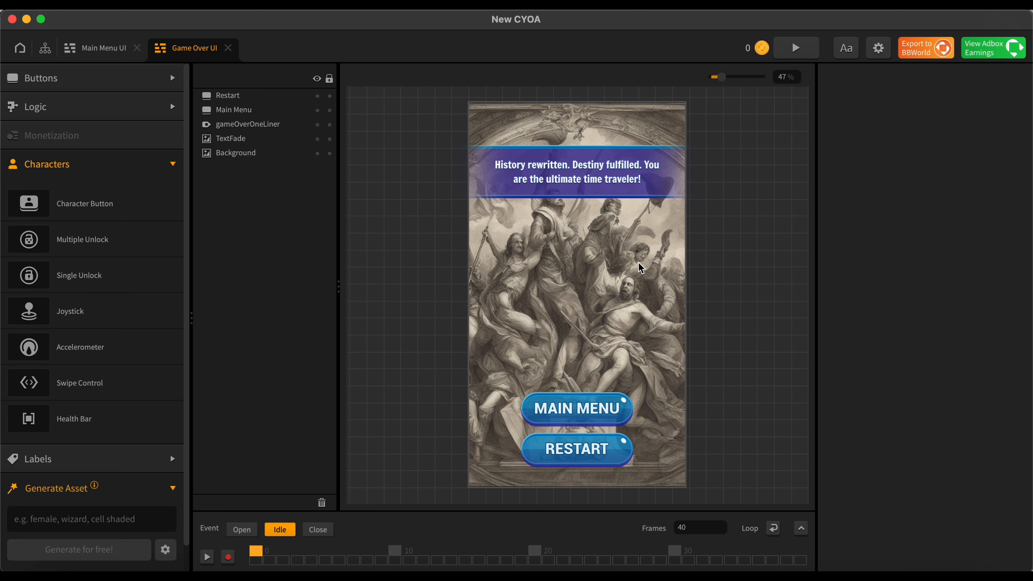
mouse_move(577, 170)
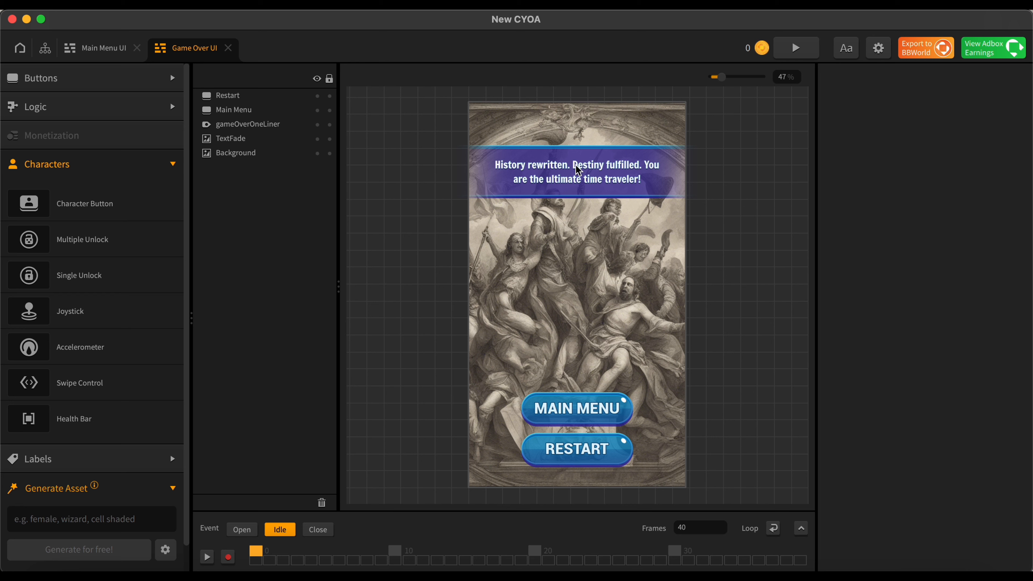
mouse_move(526, 119)
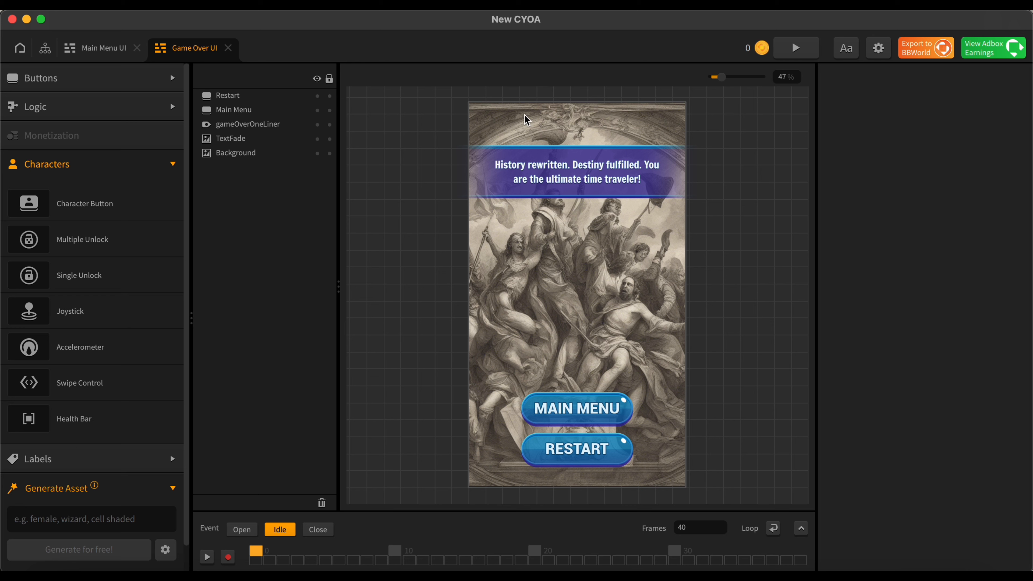
mouse_move(523, 167)
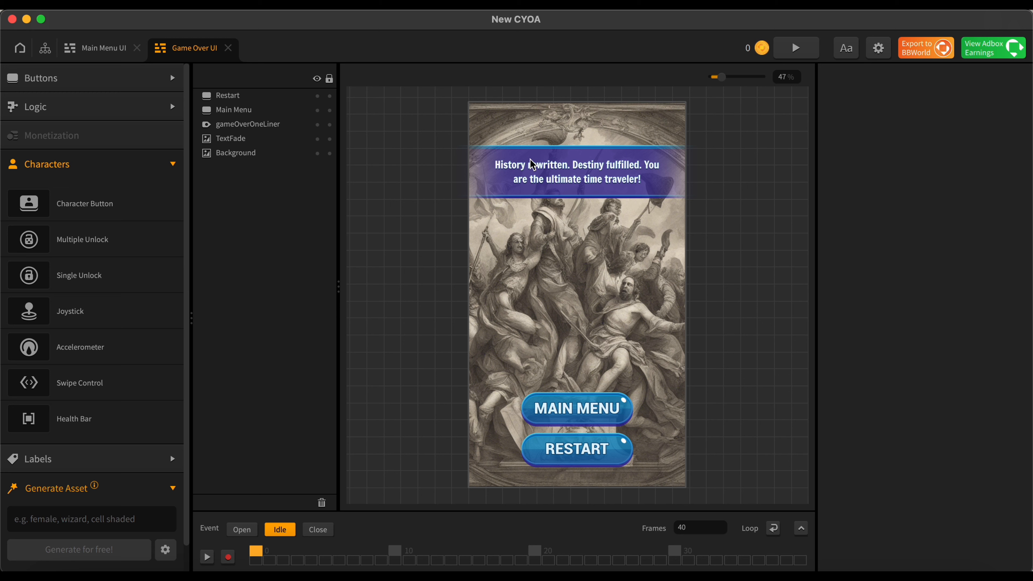
mouse_move(531, 154)
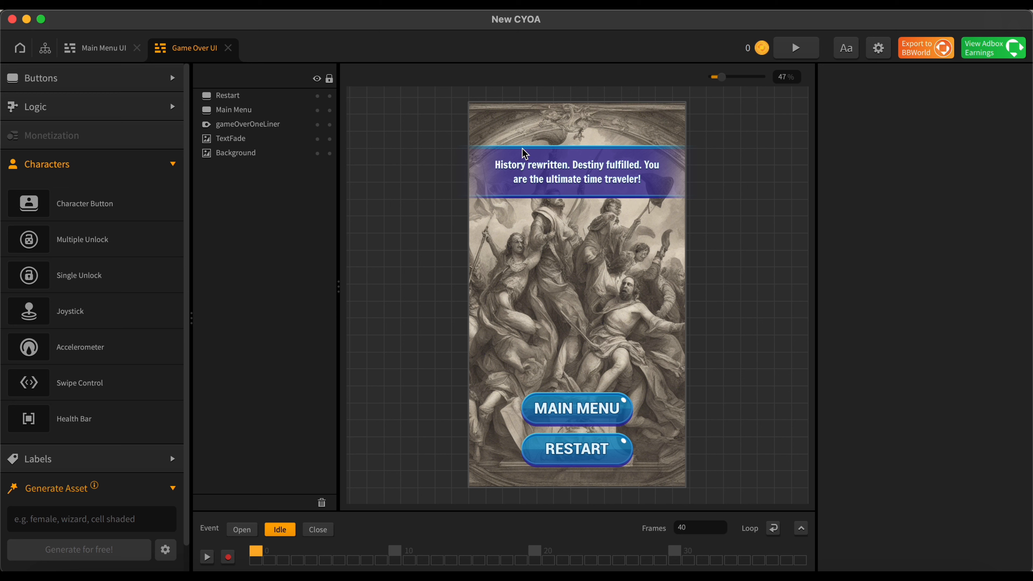